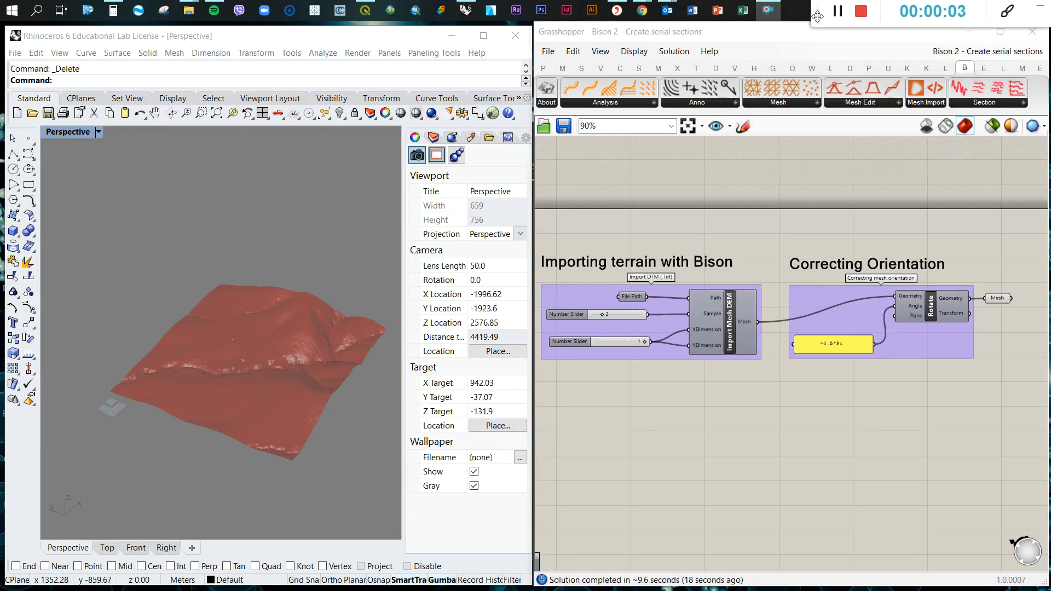
mouse_move(889, 320)
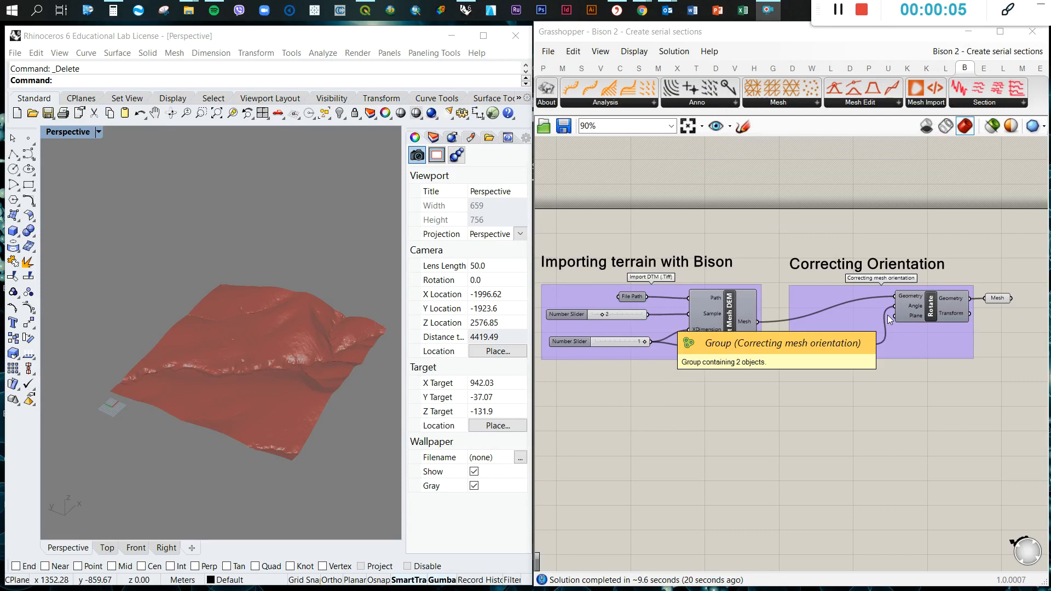
mouse_move(905, 221)
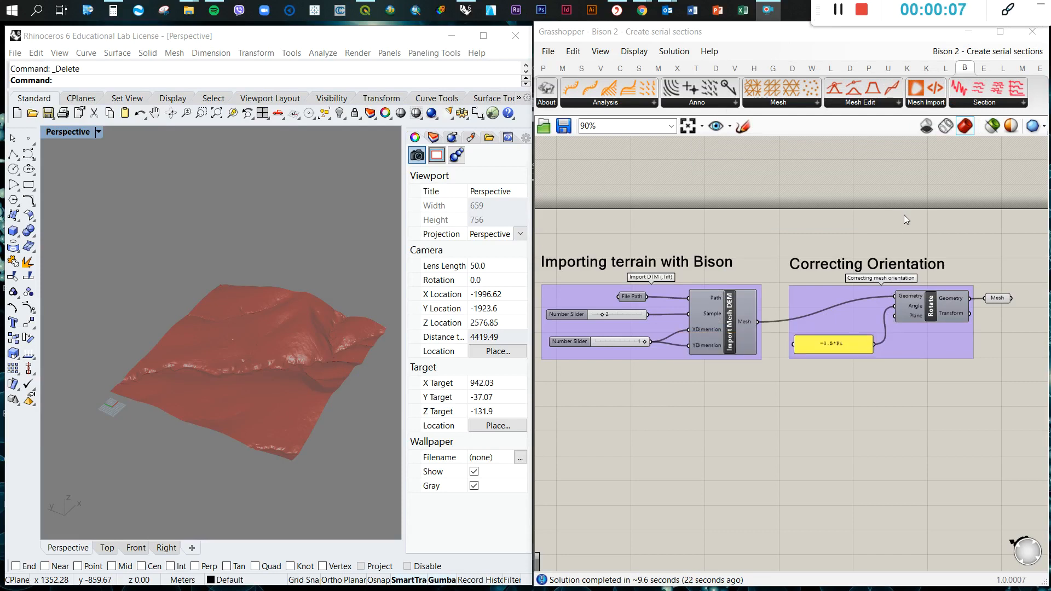
mouse_move(934, 236)
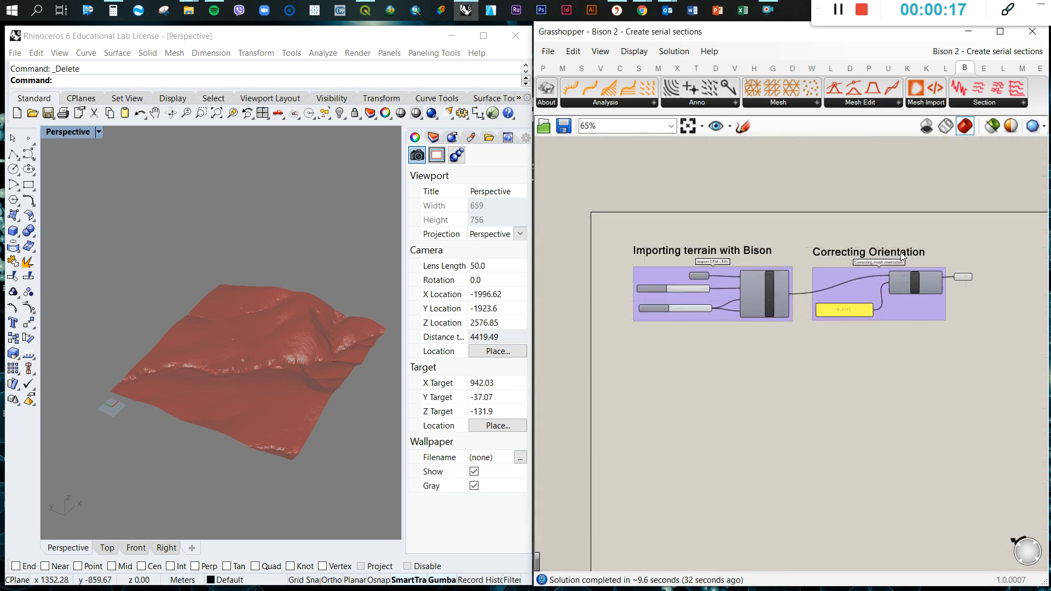
- Review the Bison mesh import components and the Import Mesh DEM File Path input
scroll("up", 3)
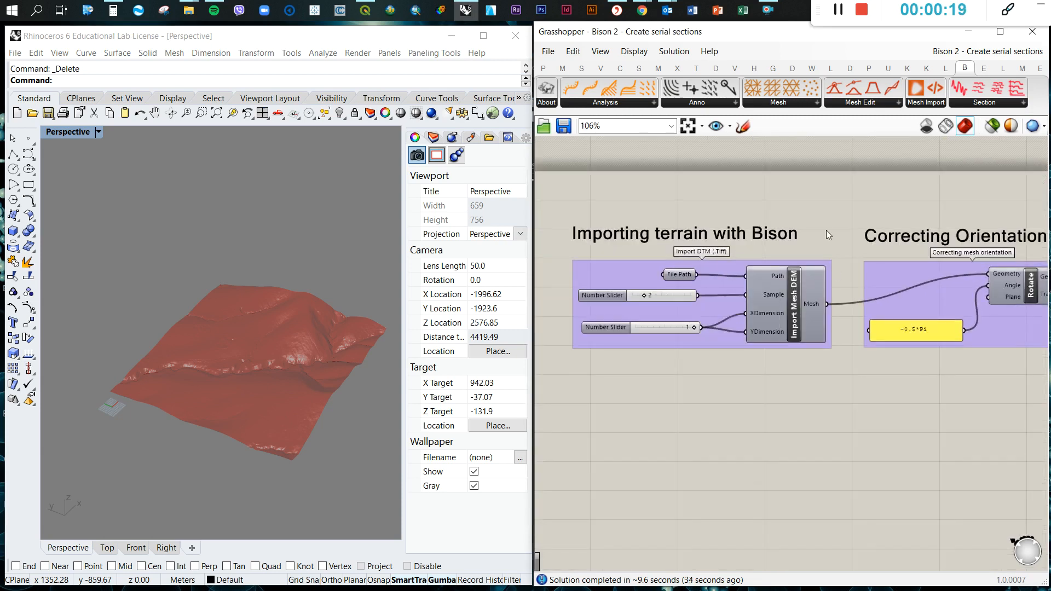
scroll("up", 3)
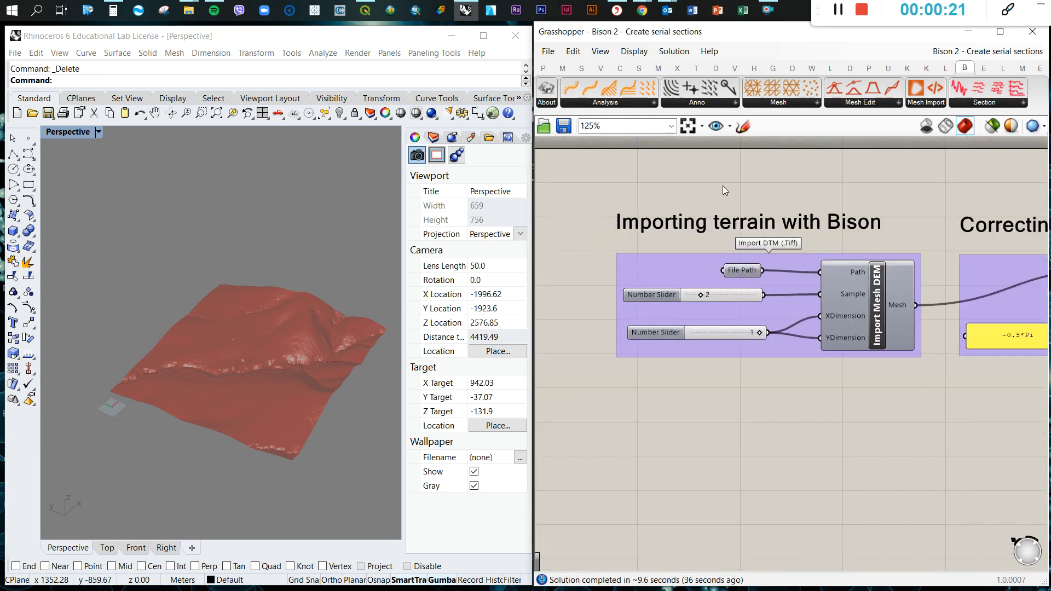
scroll("up", 3)
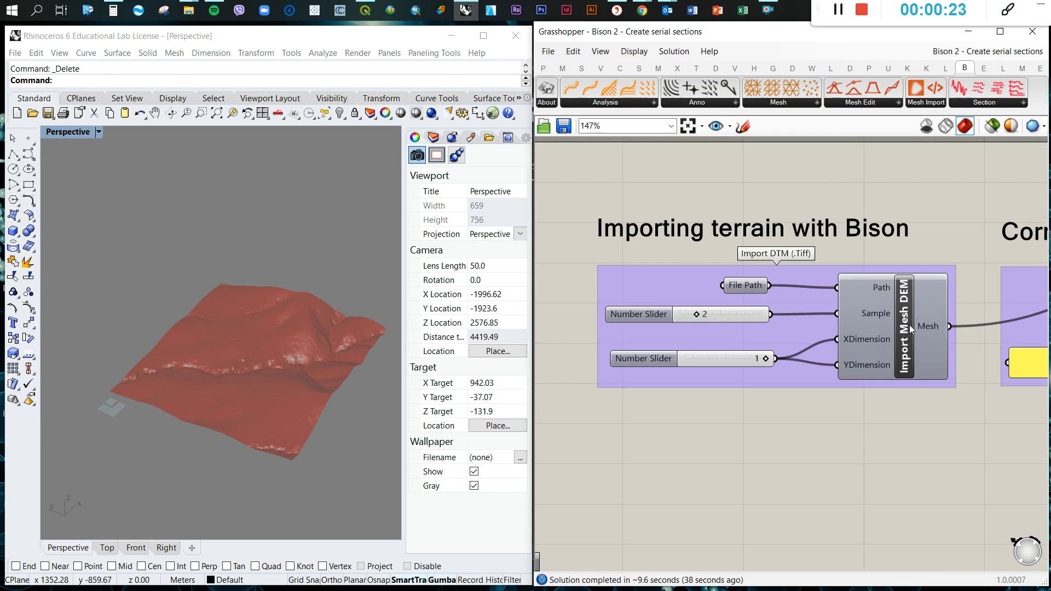
scroll("down", 3)
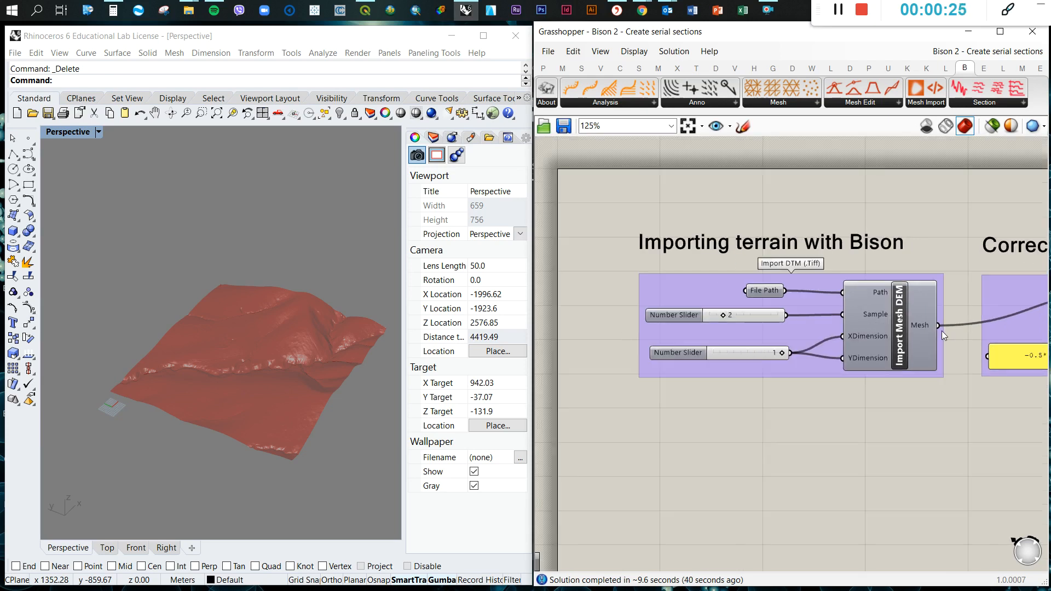
left_click(925, 93)
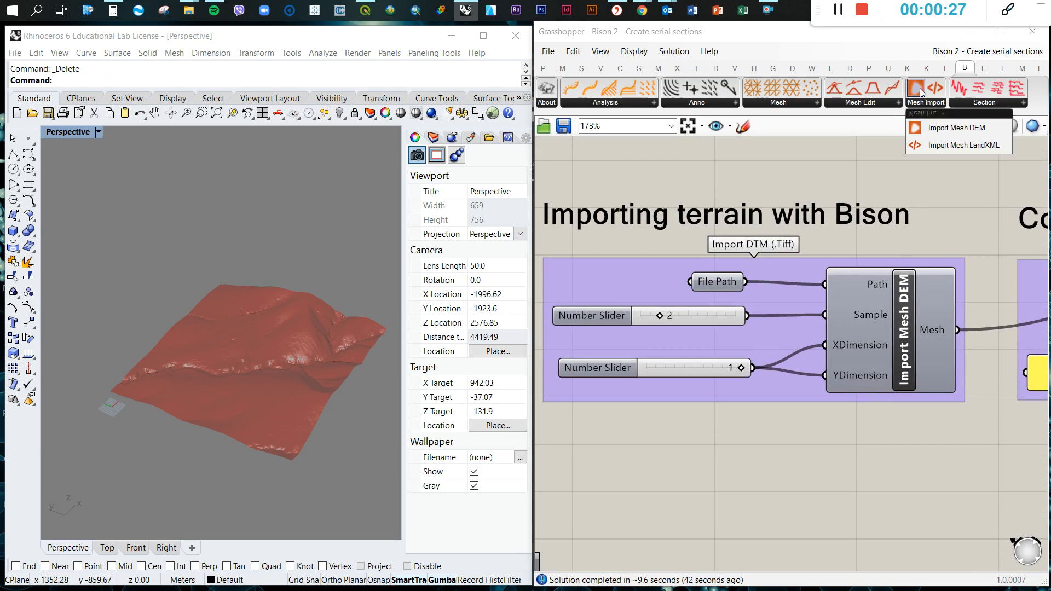
mouse_move(717, 285)
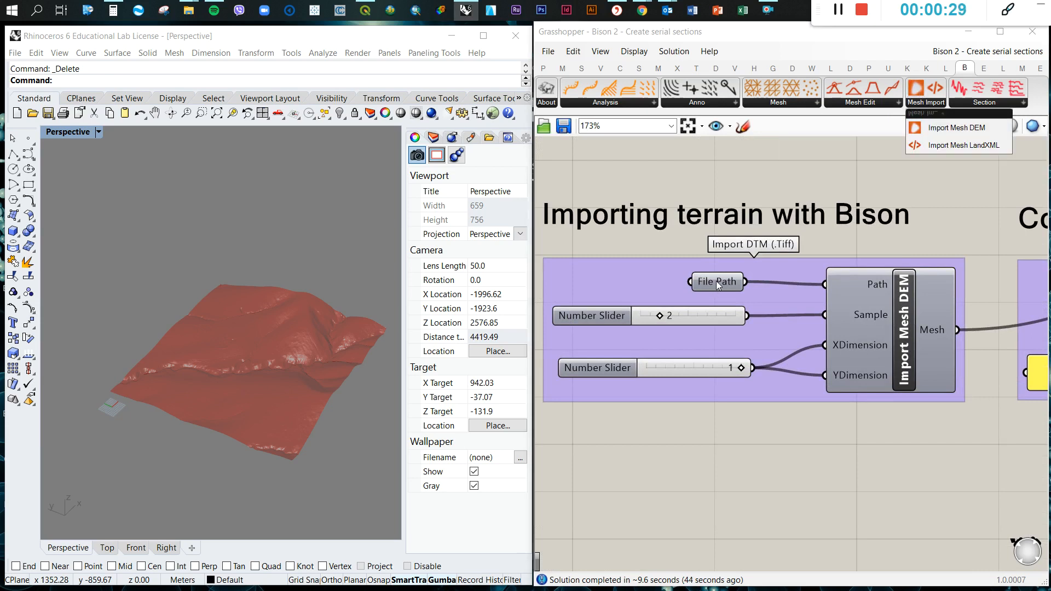
left_click(717, 282)
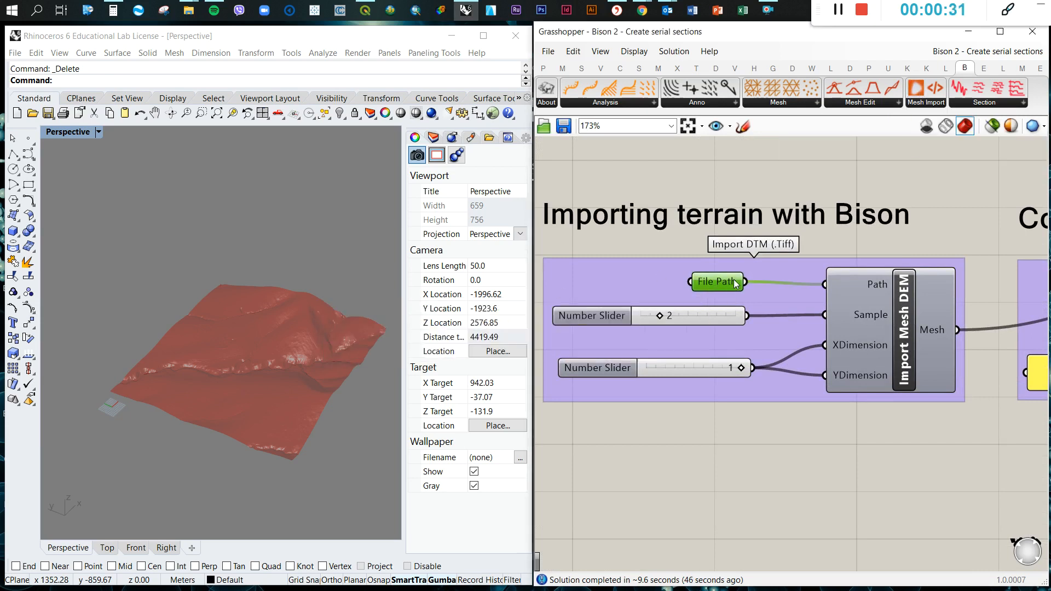
mouse_move(717, 281)
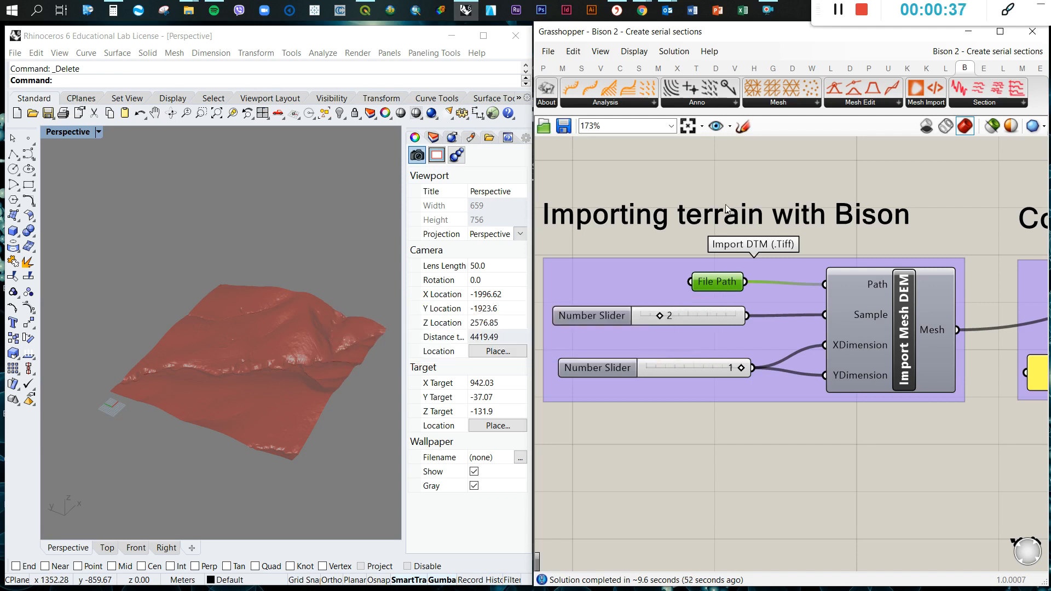
scroll("down", 3)
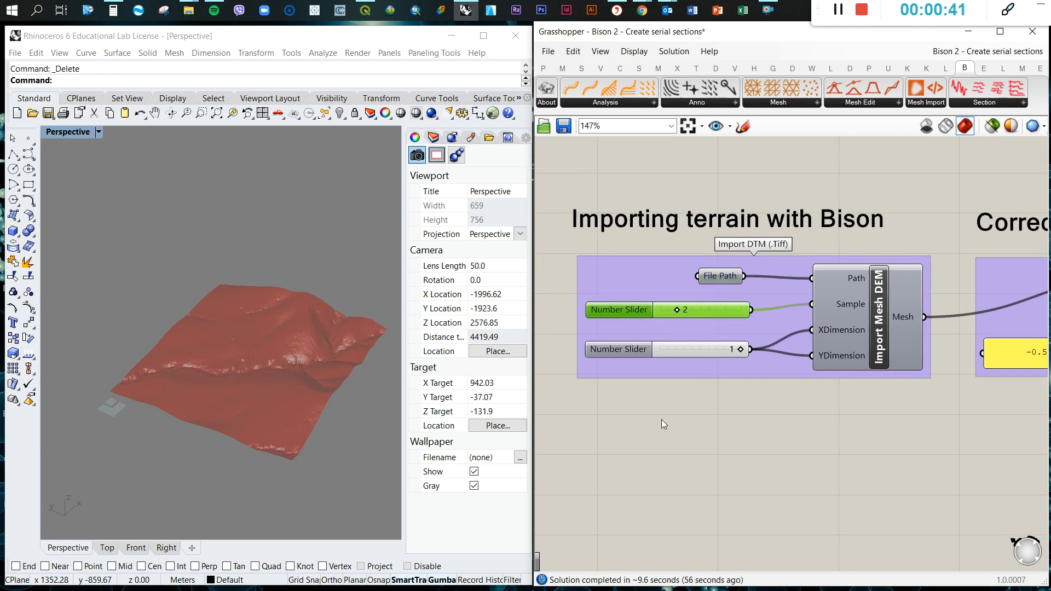
scroll("down", 3)
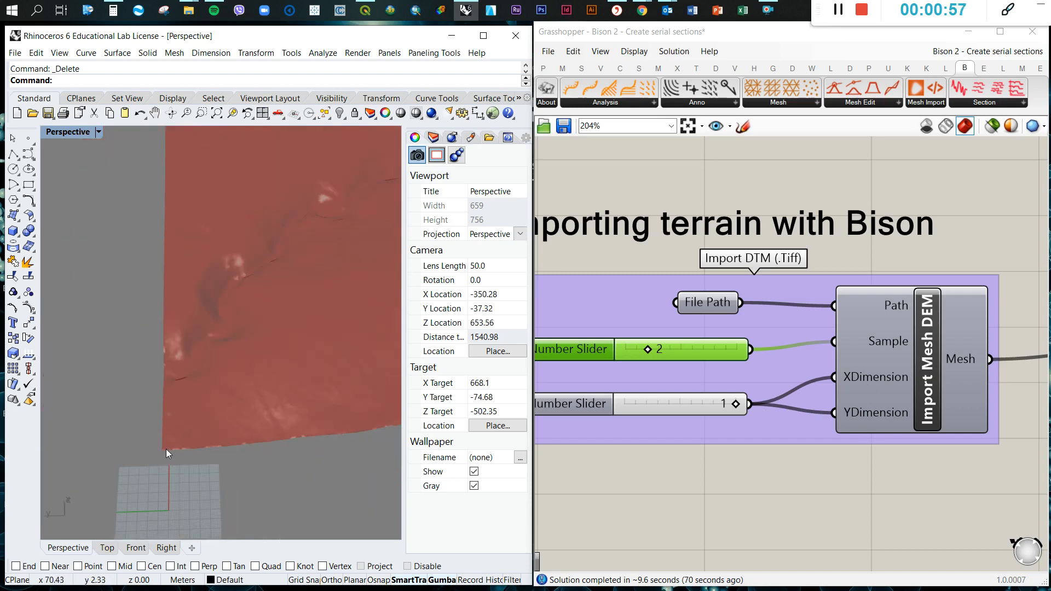
mouse_move(268, 442)
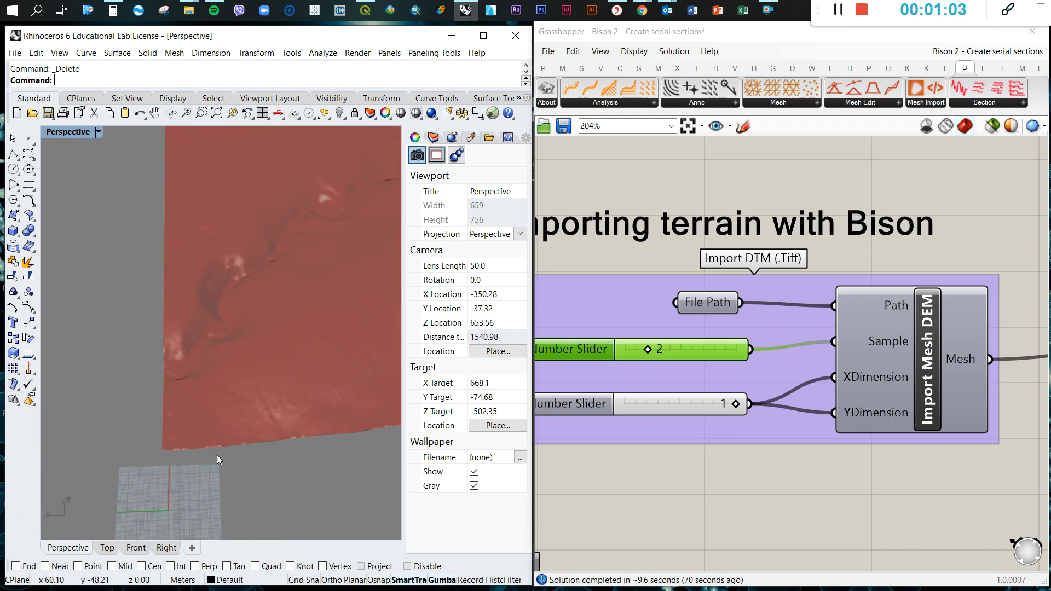
mouse_move(218, 453)
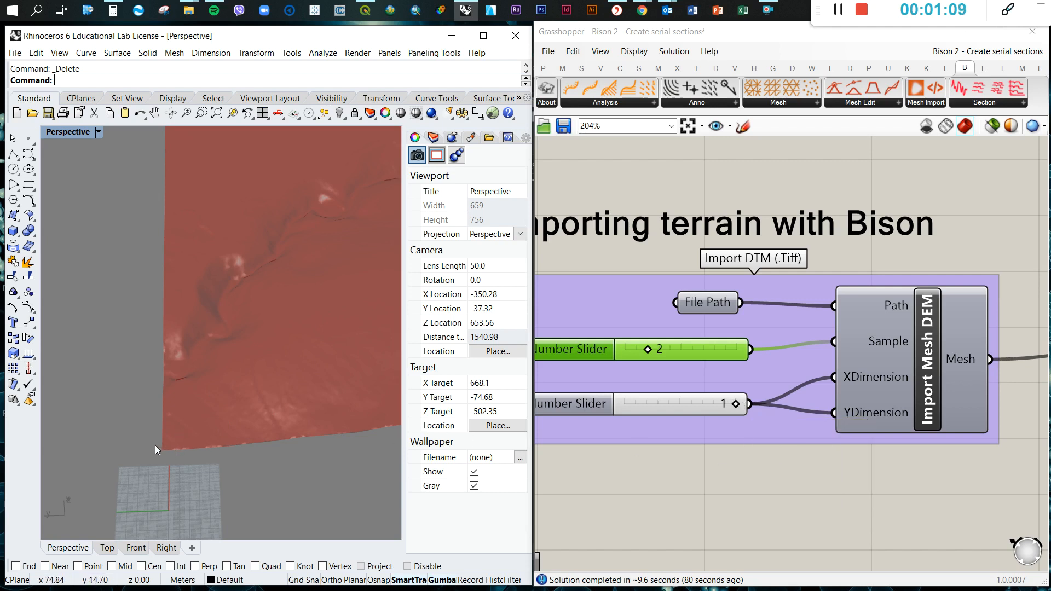
mouse_move(164, 460)
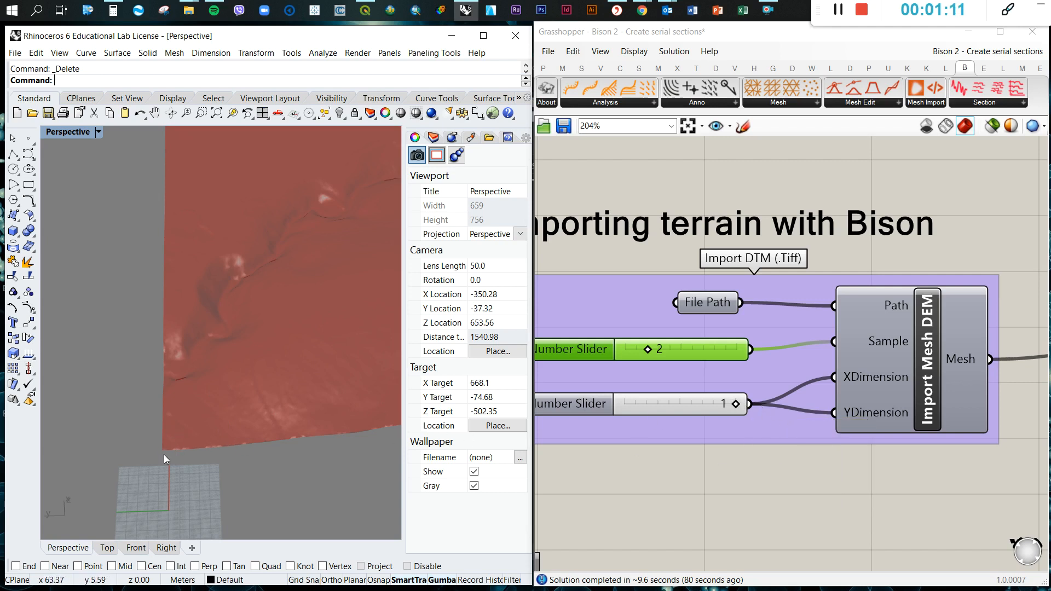
mouse_move(903, 427)
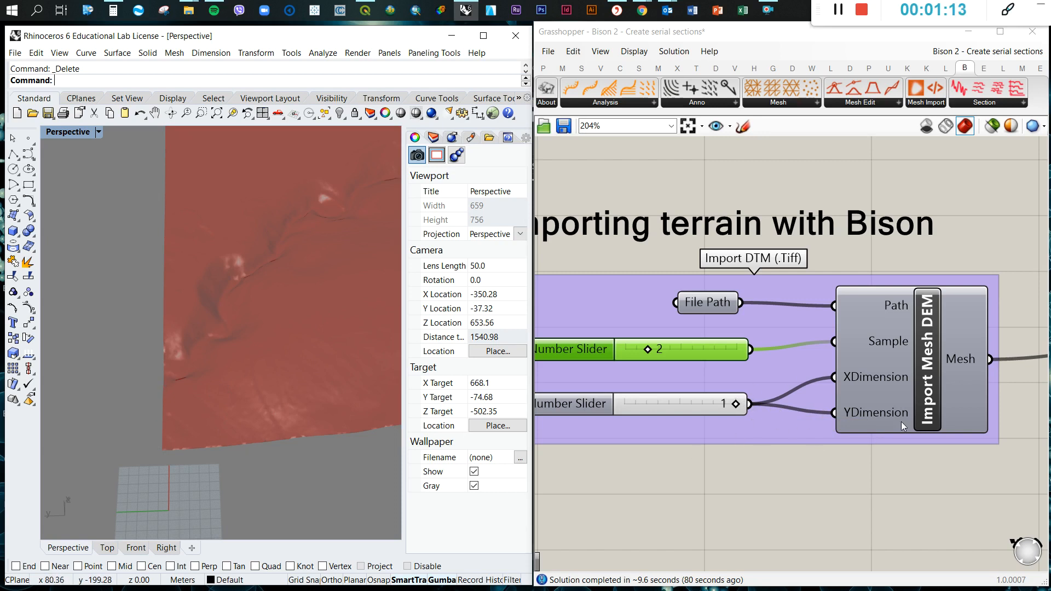
- Add a Mesh parameter with its preview turned off, then check the source DTM in QGIS
scroll("down", 3)
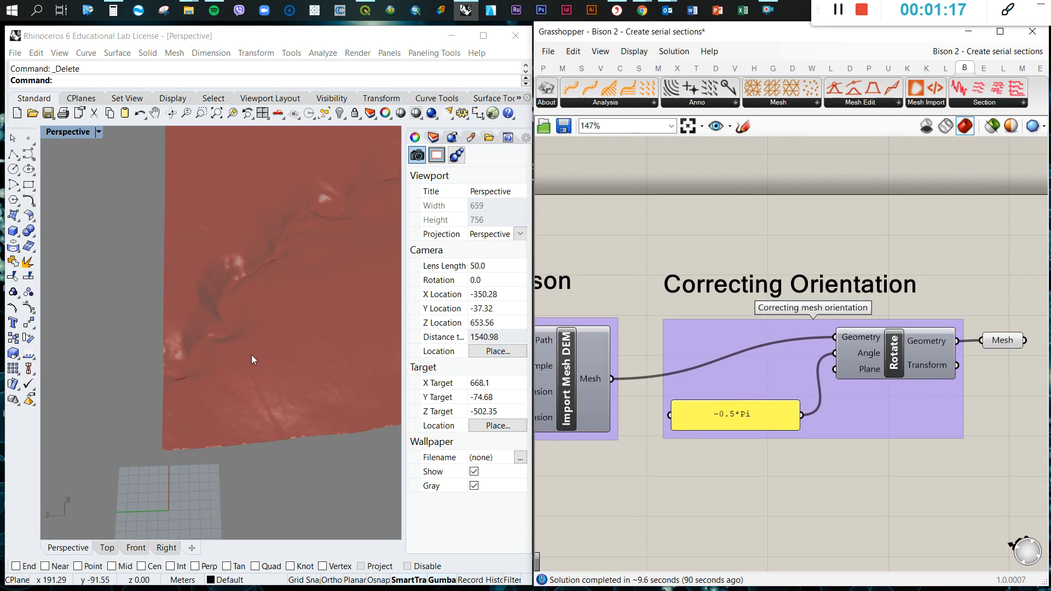
scroll("up", 3)
type("mesh")
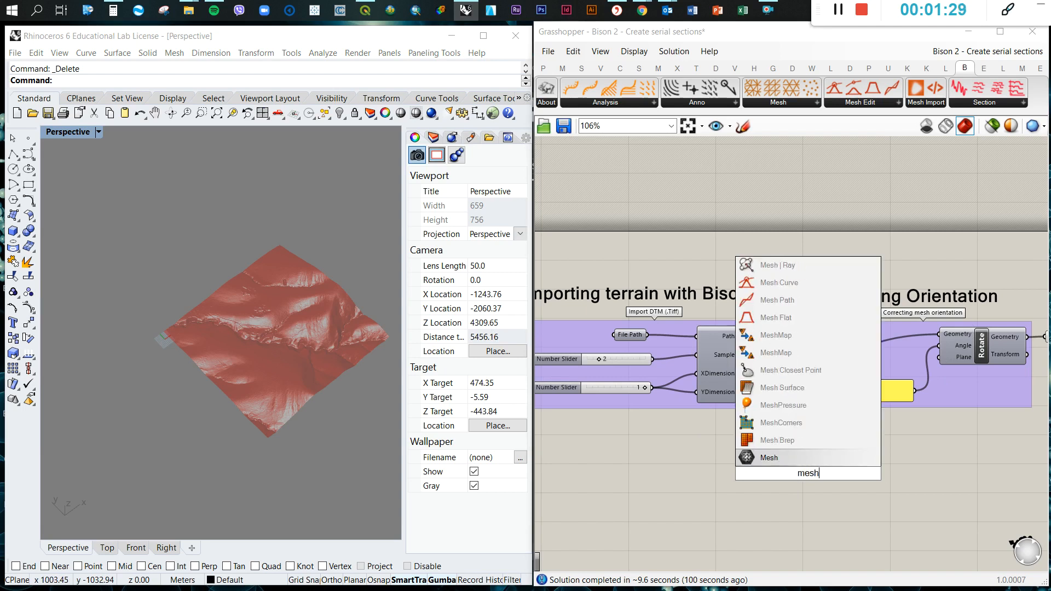
left_click(769, 457)
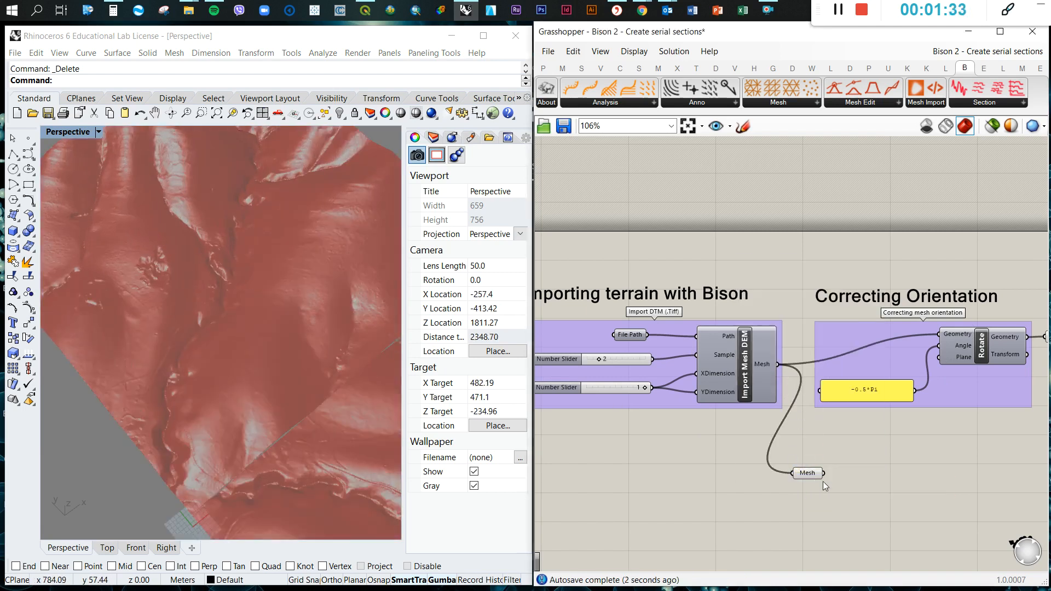
right_click(808, 473)
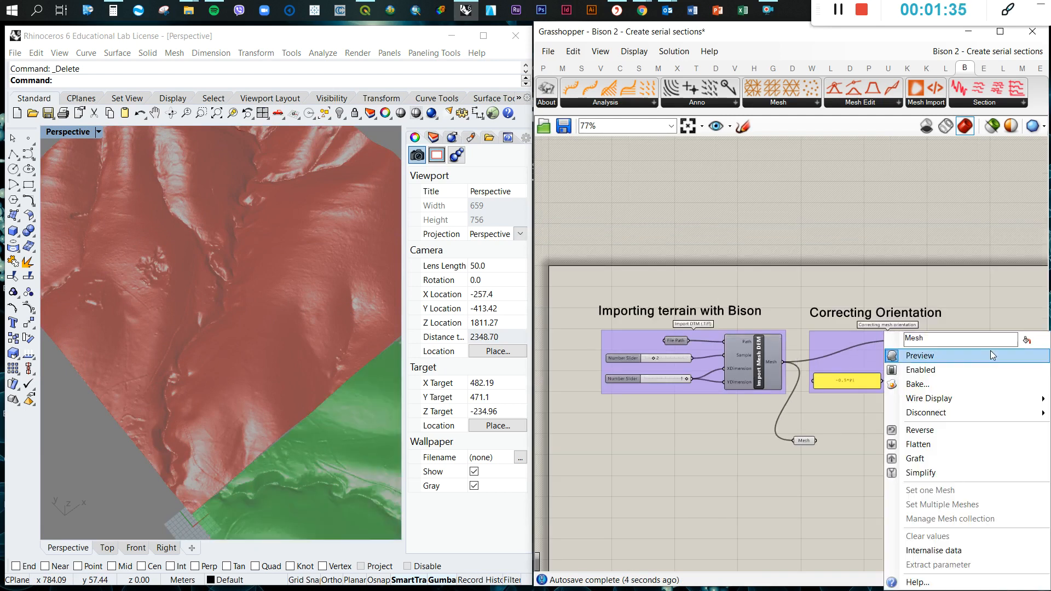
left_click(920, 355)
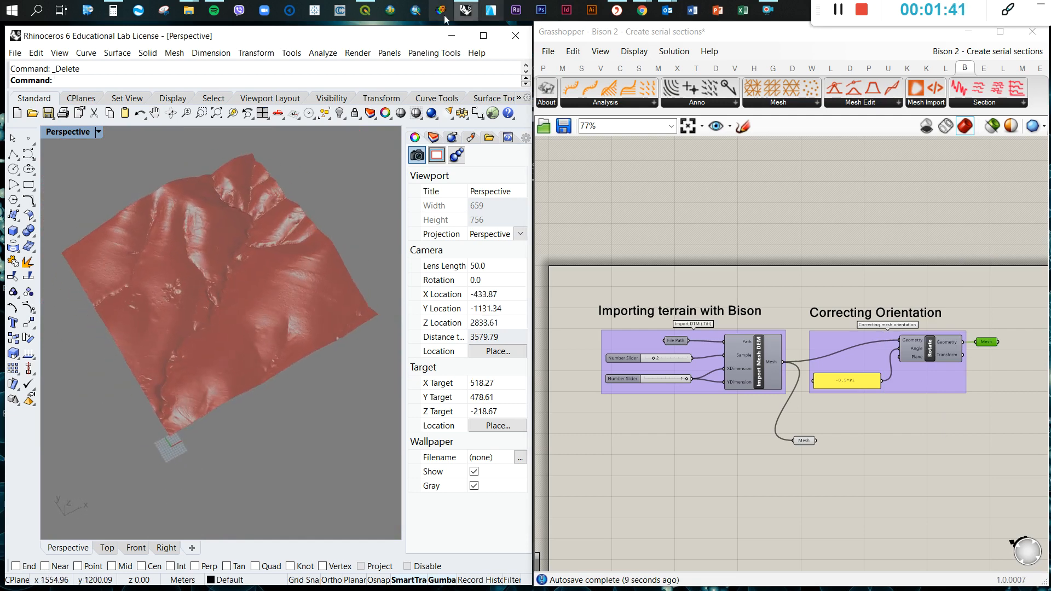
left_click(365, 10)
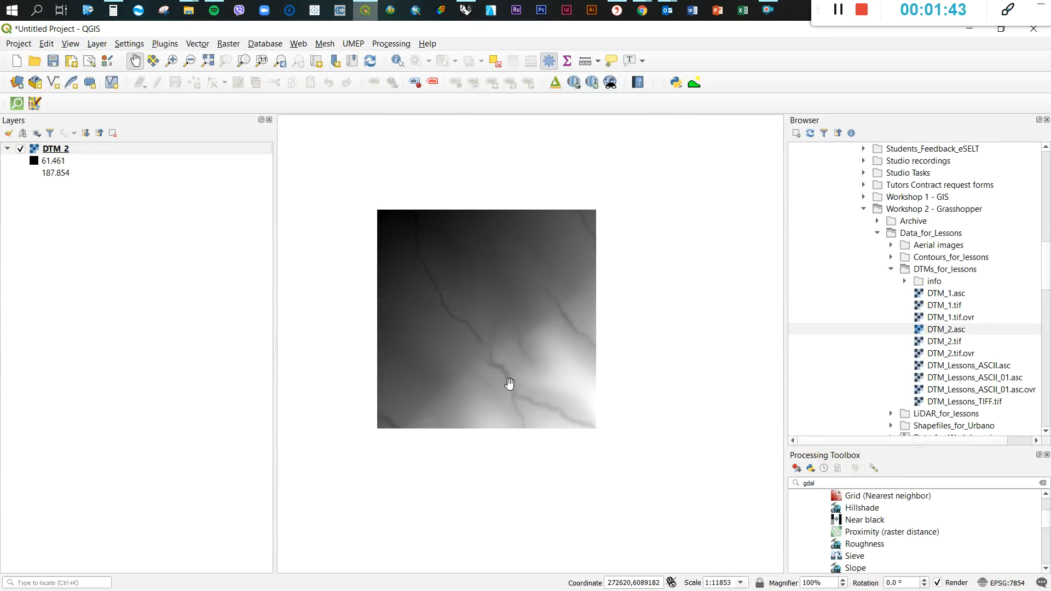
left_click(465, 10)
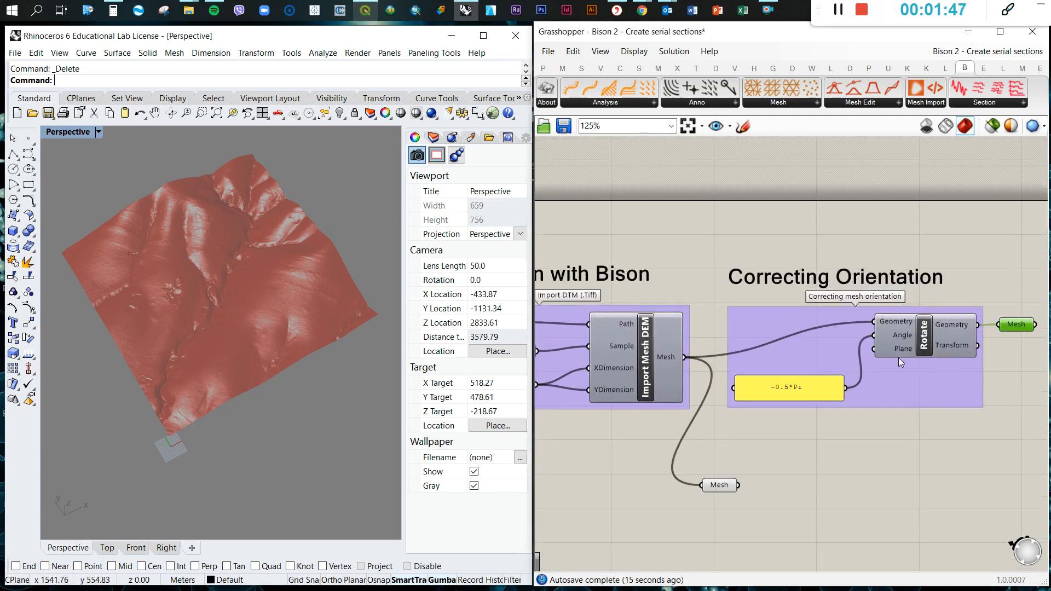
mouse_move(788, 377)
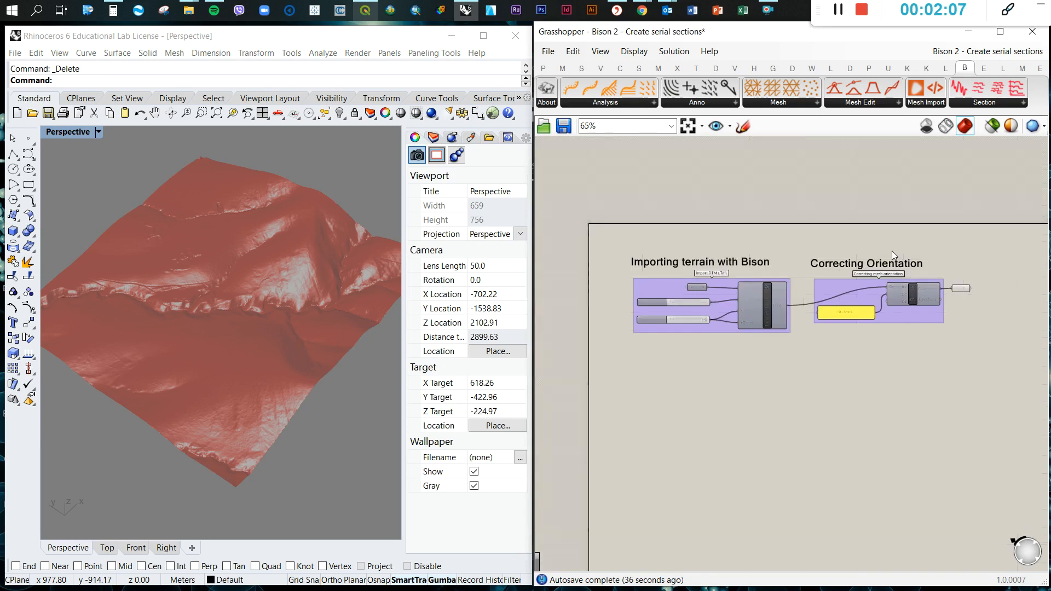
- Place a Bison Section Serial component from the Section dropdown beside the rotation group
left_click(1018, 102)
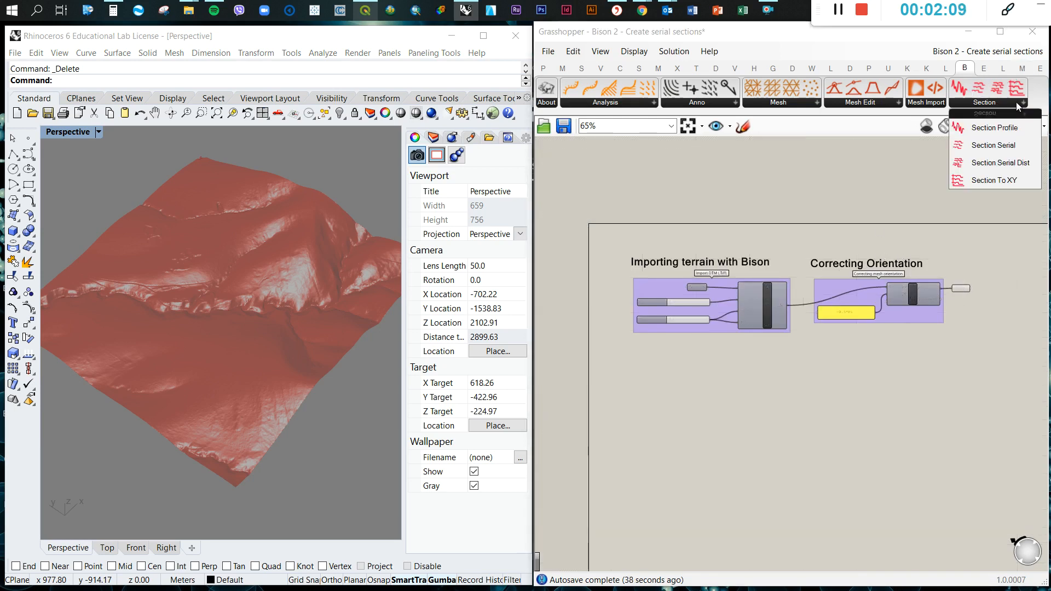
mouse_move(993, 144)
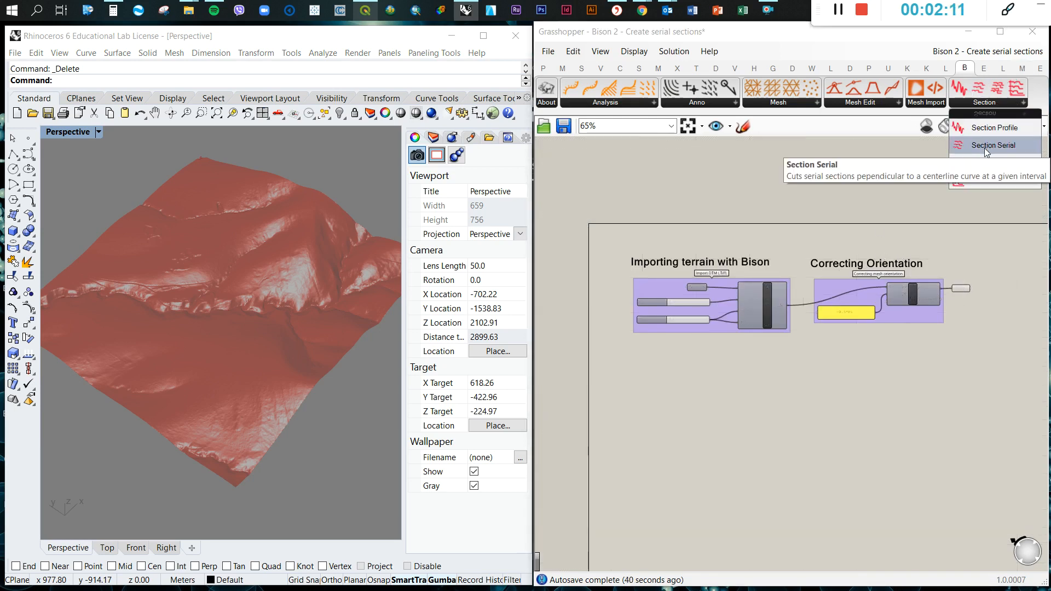
left_click(994, 145)
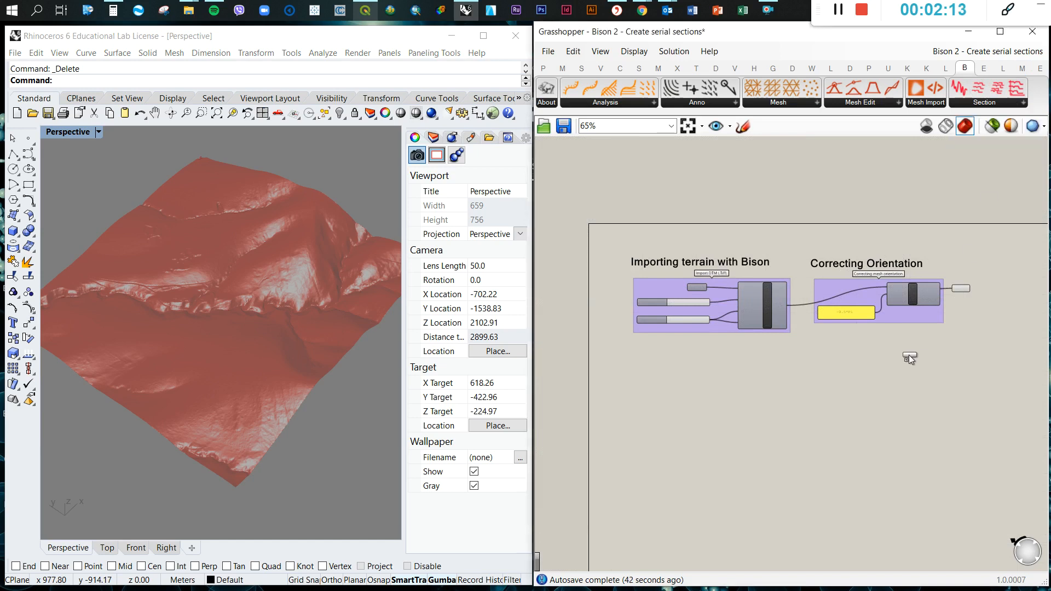
scroll("up", 3)
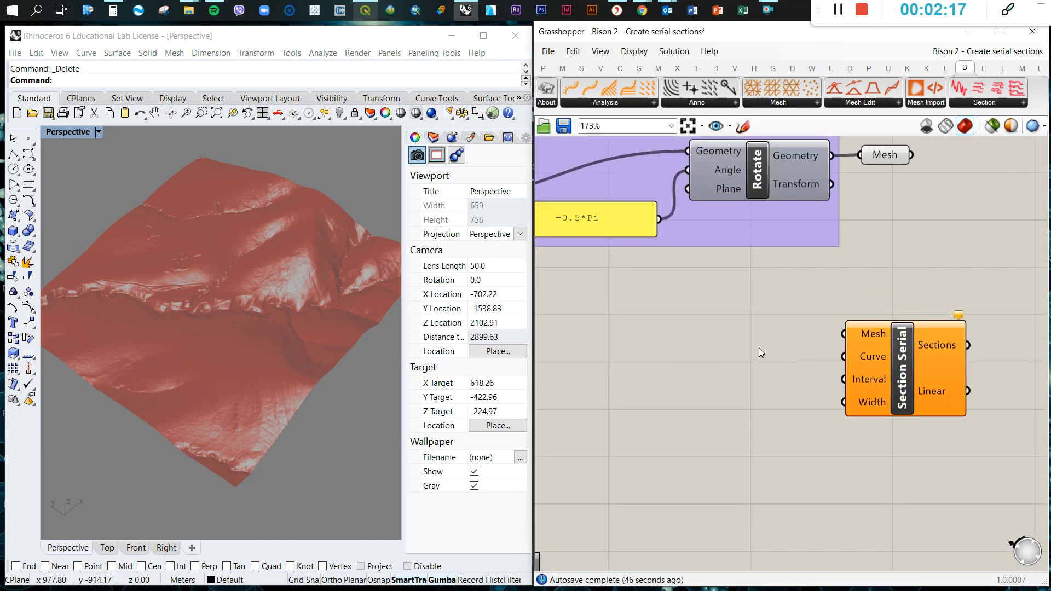
mouse_move(878, 412)
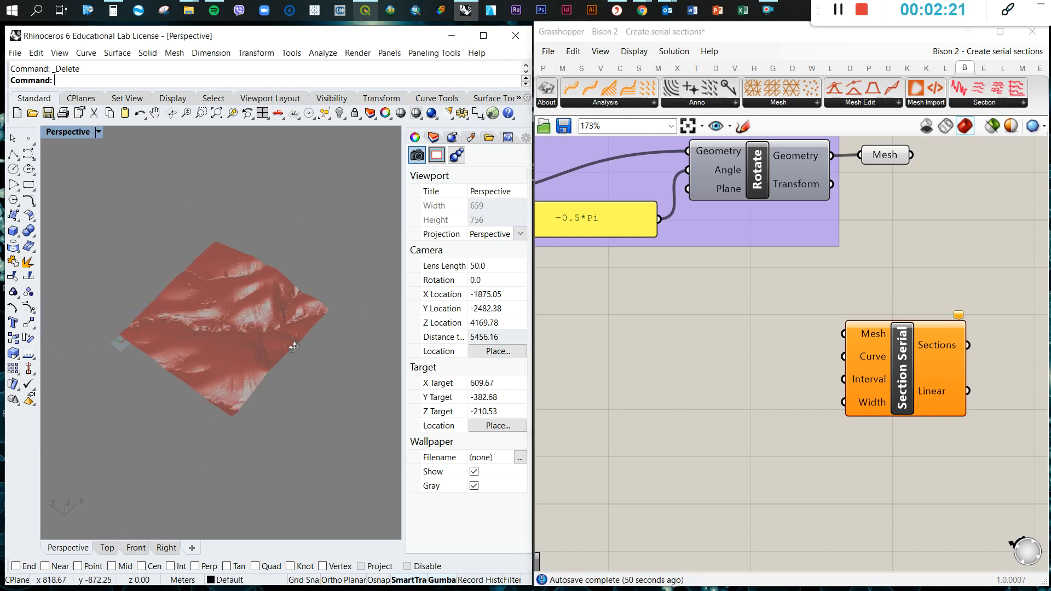
- Draw a straight diagonal section line across the terrain in Top view, then return to Perspective
double_click(731, 349)
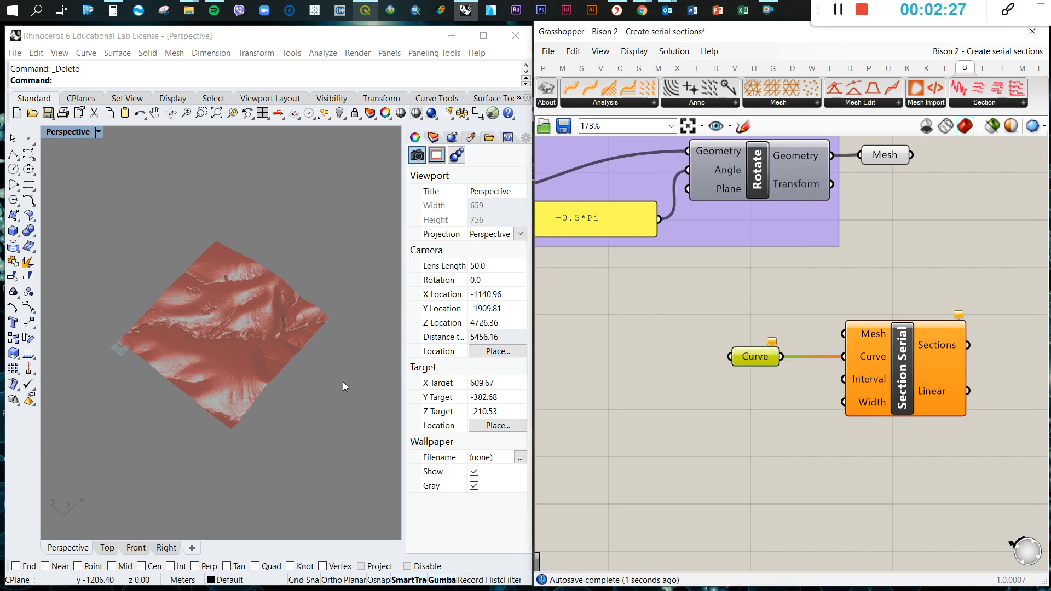
left_click(106, 548)
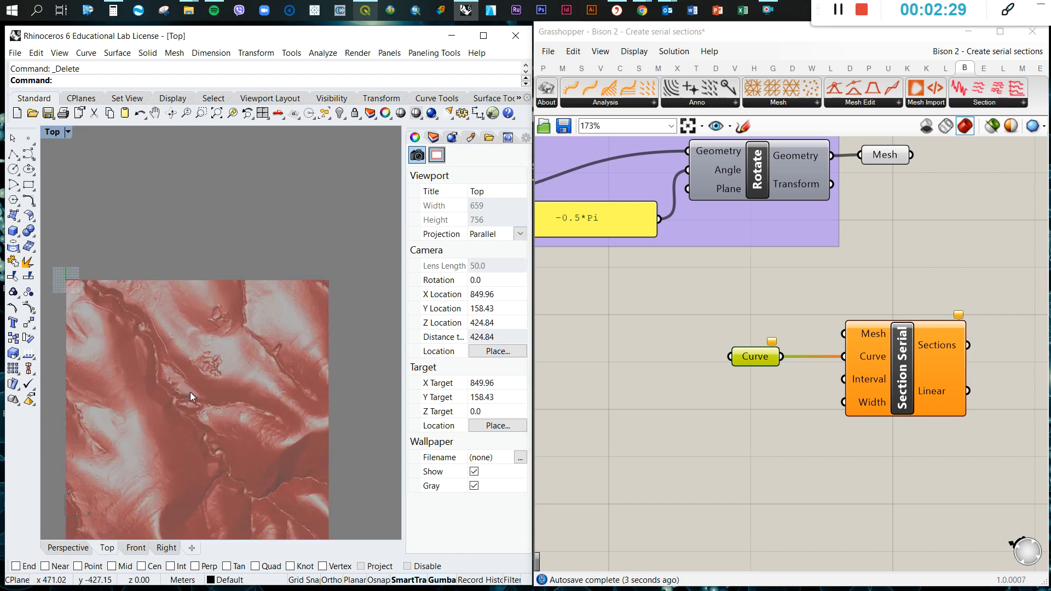
left_click(11, 155)
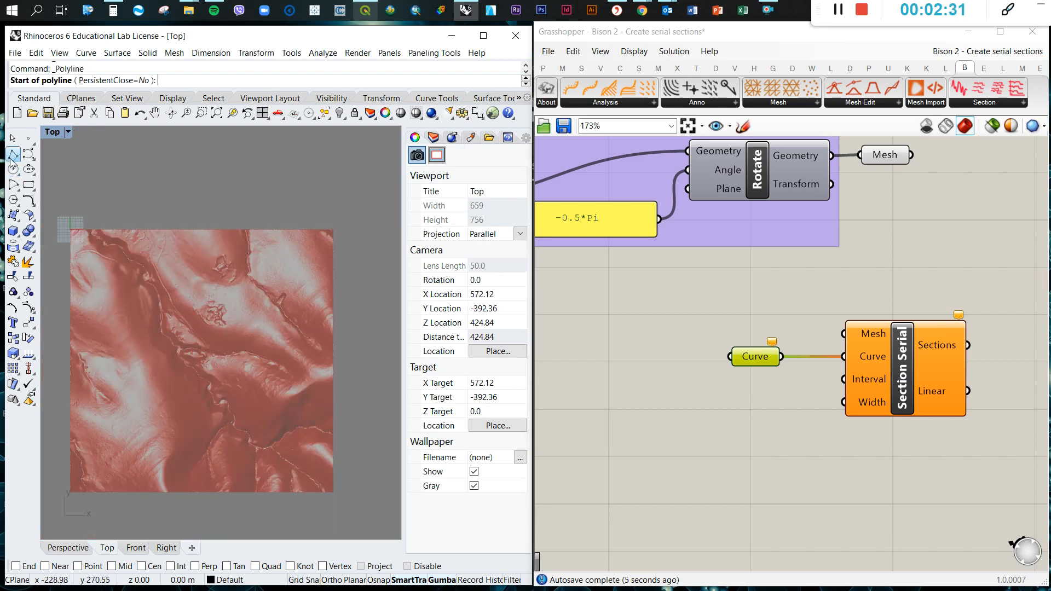
left_click(11, 156)
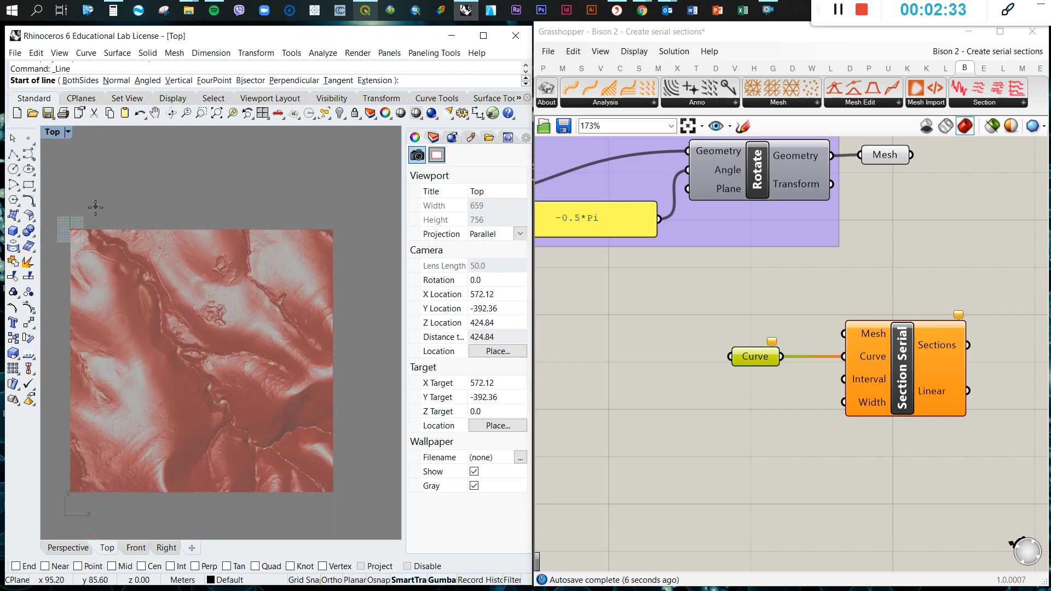
left_click(70, 190)
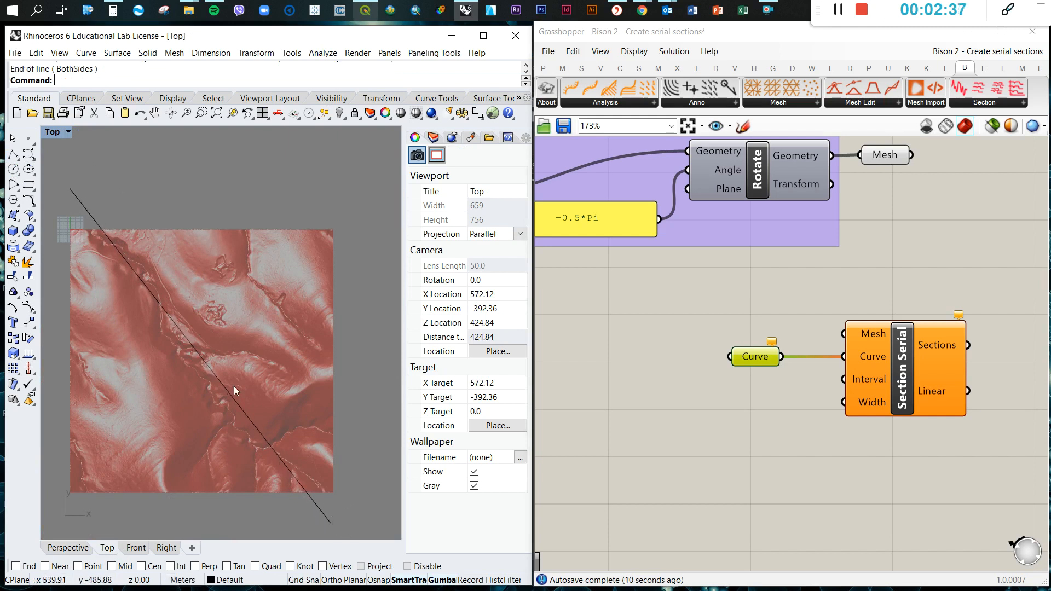
mouse_move(57, 189)
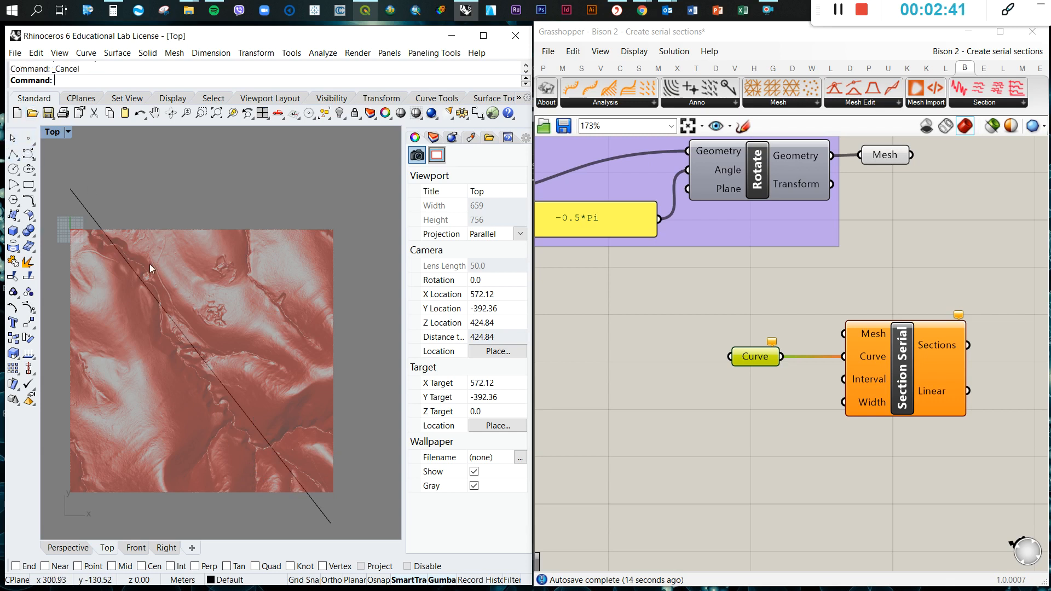
mouse_move(96, 227)
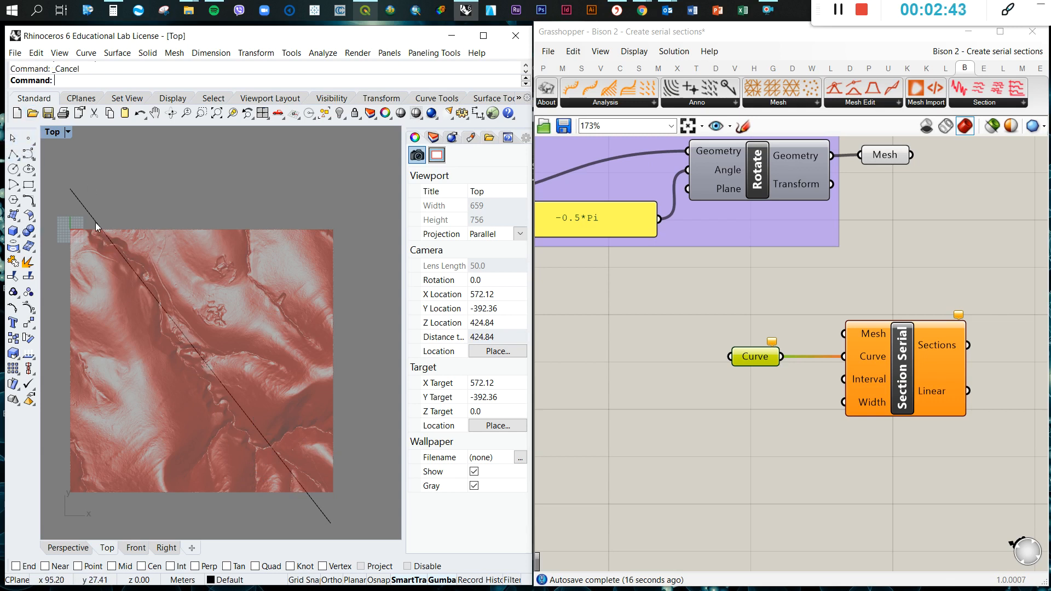
mouse_move(96, 263)
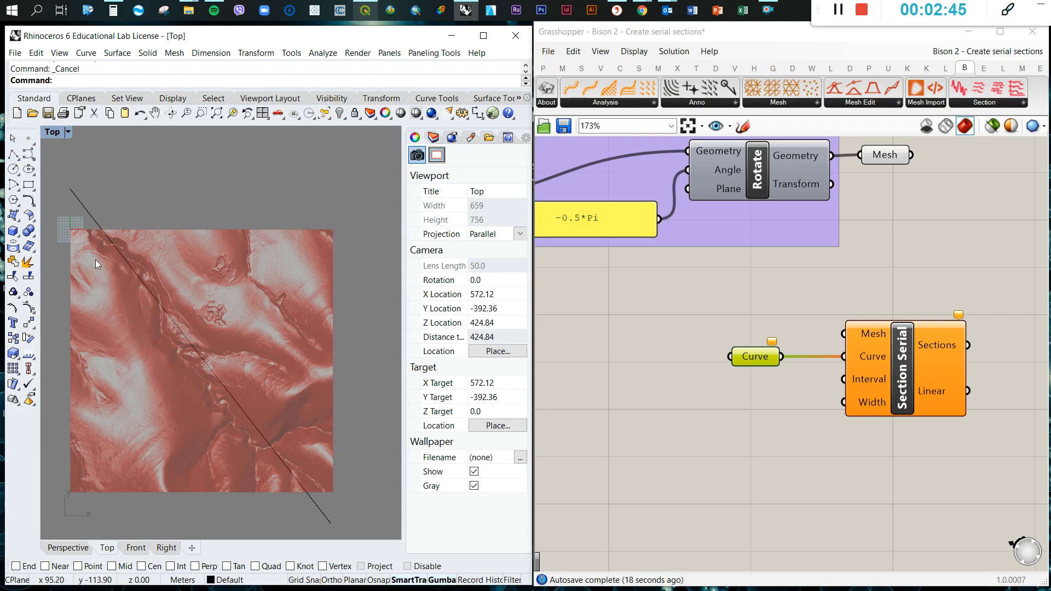
mouse_move(111, 200)
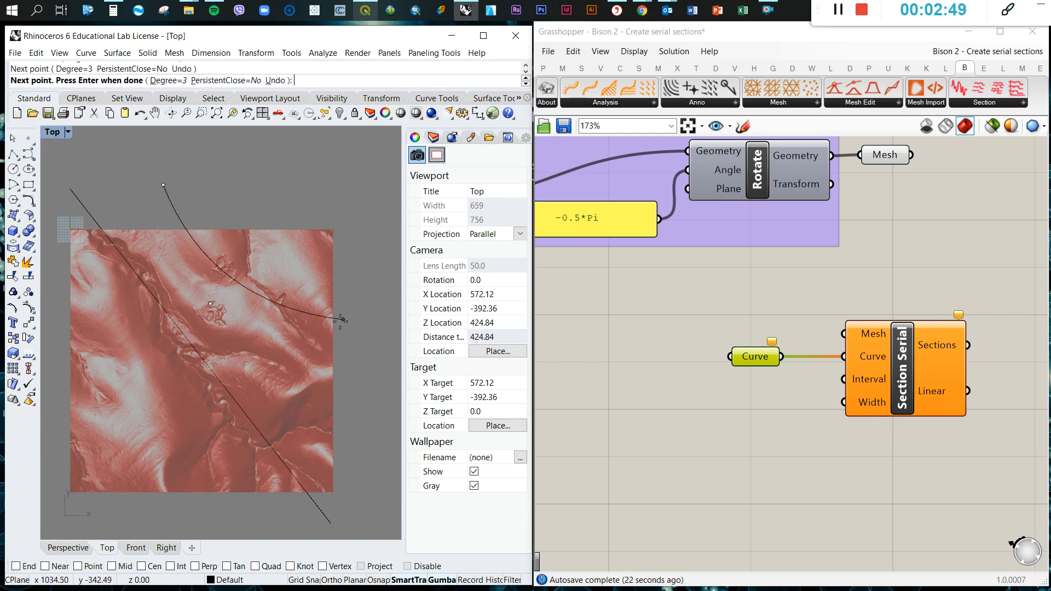
left_click(341, 321)
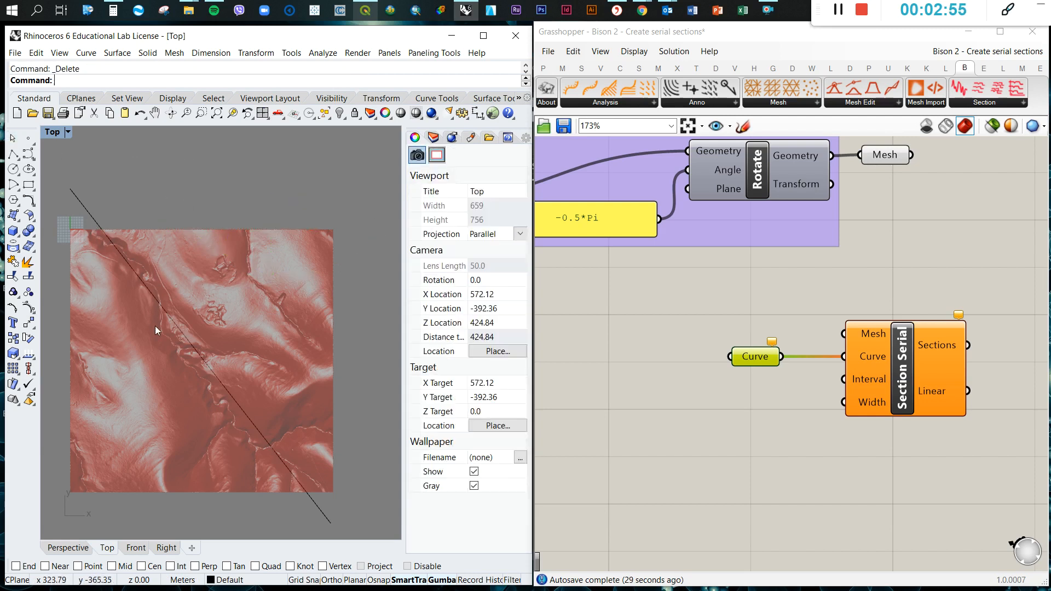
left_click(67, 548)
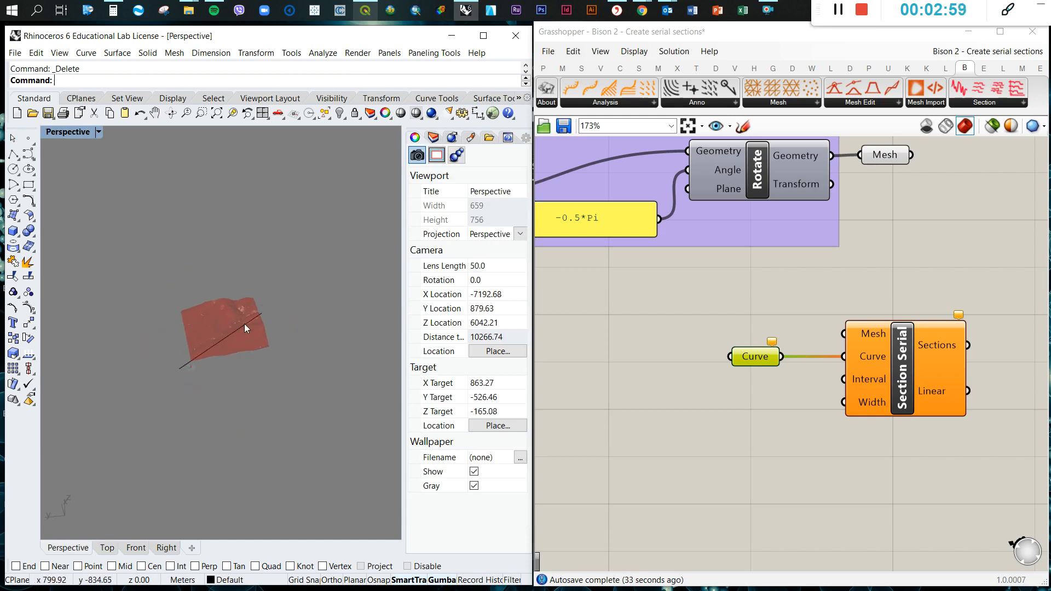
- Reference the diagonal Rhino line in the Curve parameter using Set one Curve
right_click(755, 356)
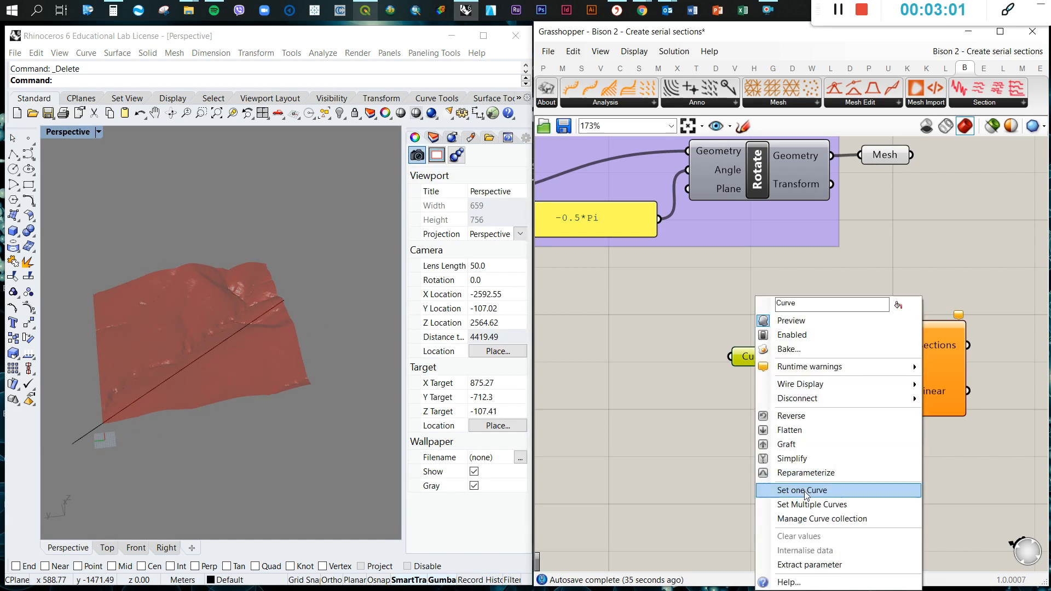
left_click(799, 490)
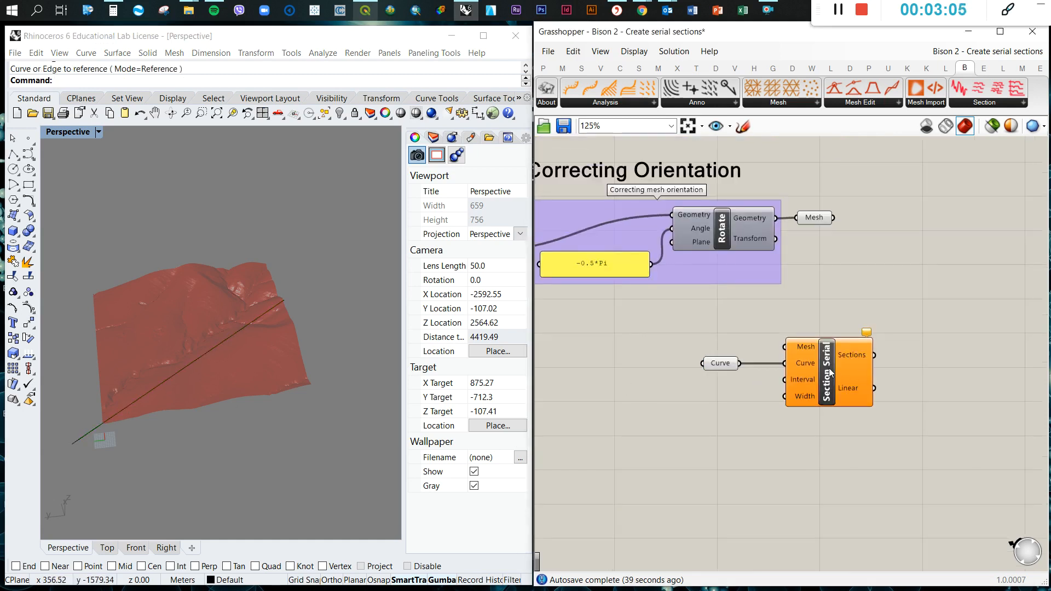
right_click(827, 372)
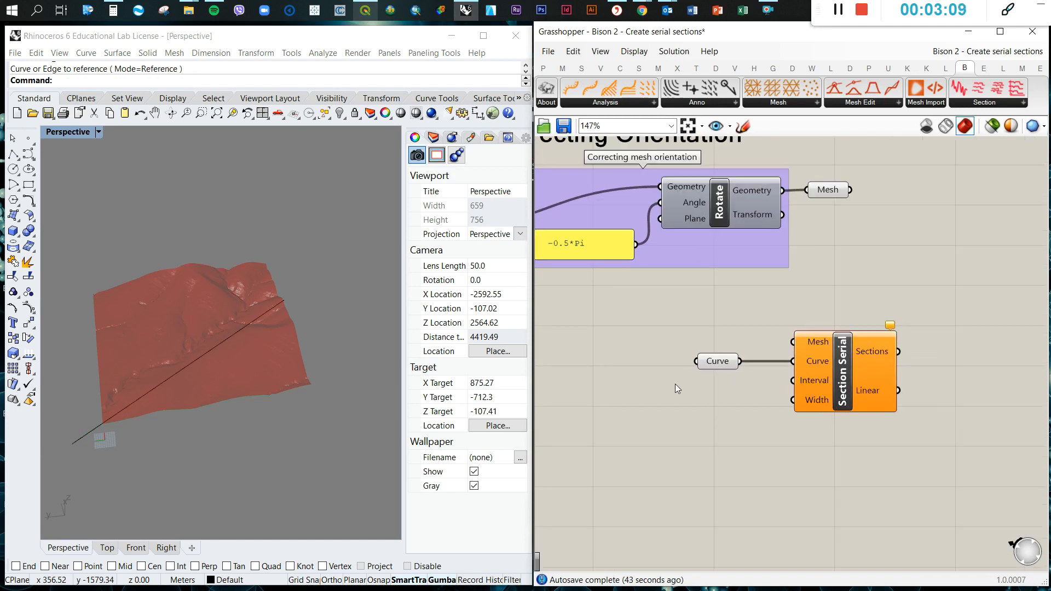
mouse_move(795, 378)
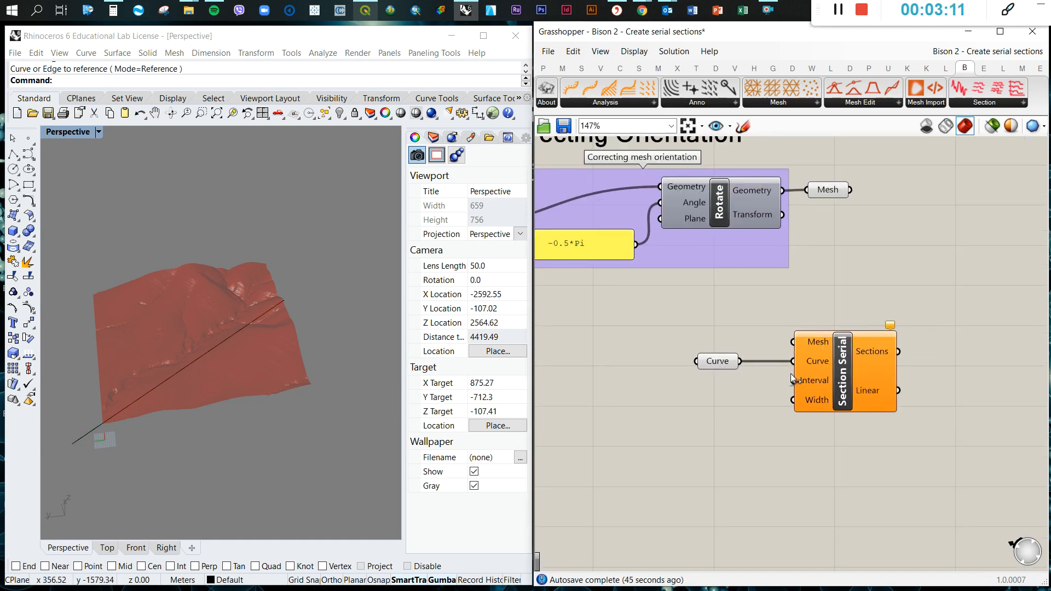
mouse_move(812, 394)
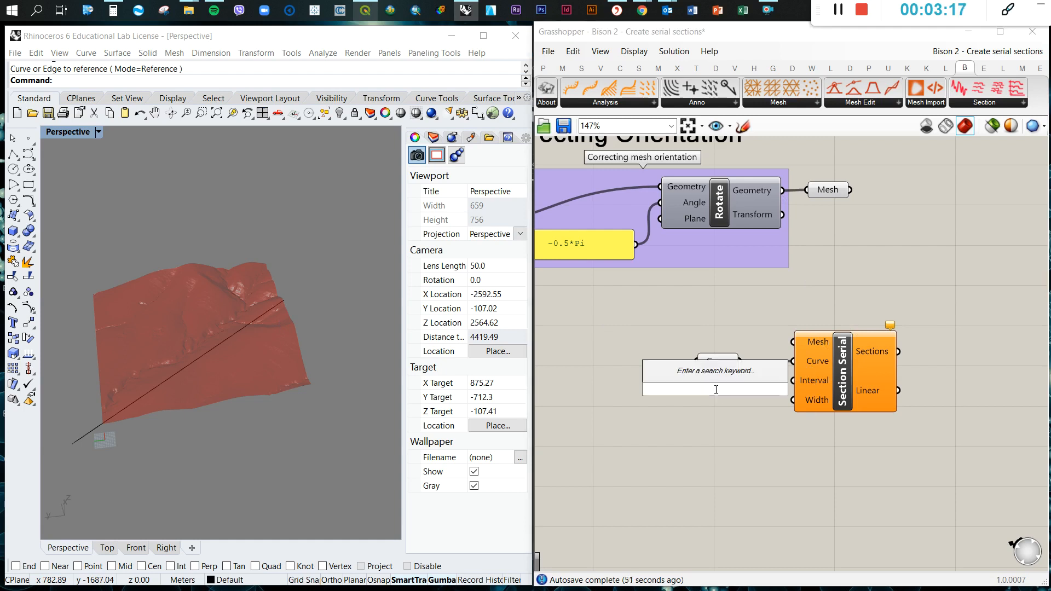
- Set Number Sliders to 50 for Interval and 100 for Width on Section Serial
type("1")
type("0<")
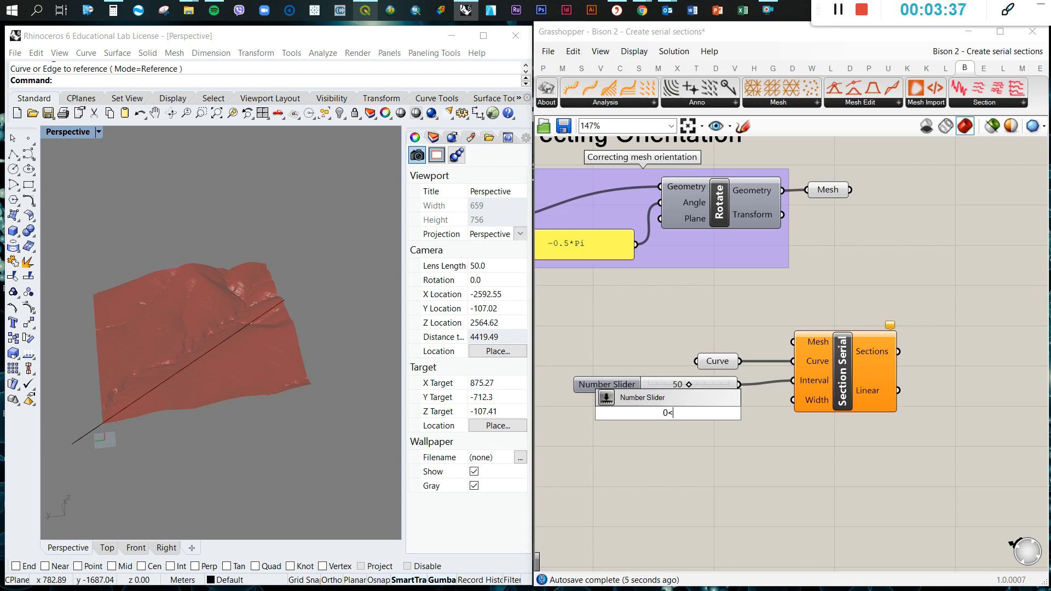
type("100")
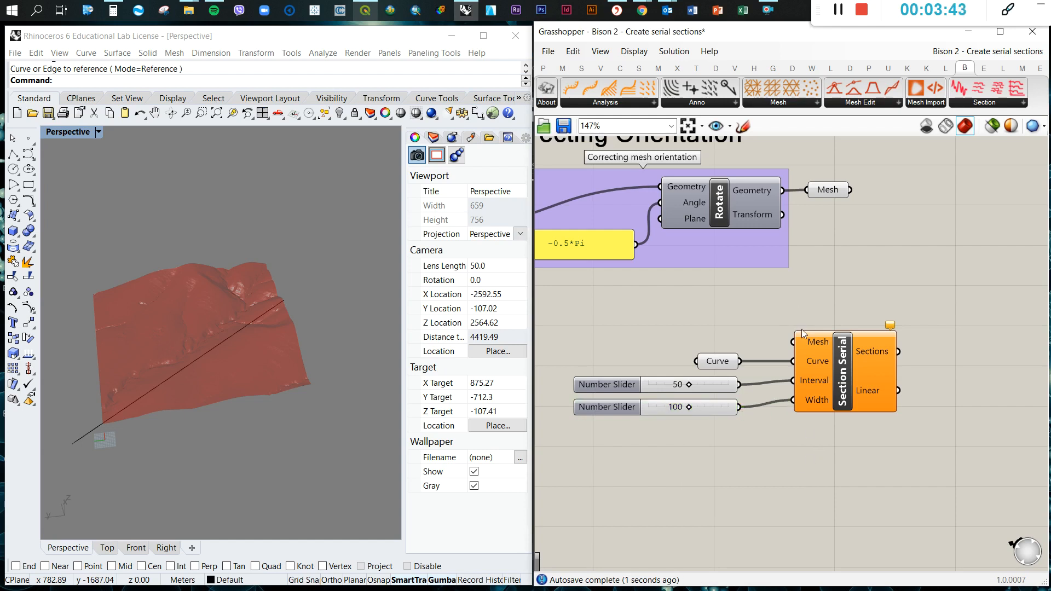
mouse_move(819, 197)
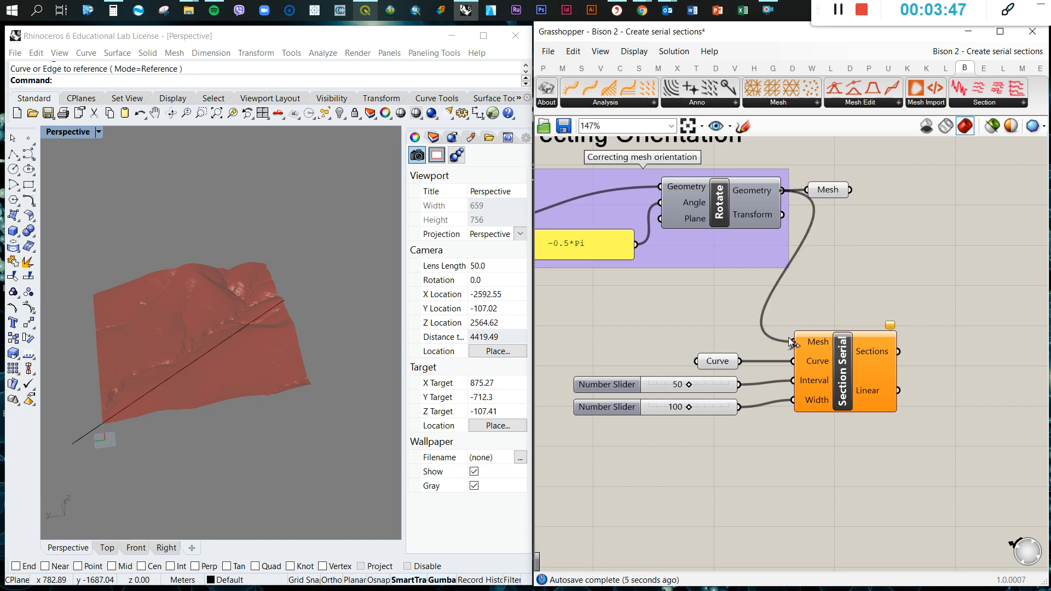
mouse_move(855, 288)
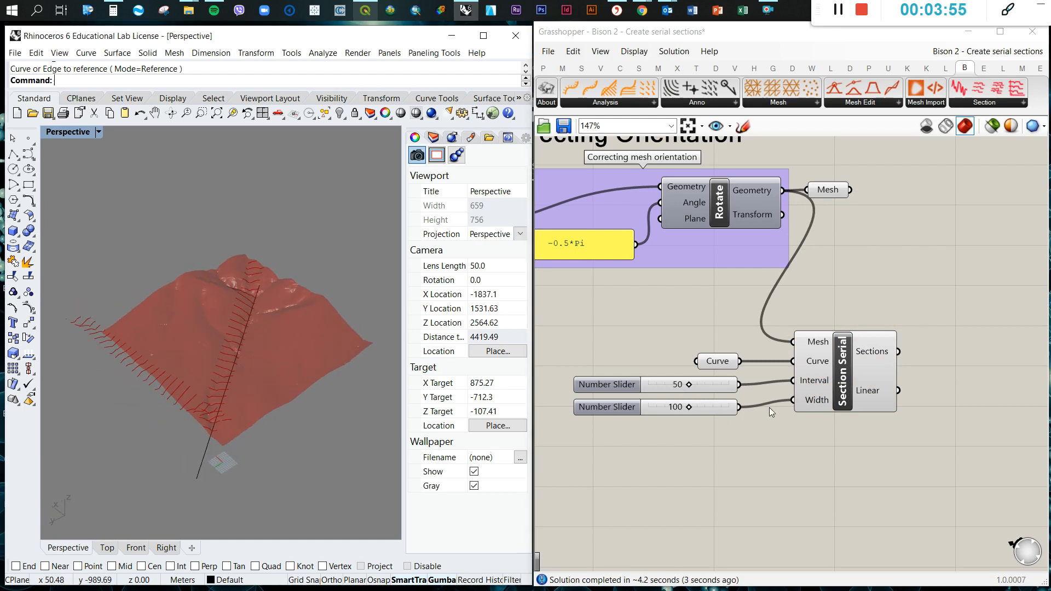
- Enter 500 as the exact Width slider value for Section Serial
scroll("up", 3)
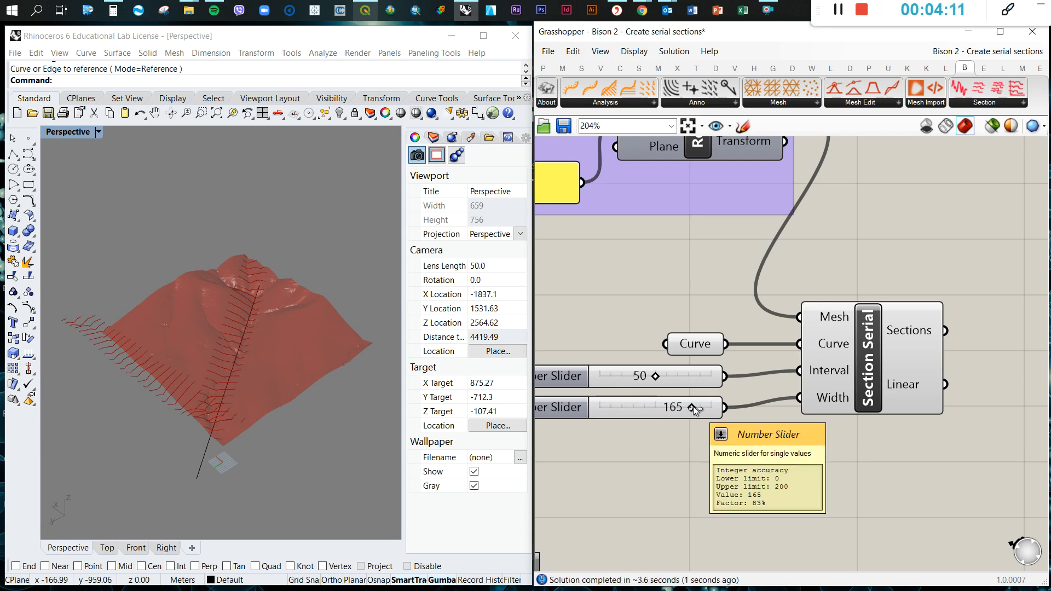
mouse_move(637, 406)
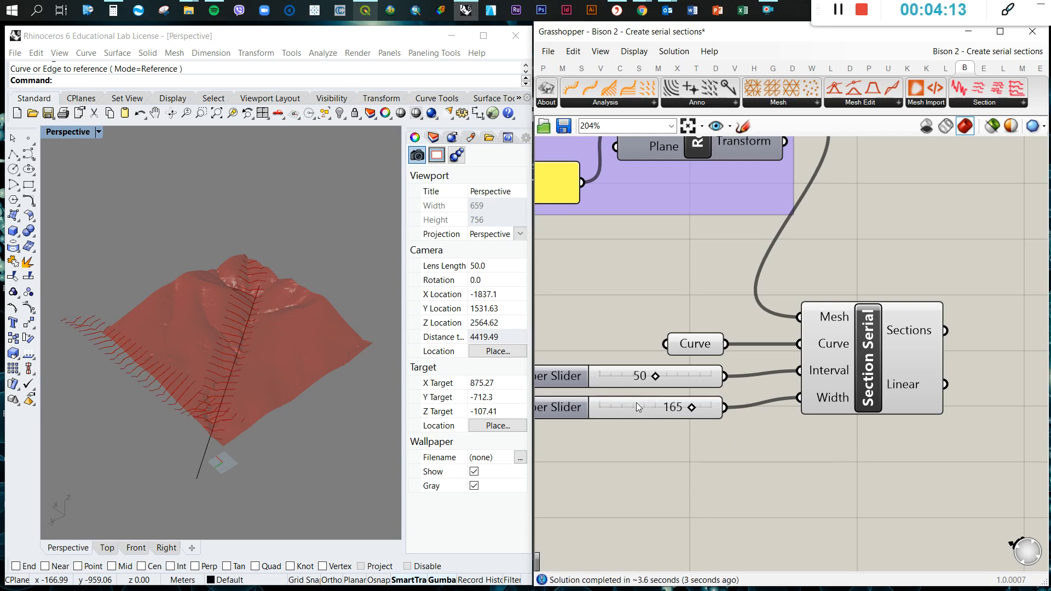
double_click(638, 407)
type("c")
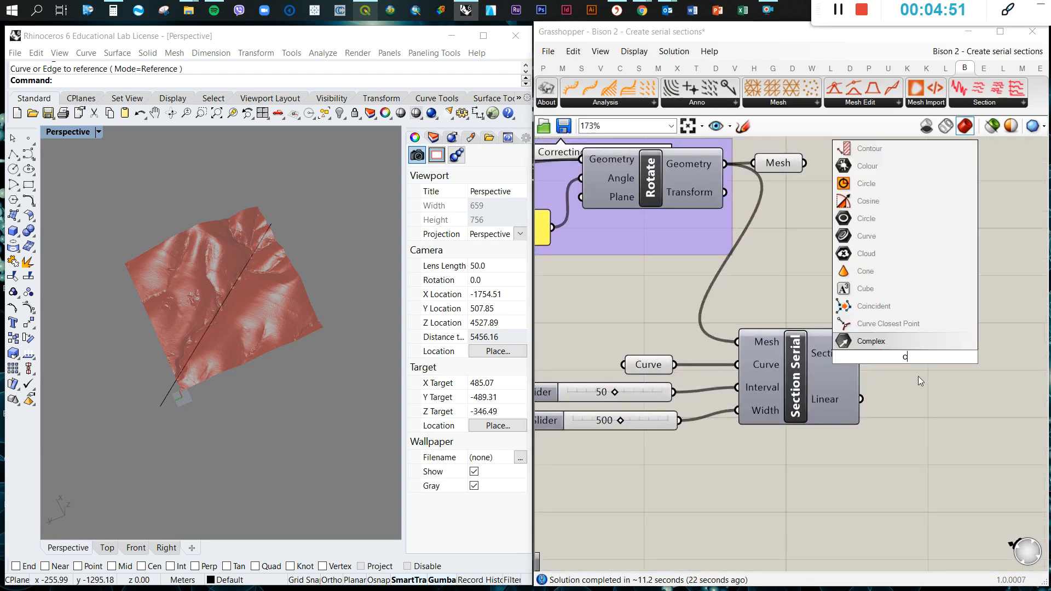
- Place a Curve parameter collecting Section Serial's Sections output and open its options
type("urve")
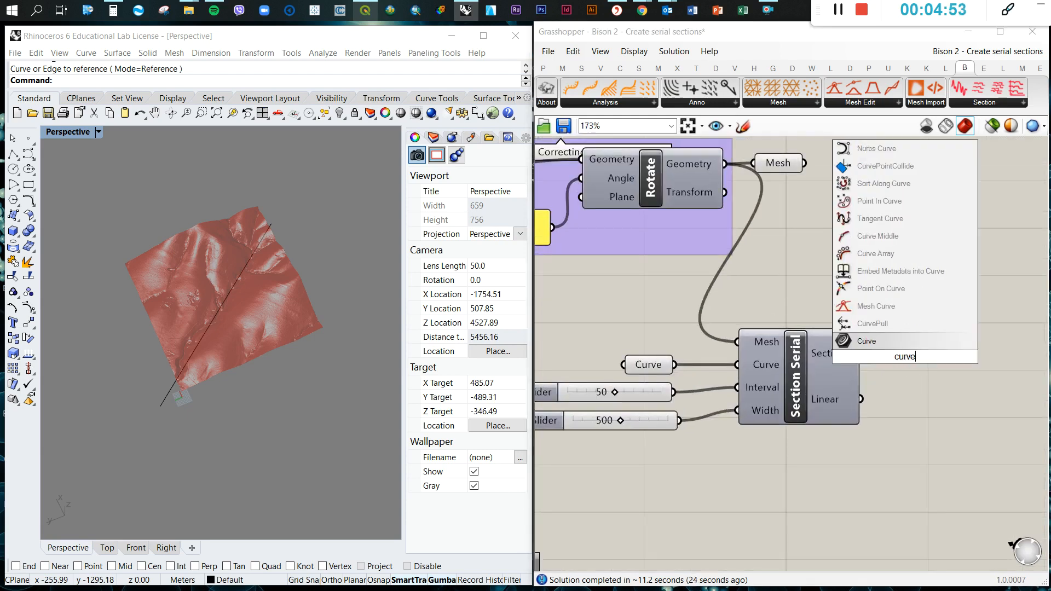
left_click(866, 341)
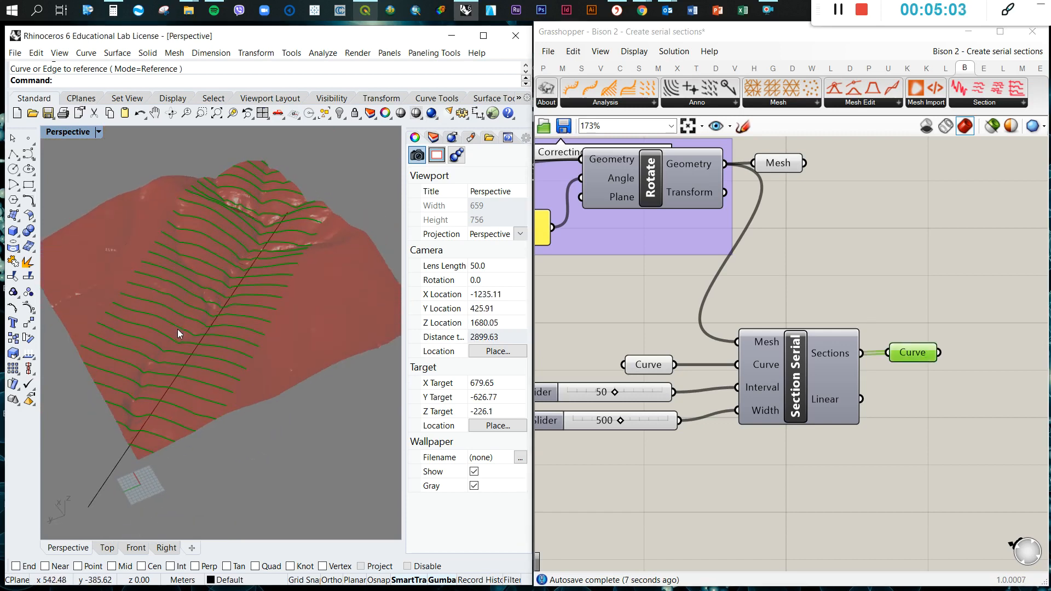
right_click(912, 353)
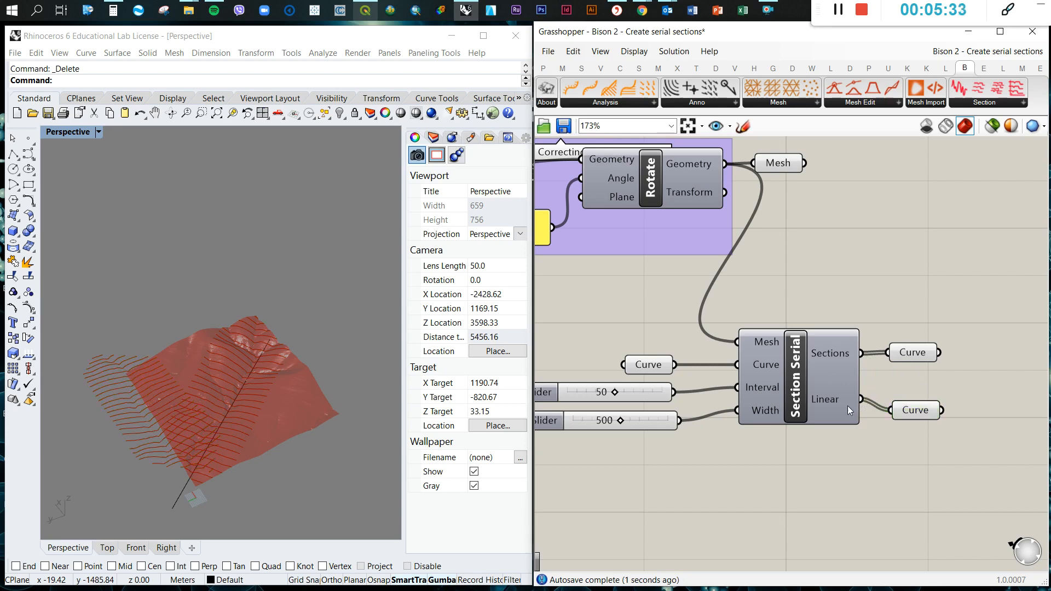
mouse_move(830, 400)
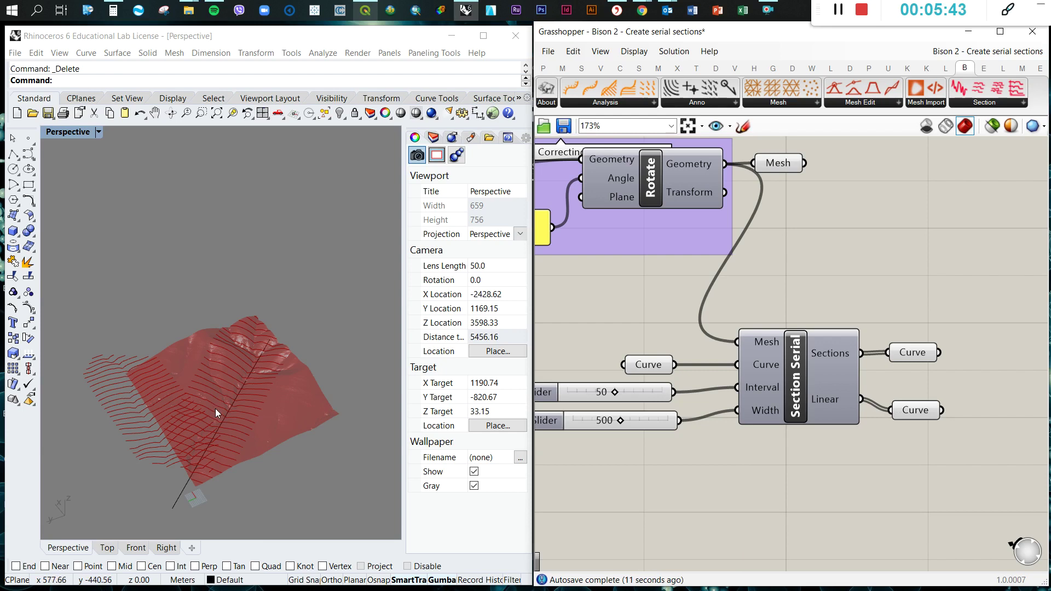
scroll("down", 3)
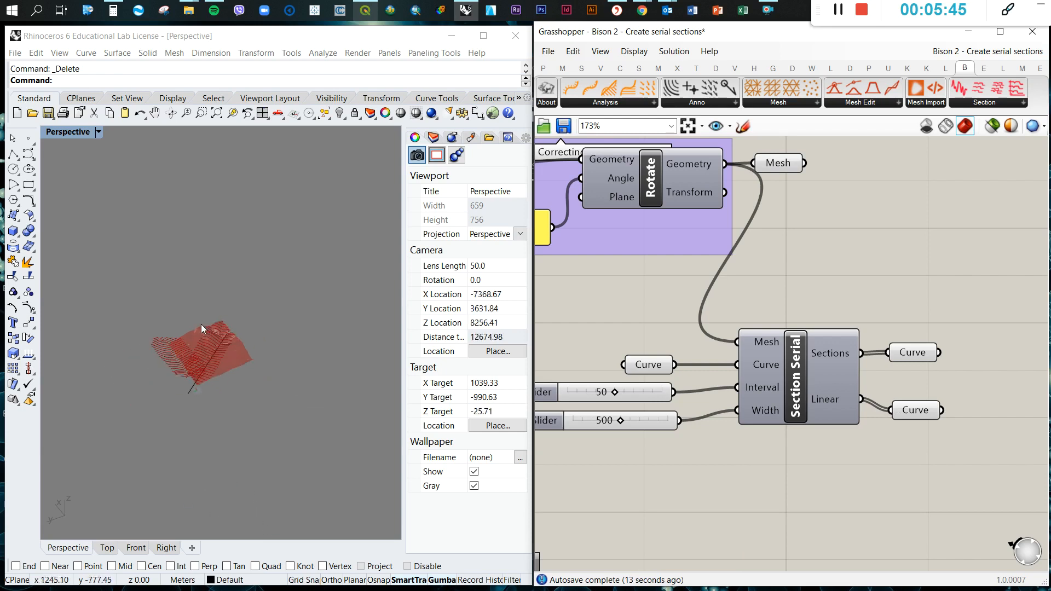
mouse_move(302, 379)
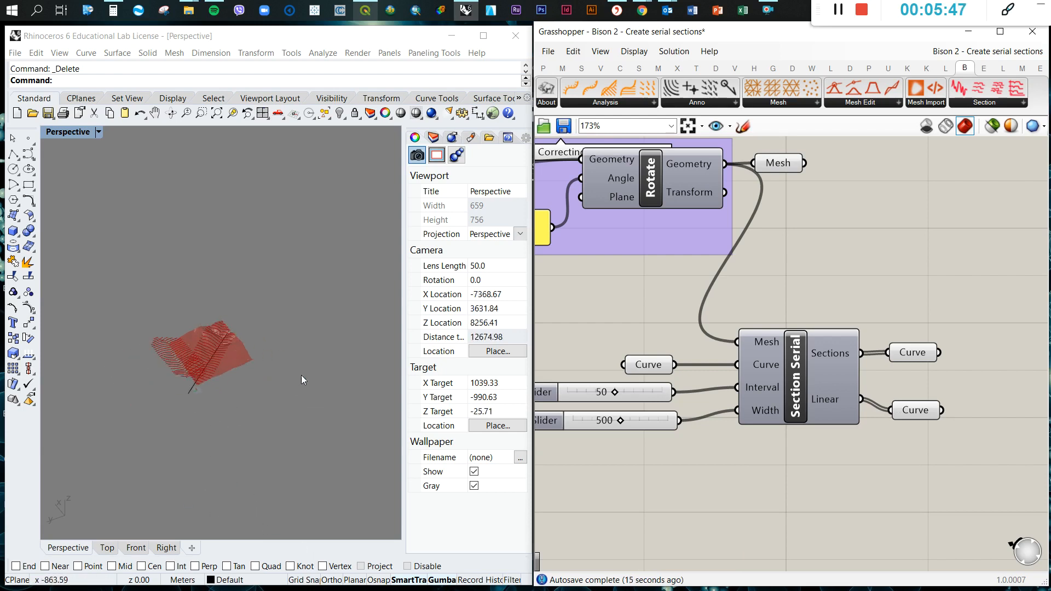
mouse_move(1007, 418)
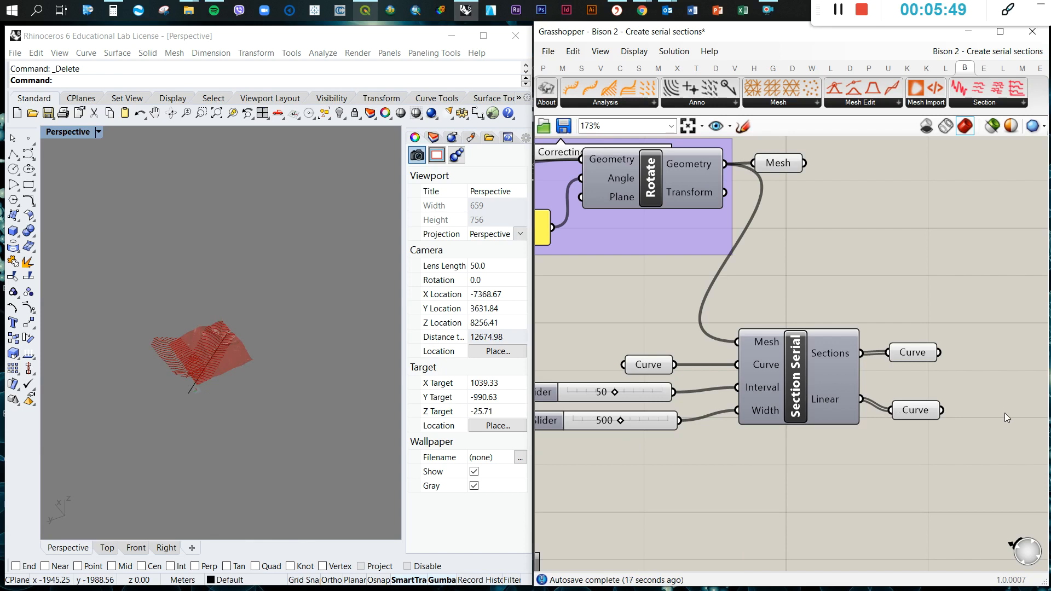
mouse_move(1037, 409)
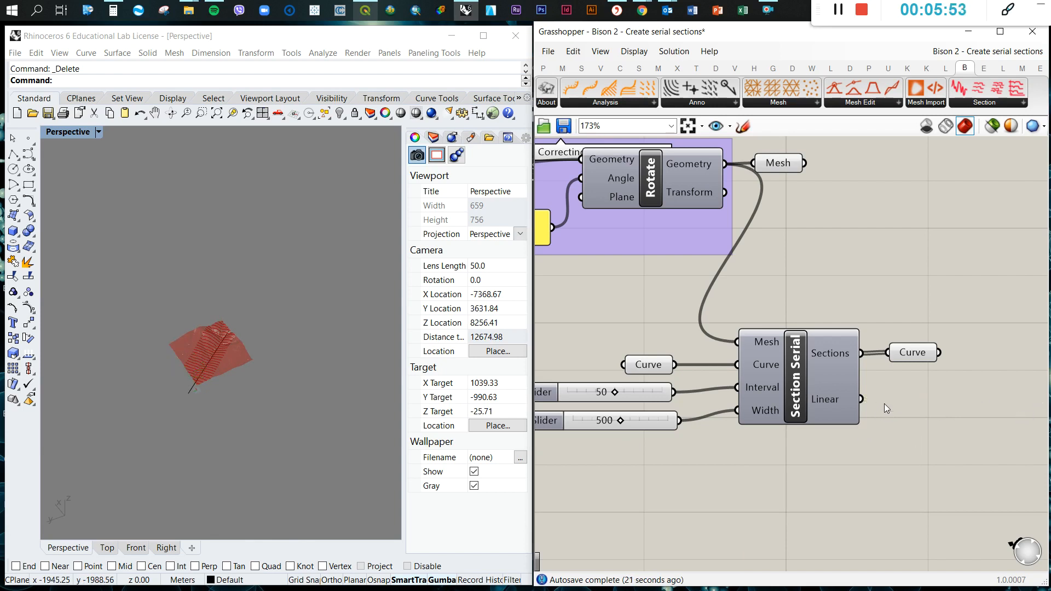
- Feed Section Serial's Linear output into a new Bison Section To XY component
scroll("down", 3)
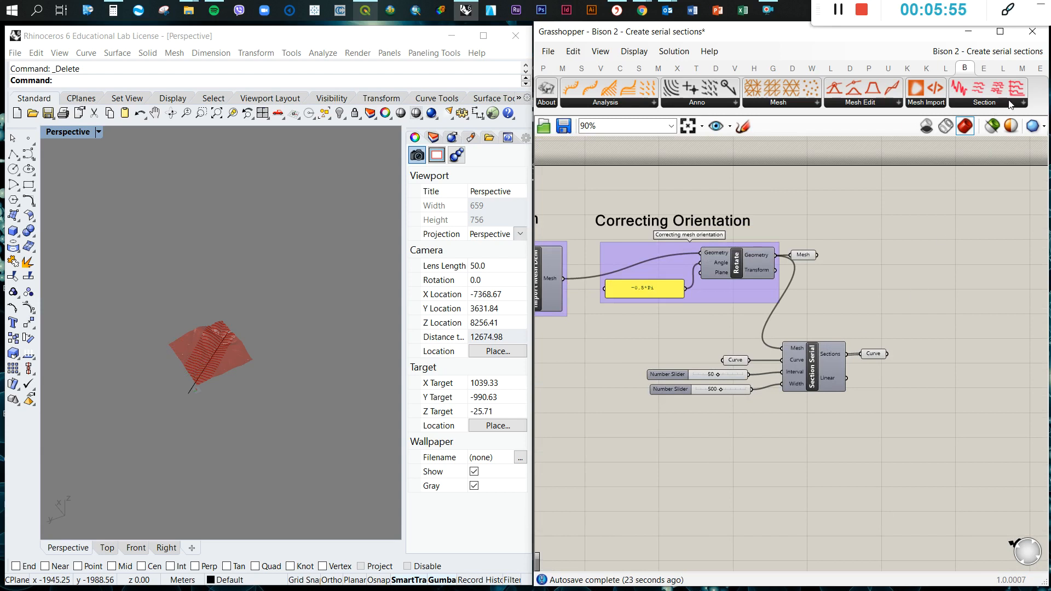
mouse_move(997, 191)
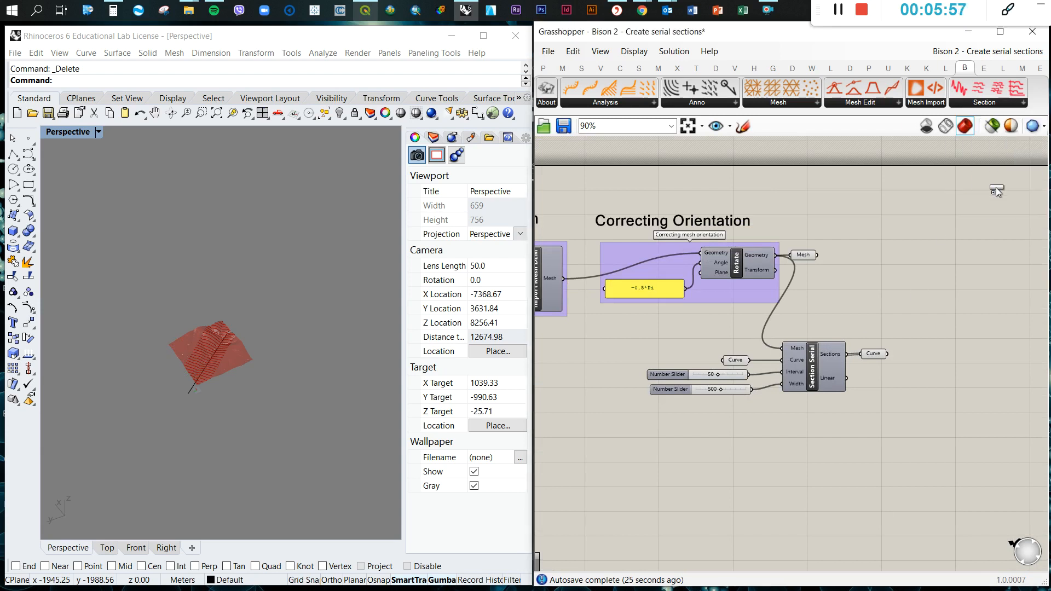
scroll("up", 3)
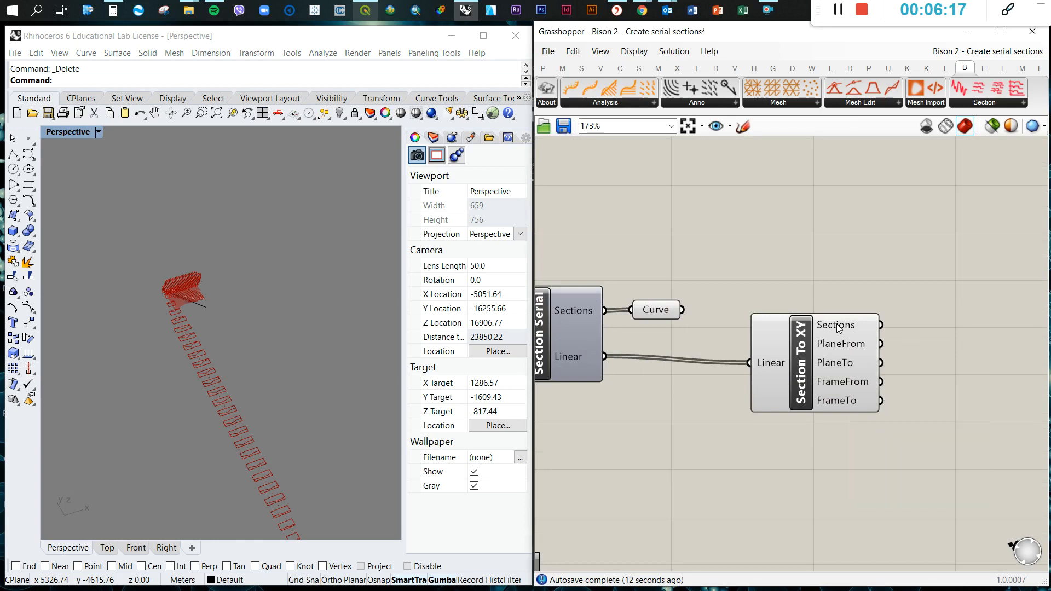
mouse_move(849, 353)
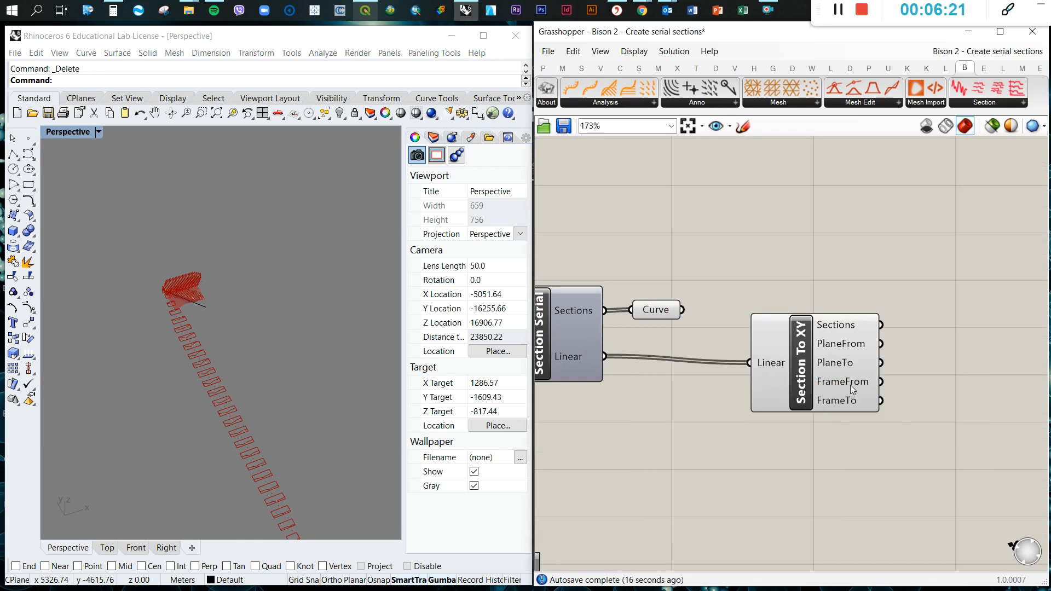
mouse_move(812, 375)
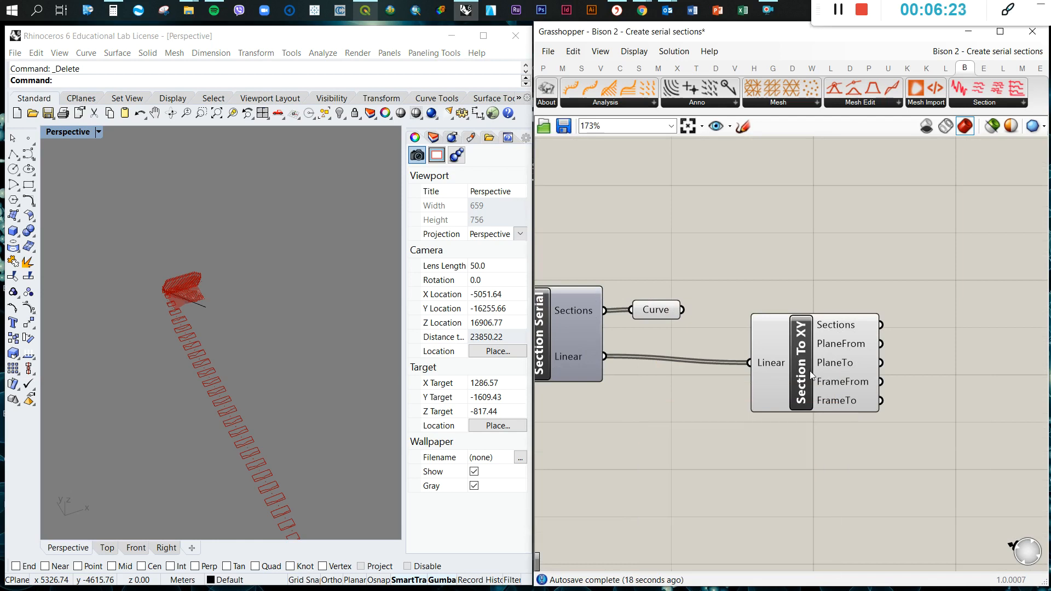
scroll("down", 3)
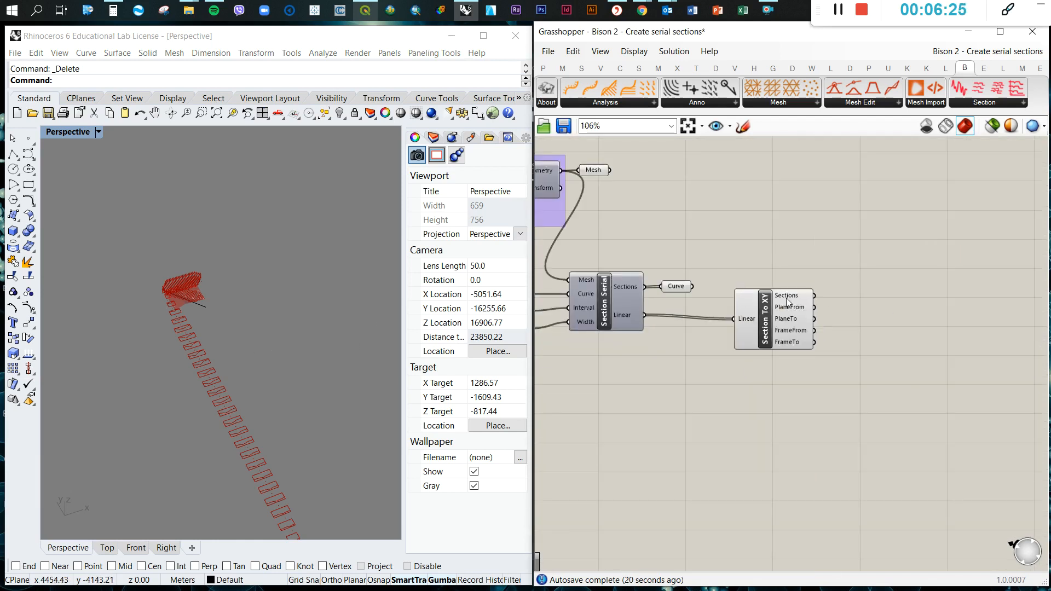
mouse_move(877, 306)
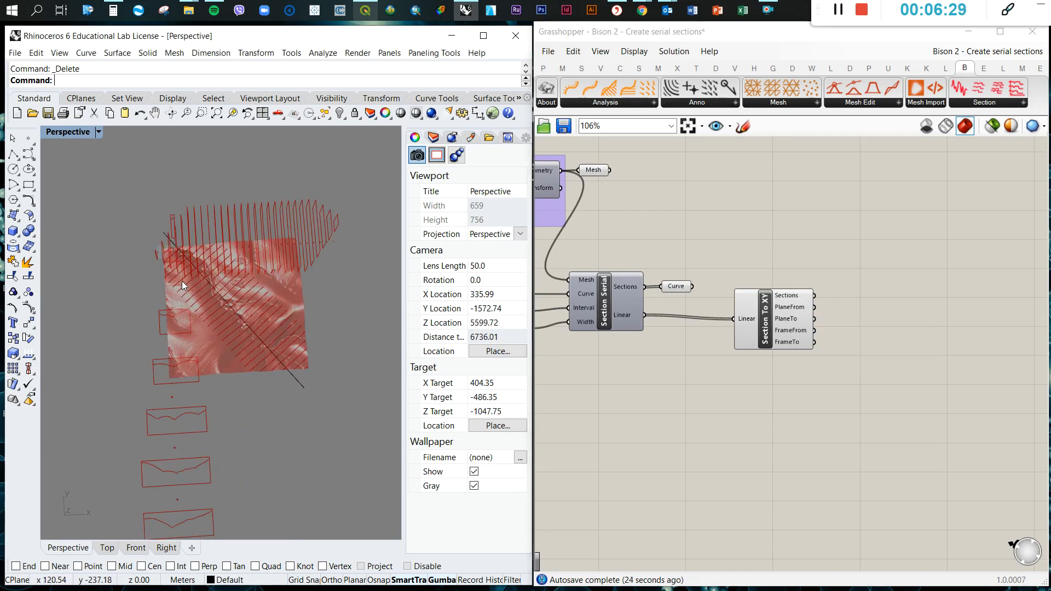
scroll("up", 3)
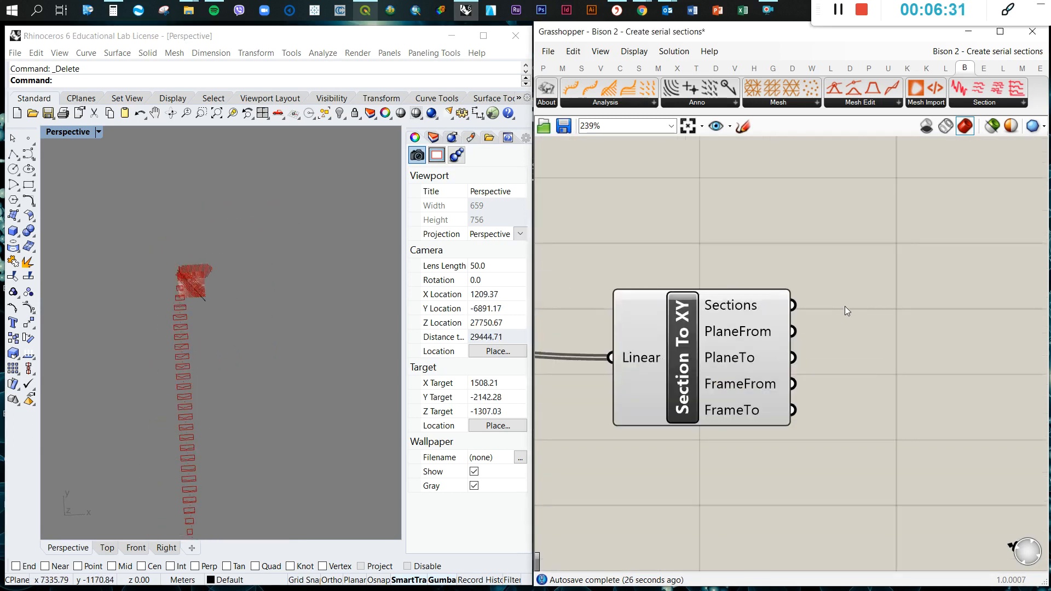
- Add a Curve parameter fed by Section To XY's Sections to show the flattened profiles
right_click(845, 310)
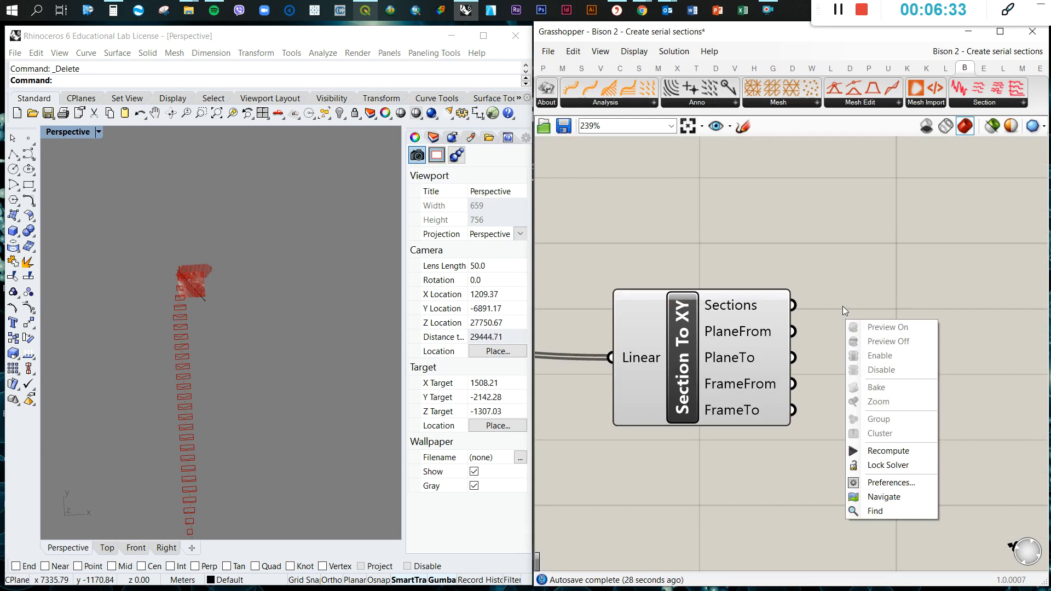
type("curve")
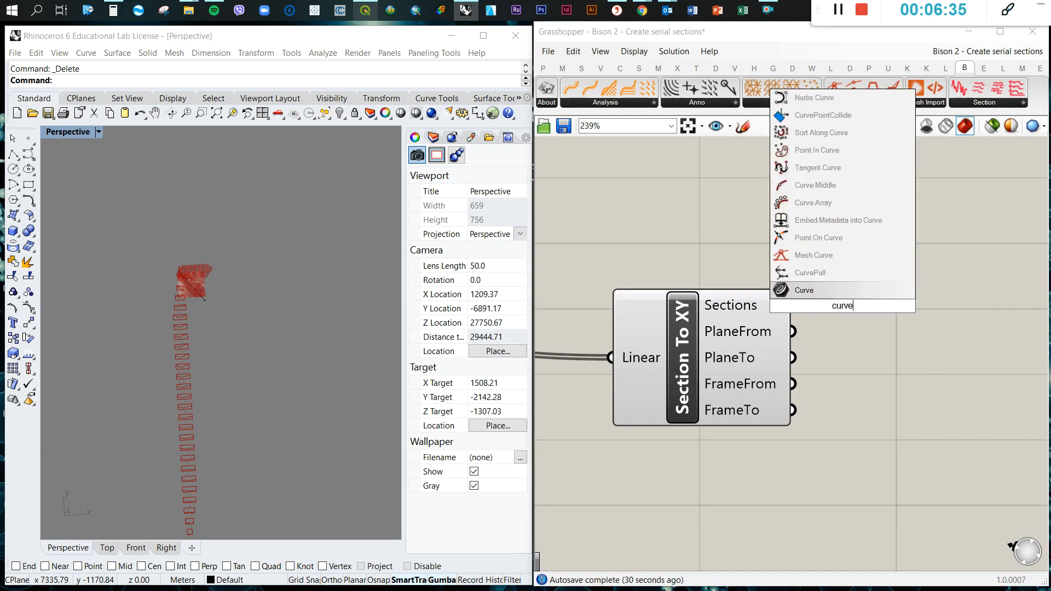
left_click(804, 289)
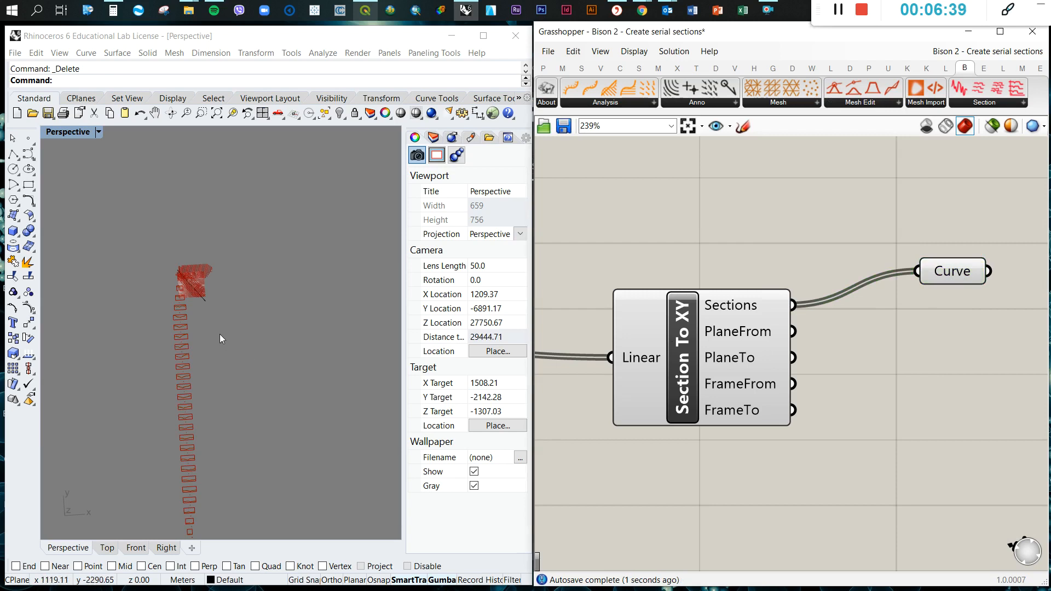
left_click(953, 271)
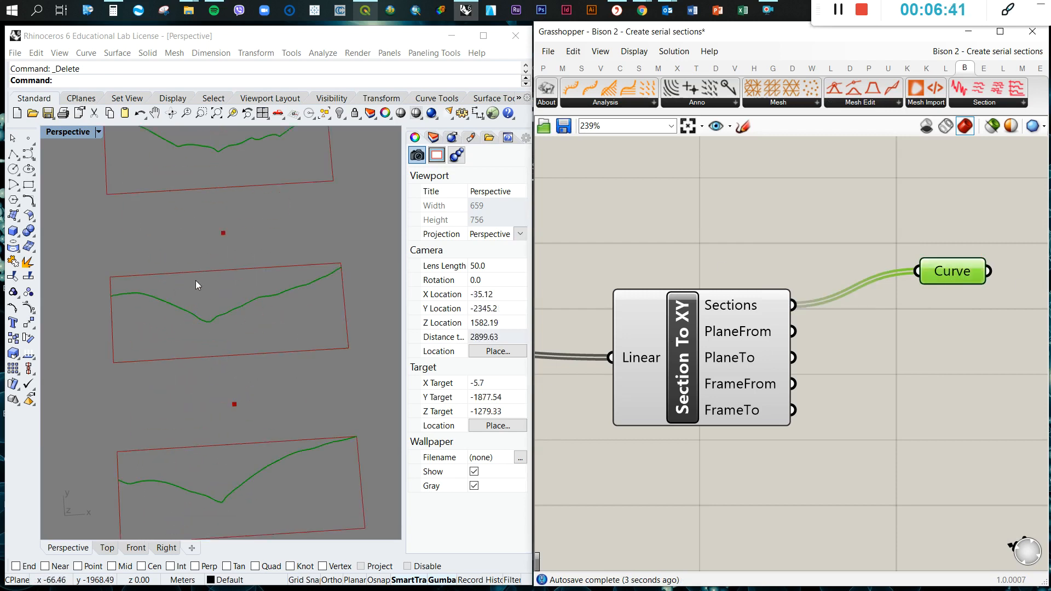
scroll("down", 3)
type("cust")
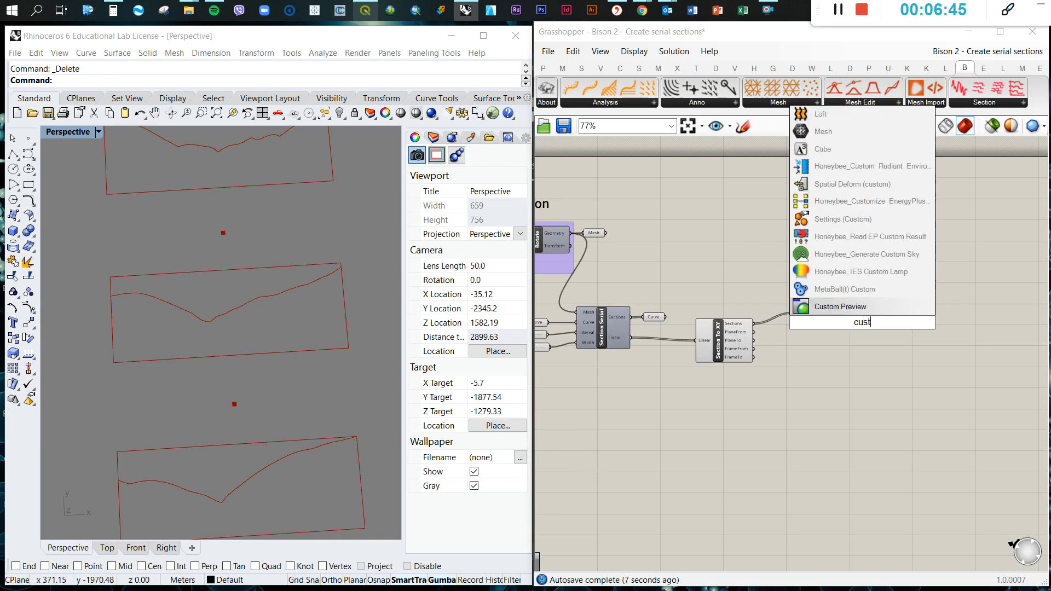
- Add Custom Preview and Colour Swatch components, with the swatch set to cyan
left_click(840, 307)
type("colo")
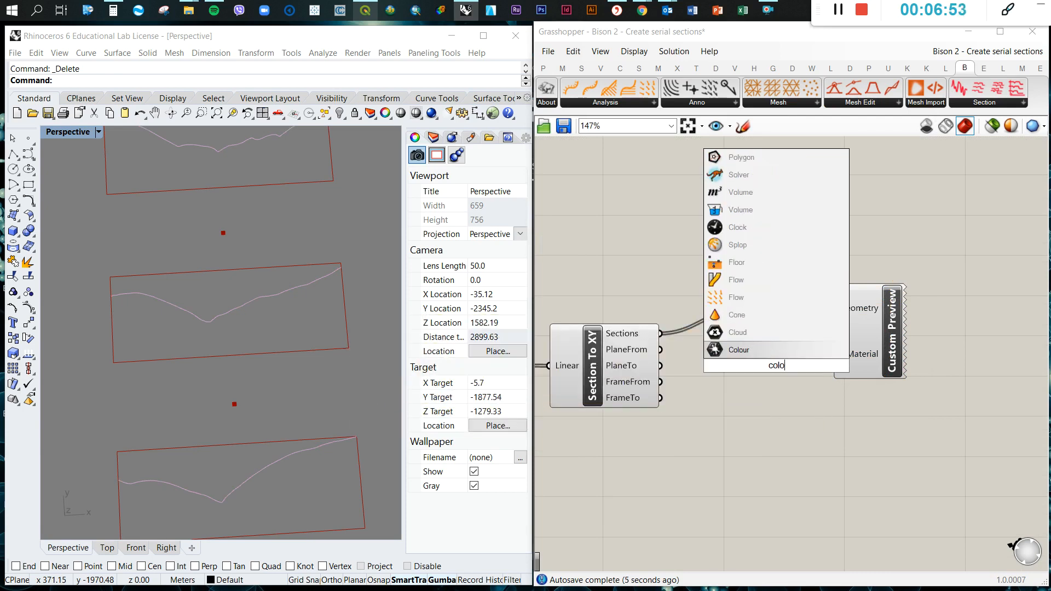
left_click(738, 350)
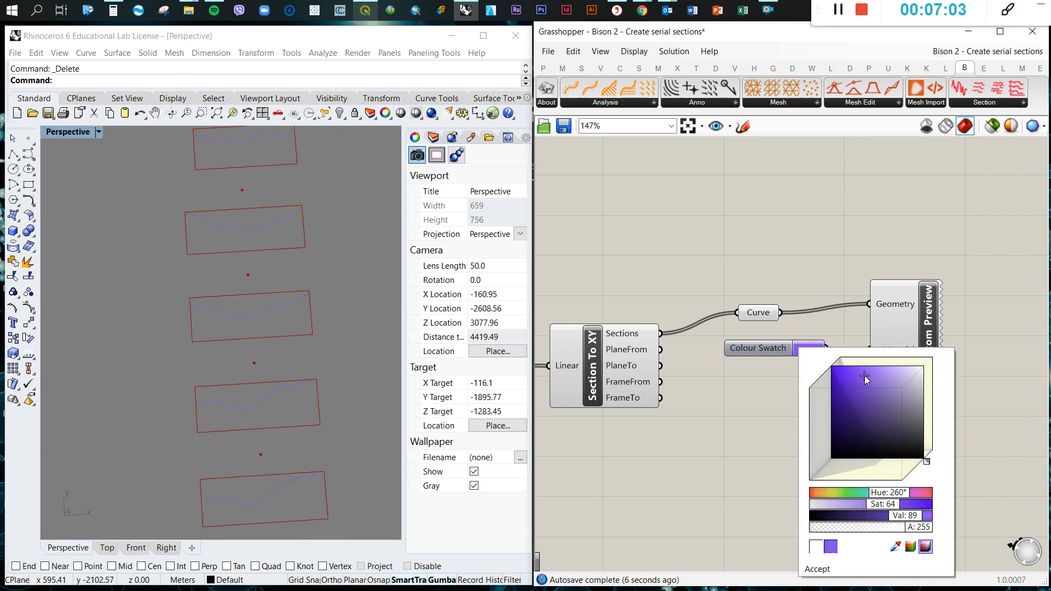
left_click(816, 570)
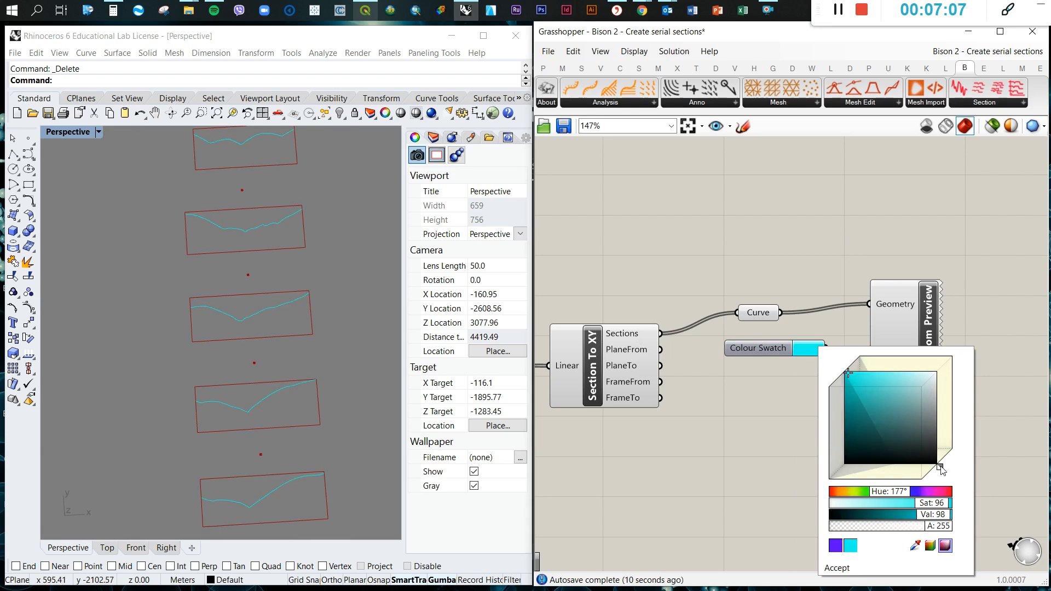
left_click(837, 568)
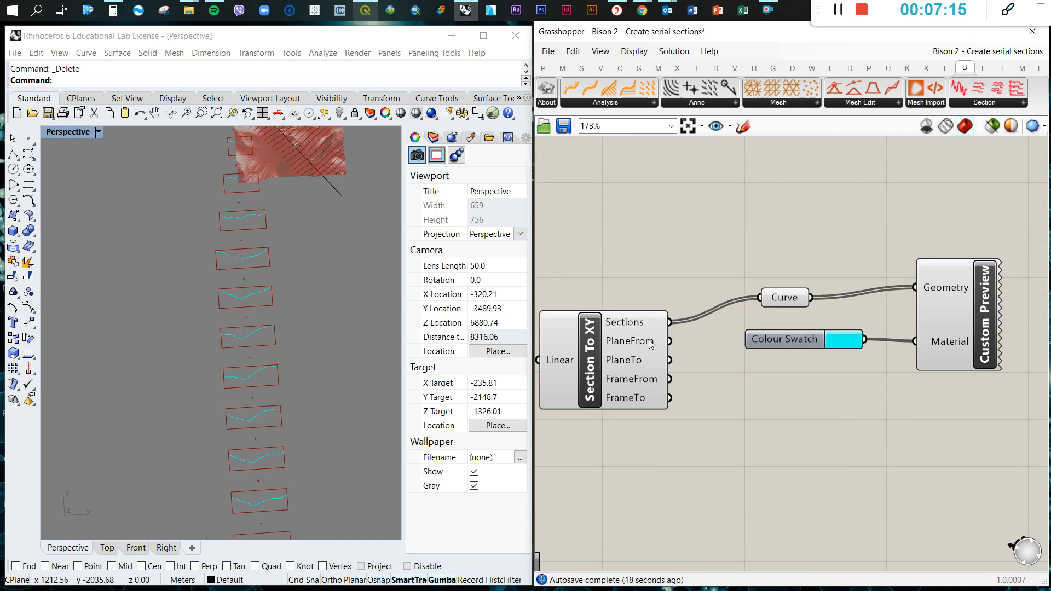
mouse_move(723, 236)
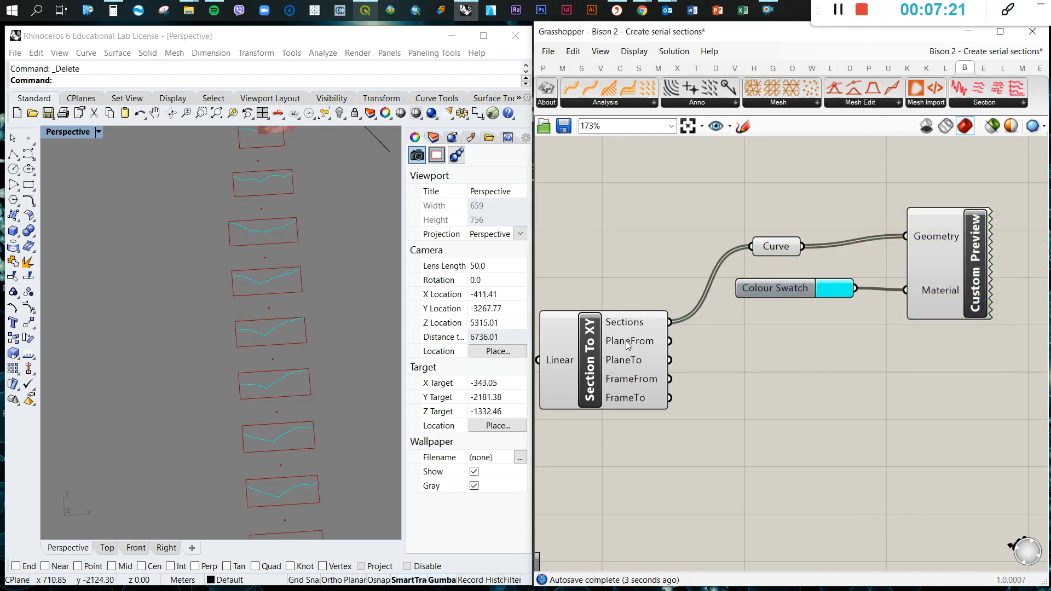
mouse_move(664, 379)
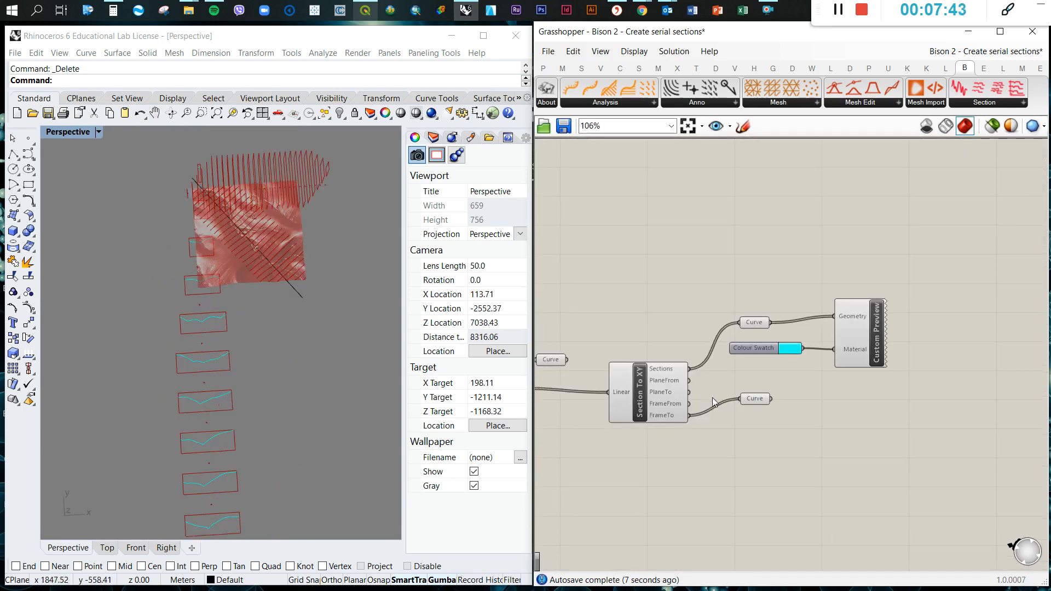
- Wire FrameTo into a copied Custom Preview and set its Colour Swatch to purple
left_click(755, 399)
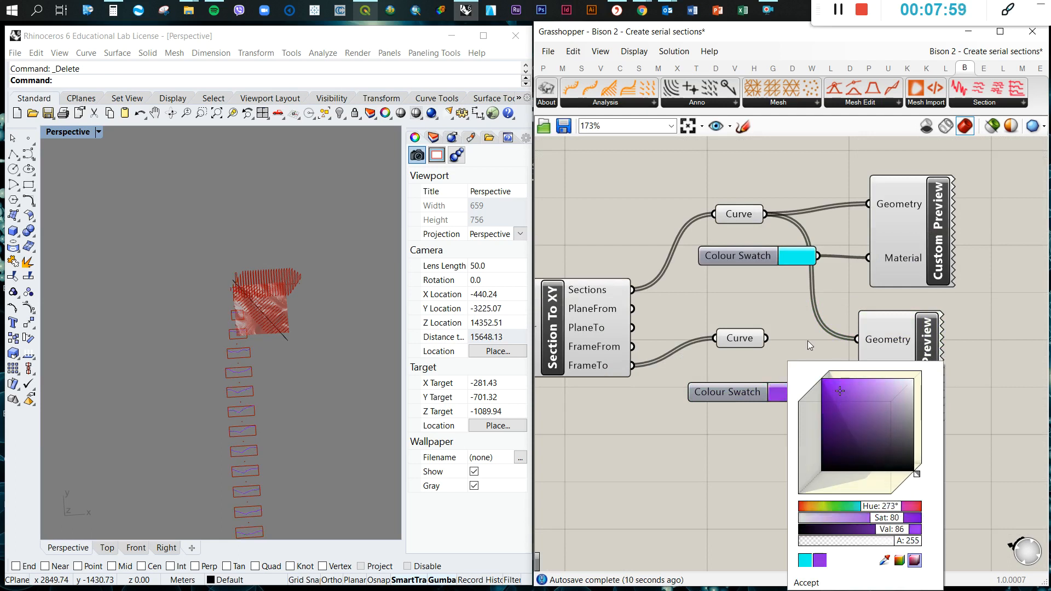
left_click(805, 583)
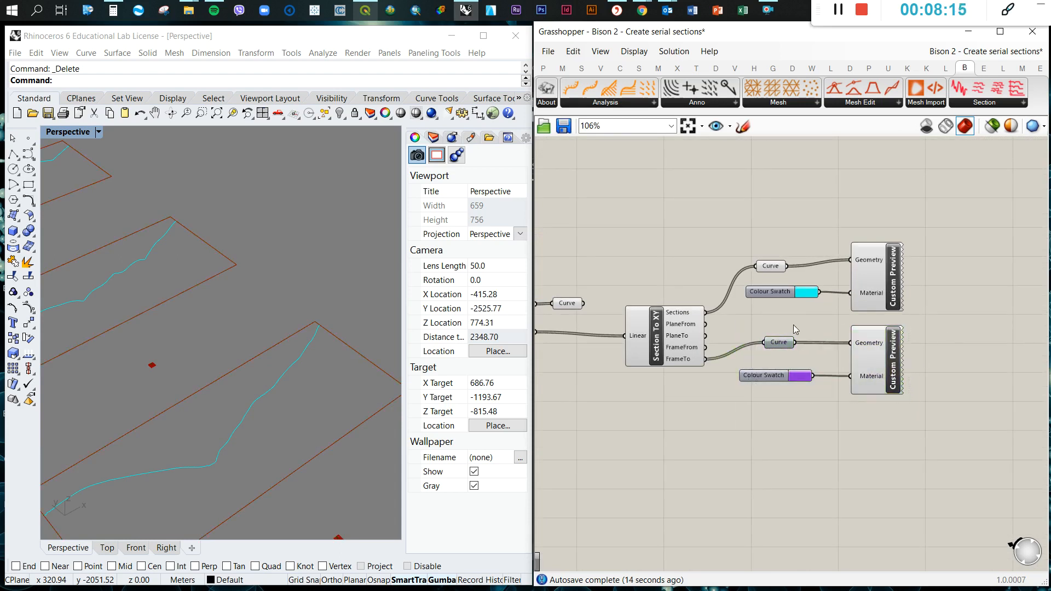
scroll("up", 3)
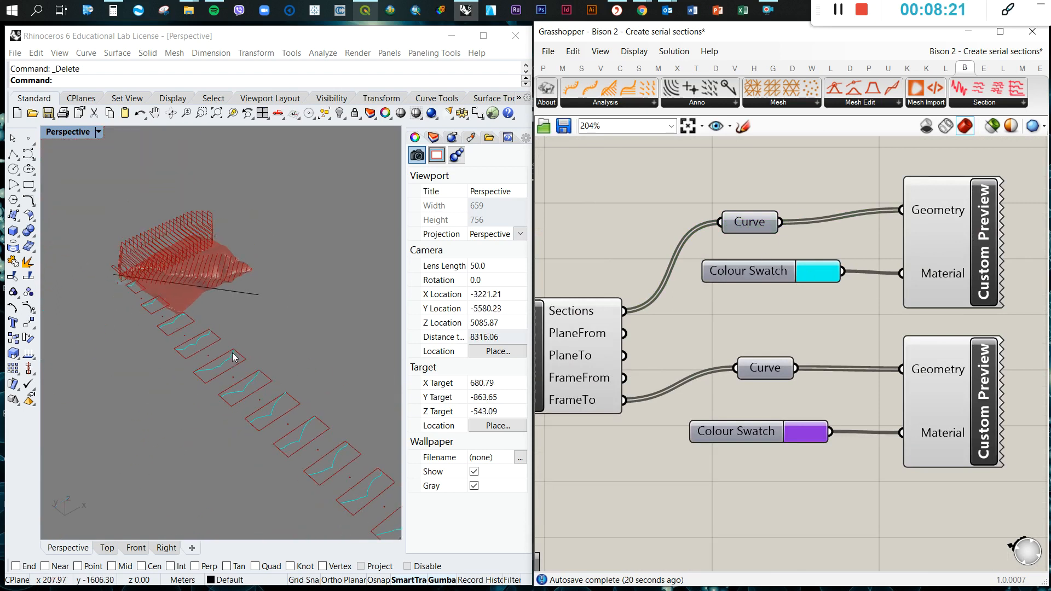
right_click(750, 222)
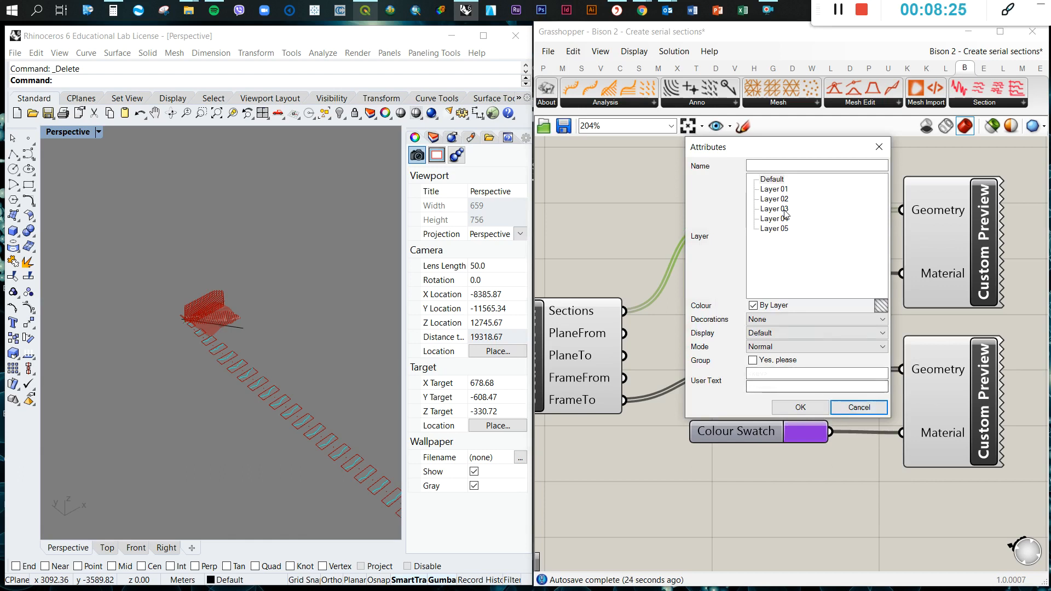
left_click(798, 407)
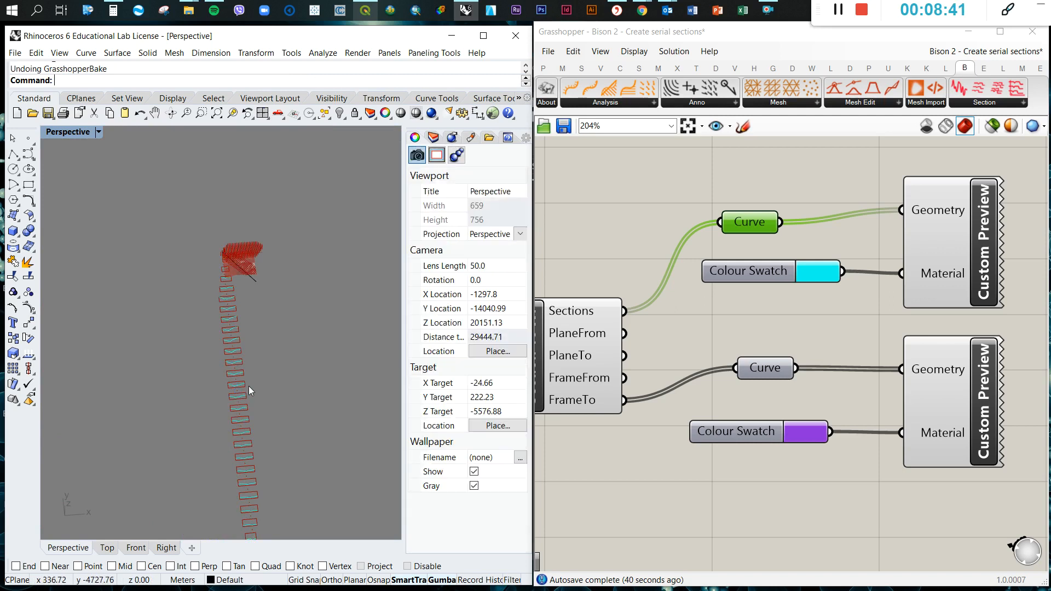
scroll("down", 3)
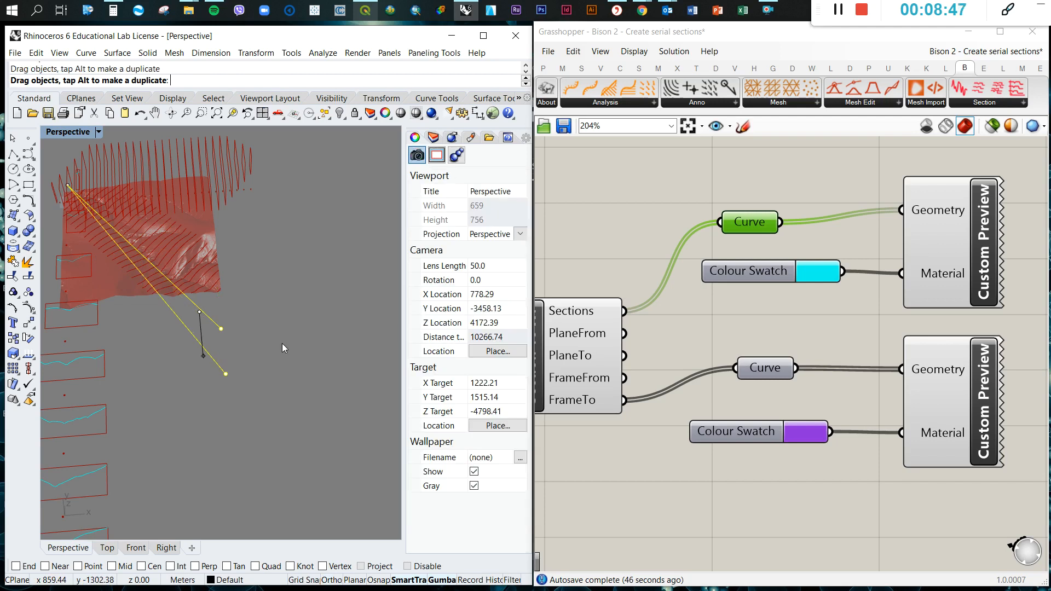
mouse_move(274, 328)
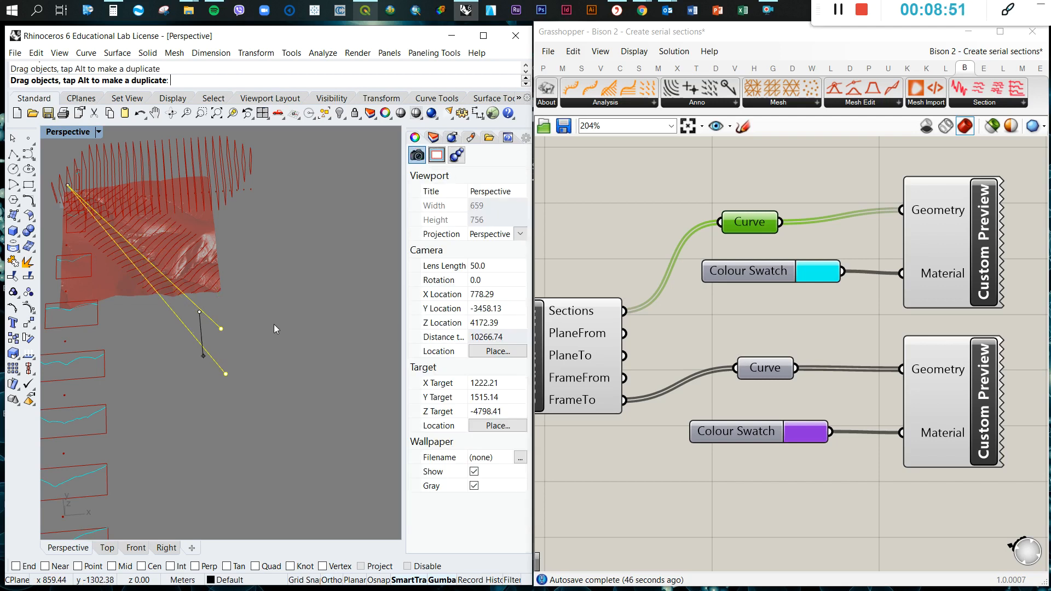
left_click(268, 325)
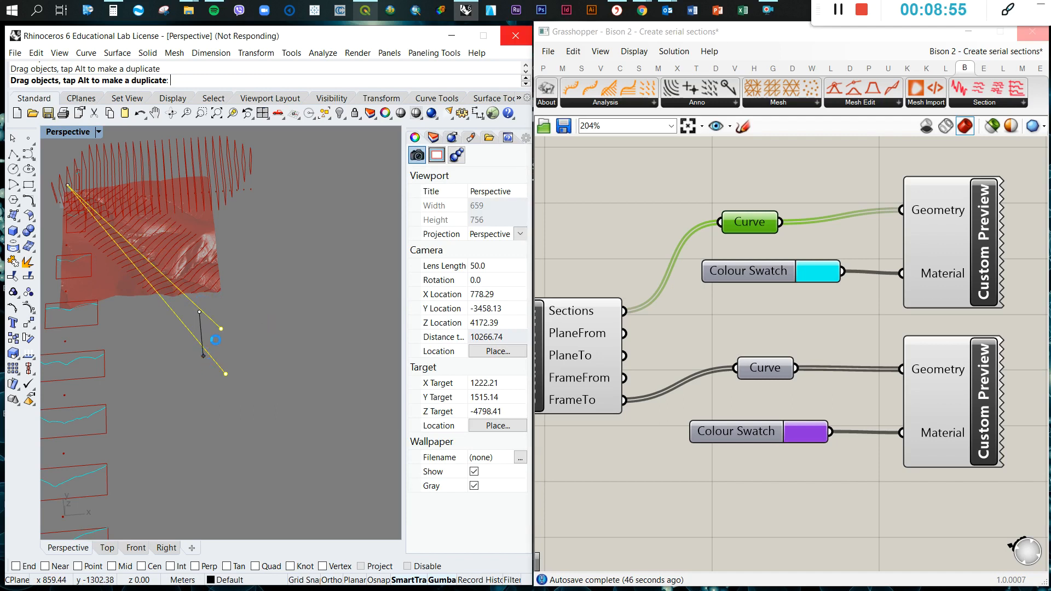
key("ctrl+z")
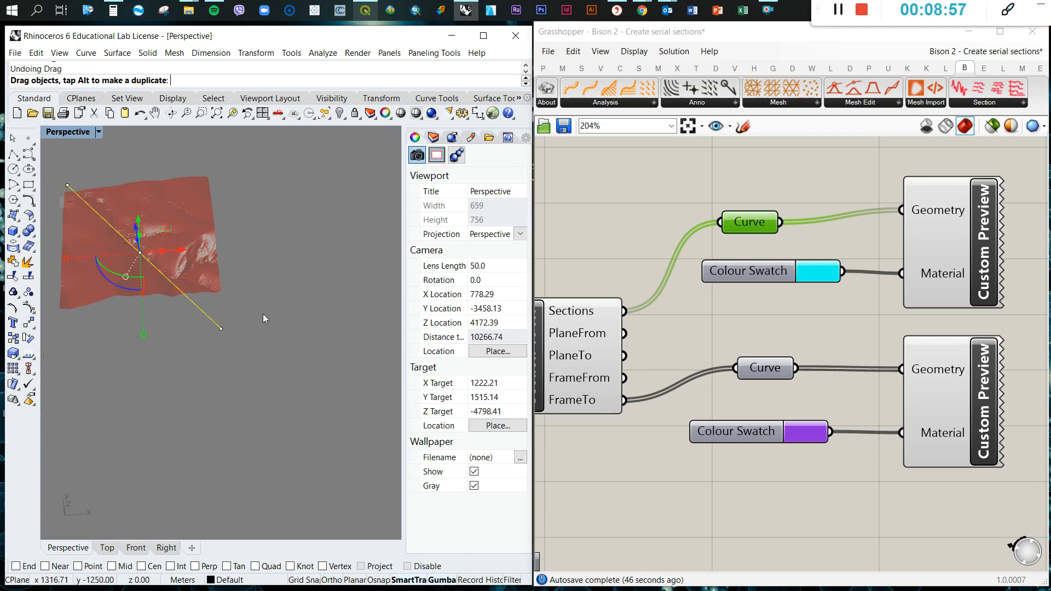
mouse_move(258, 293)
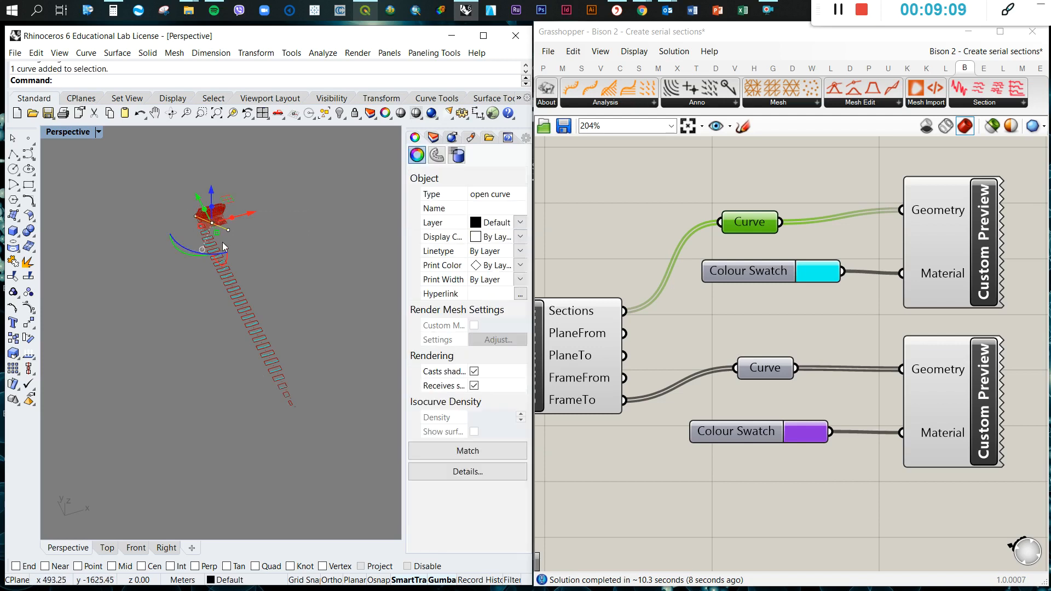
- Gumball-drag the 29 baked section curves into a row beside the red frames, then deselect
left_click(436, 155)
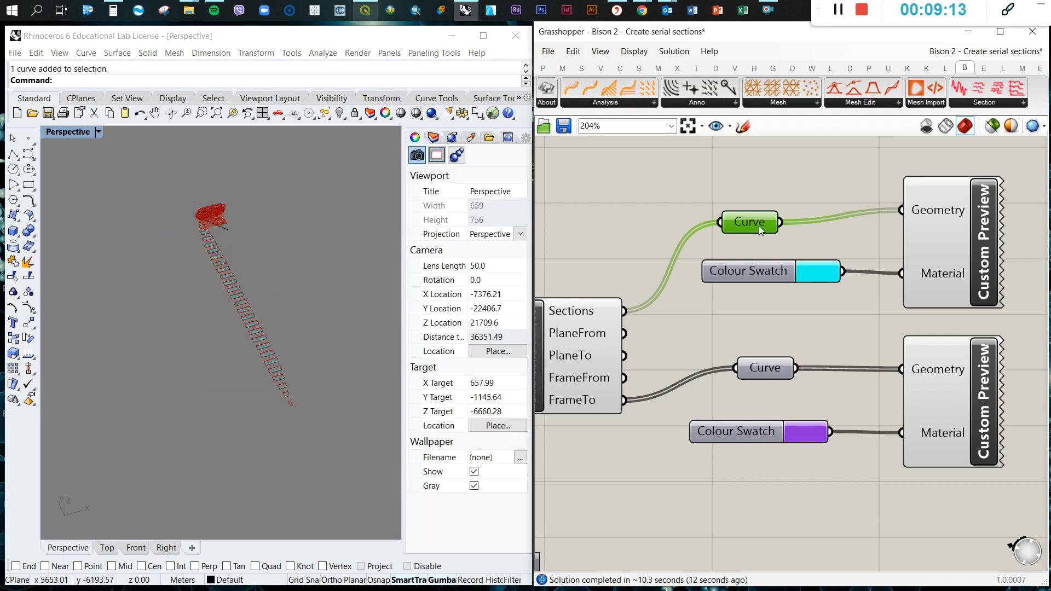
right_click(750, 221)
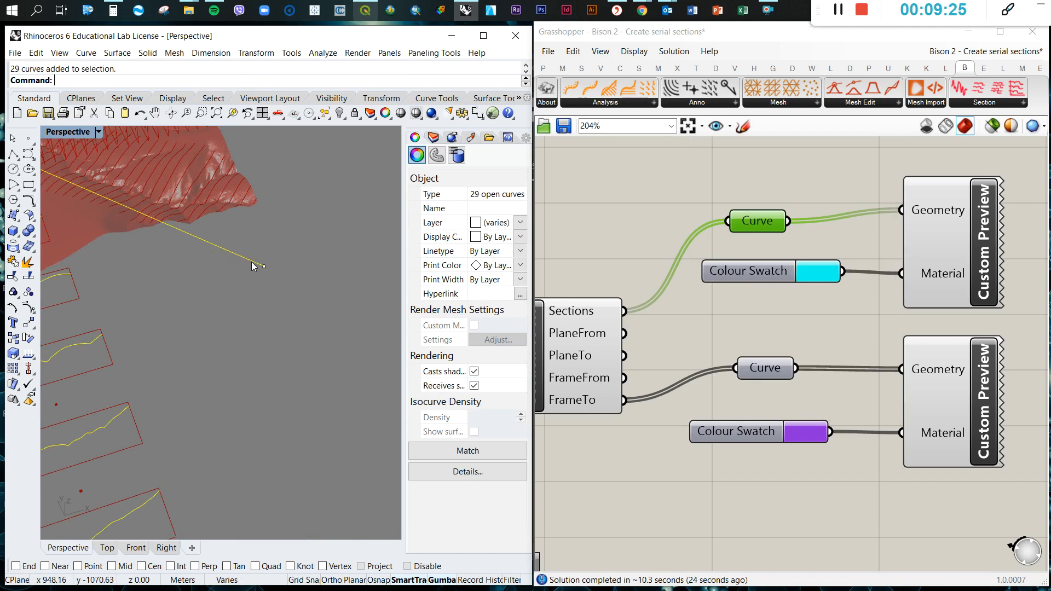
left_click(254, 261)
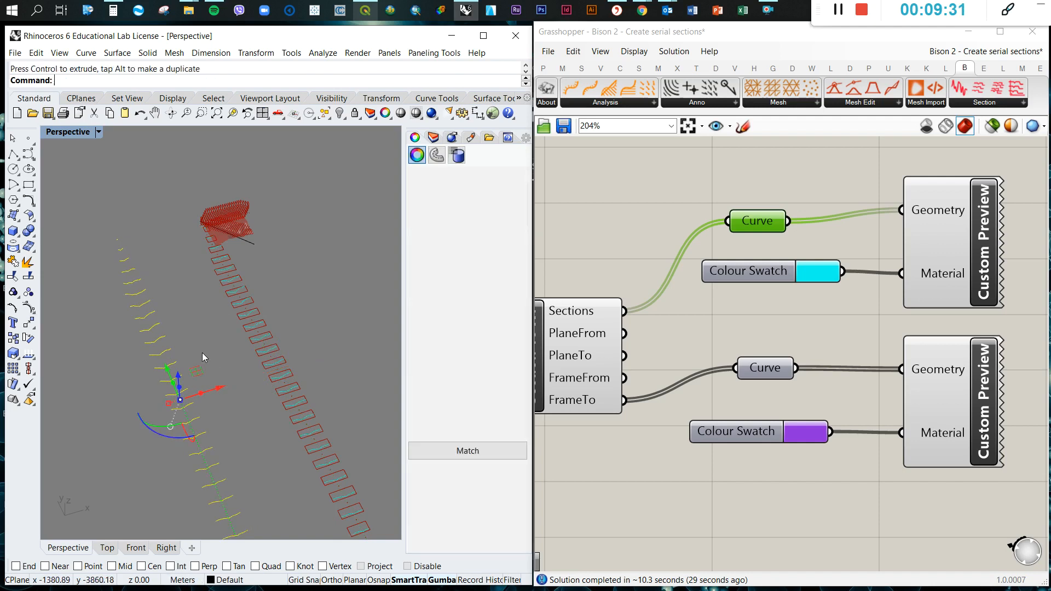
left_click(436, 155)
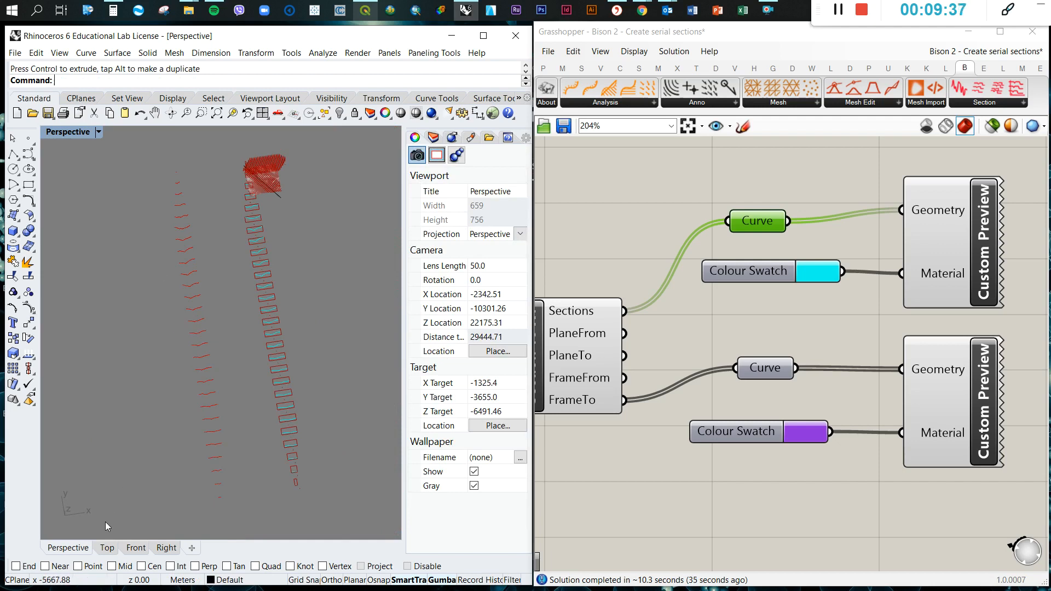
left_click(105, 547)
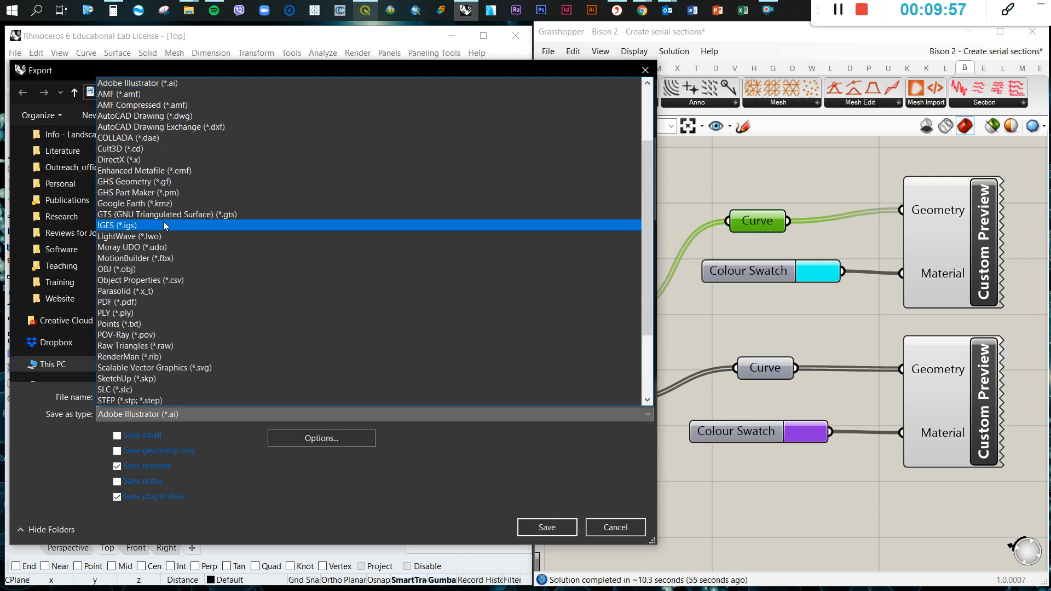
scroll("up", 3)
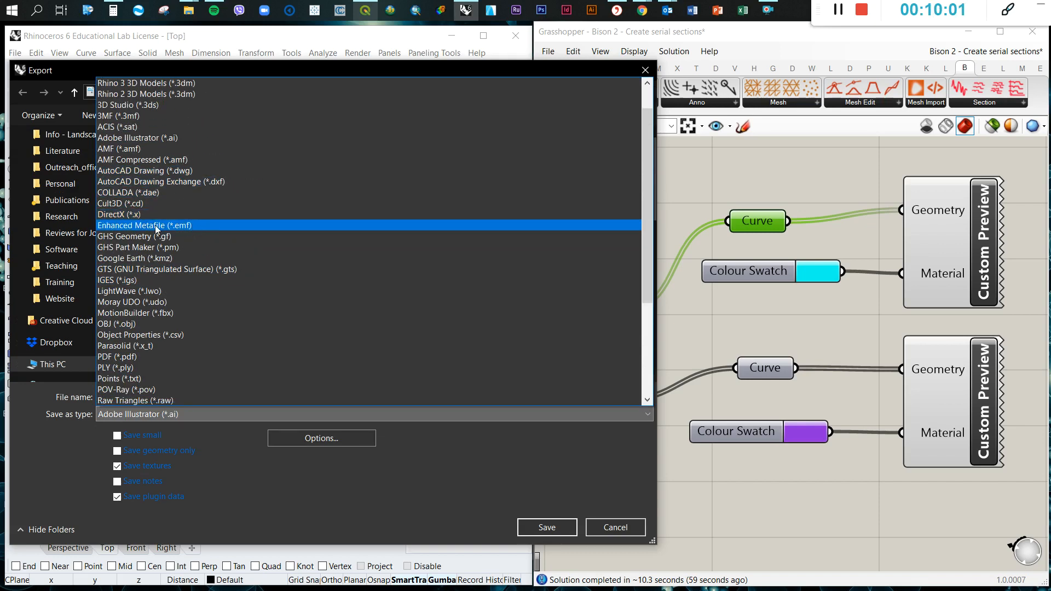
scroll("down", 3)
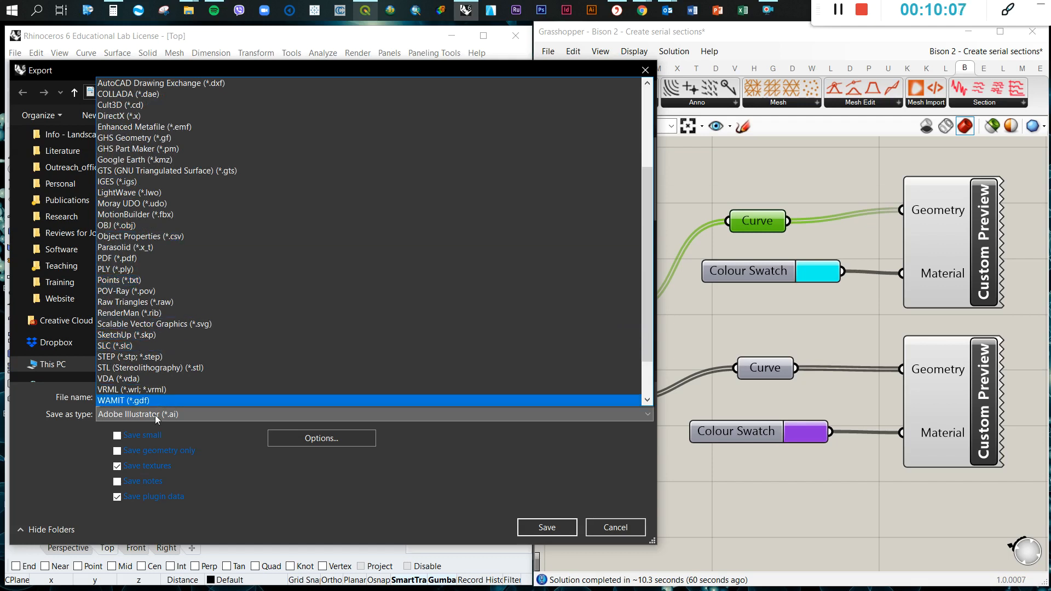
left_click(120, 115)
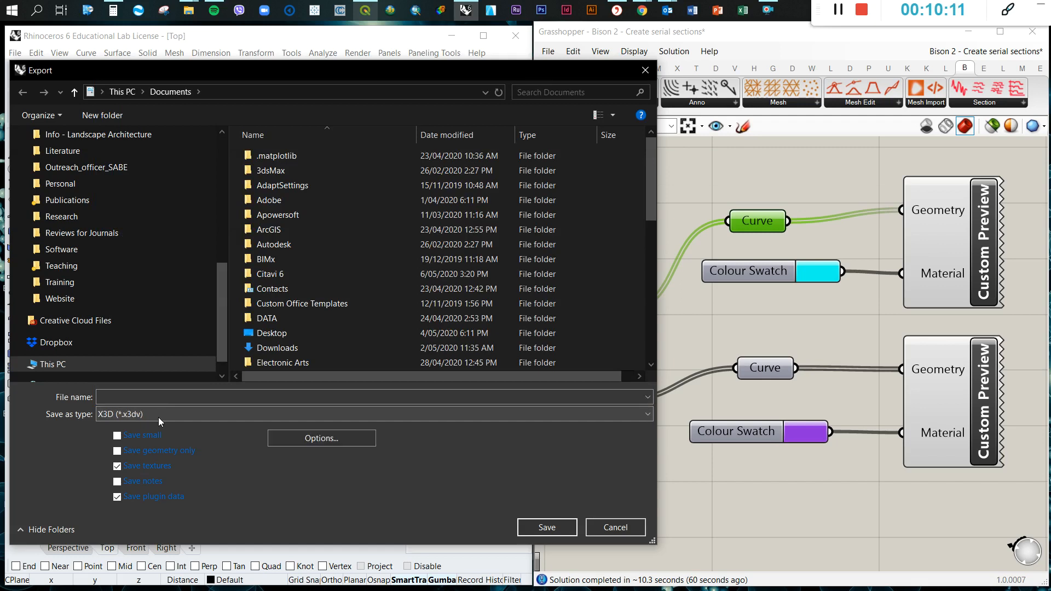
left_click(373, 414)
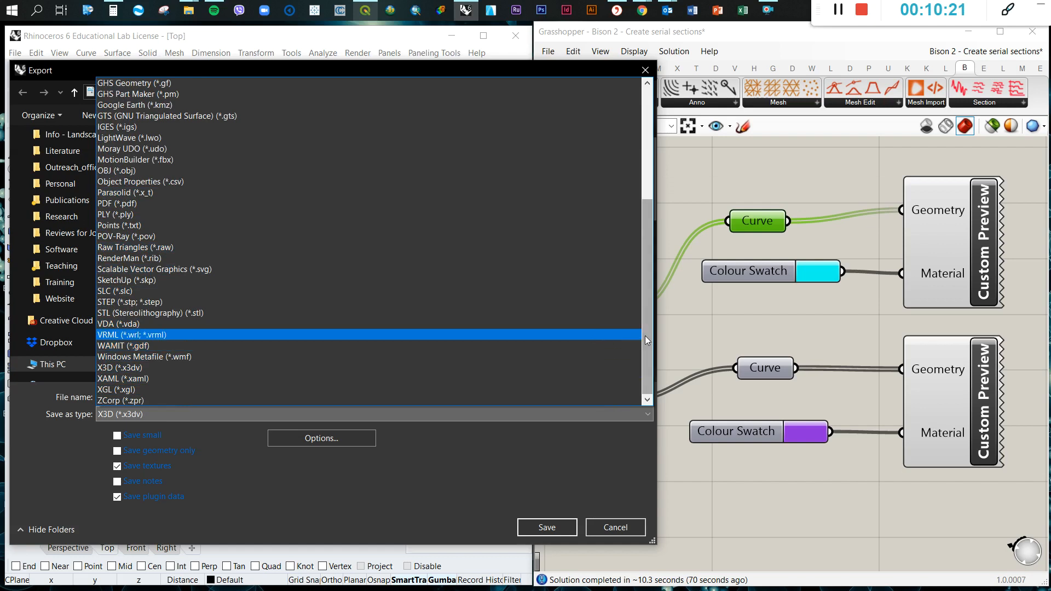
scroll("up", 3)
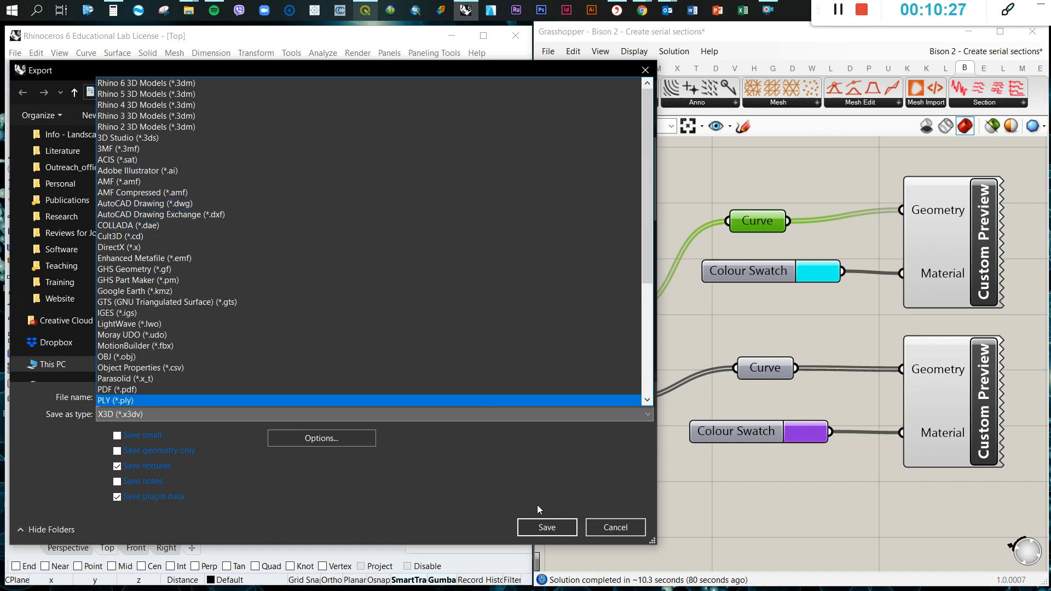
left_click(546, 527)
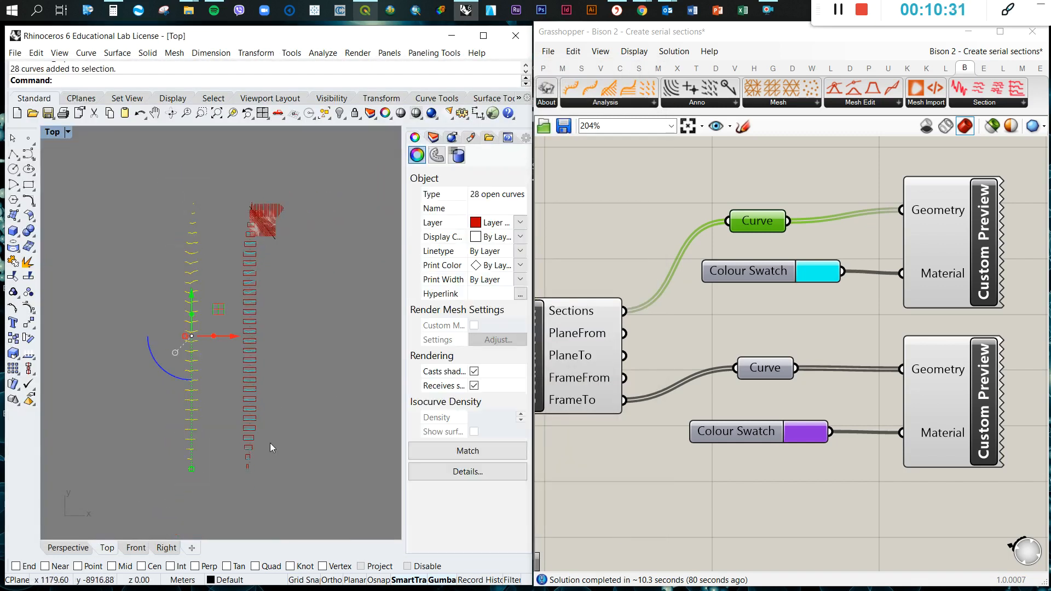
- Delete the 28 loose section curves and bake the frame curves onto Layer 01
right_click(758, 221)
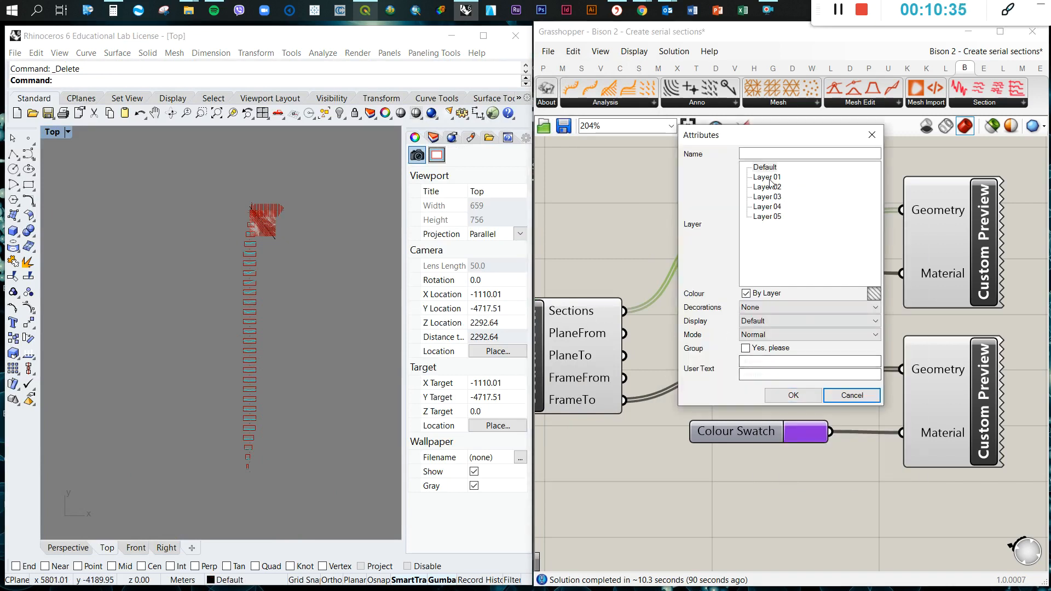
left_click(851, 395)
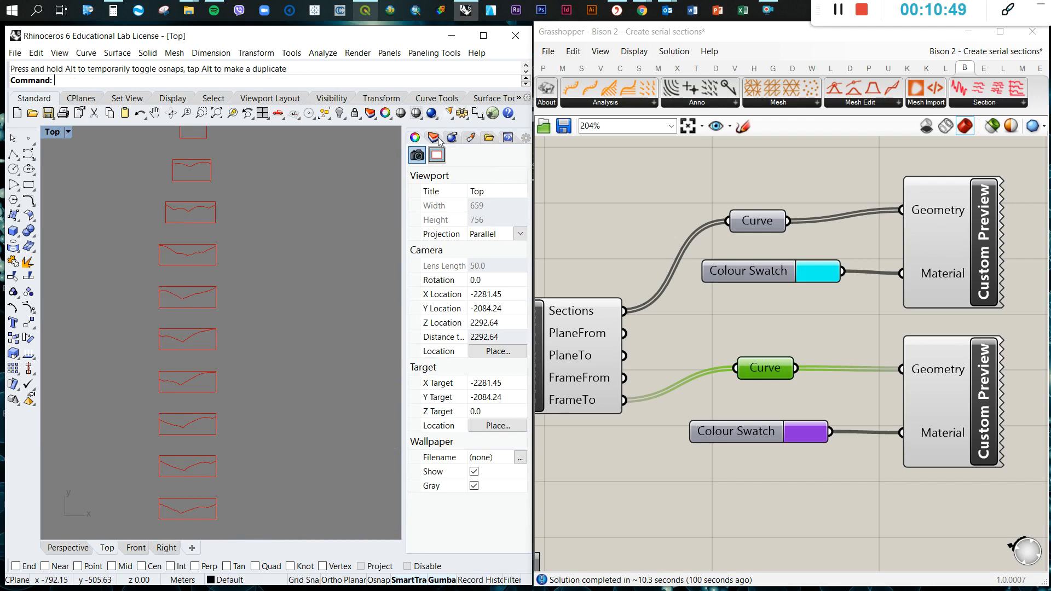
left_click(170, 252)
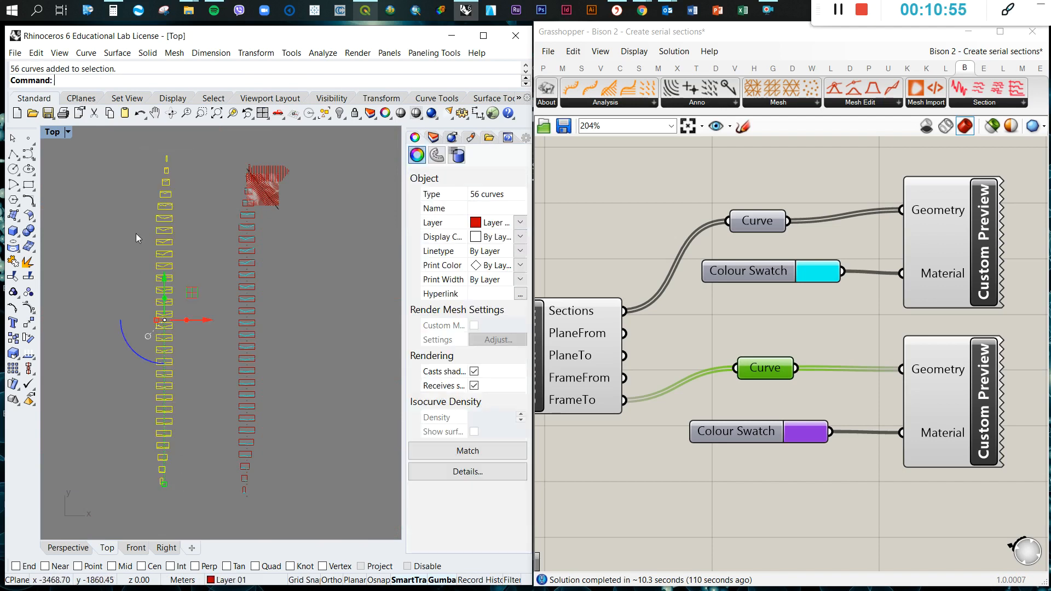
left_click(14, 54)
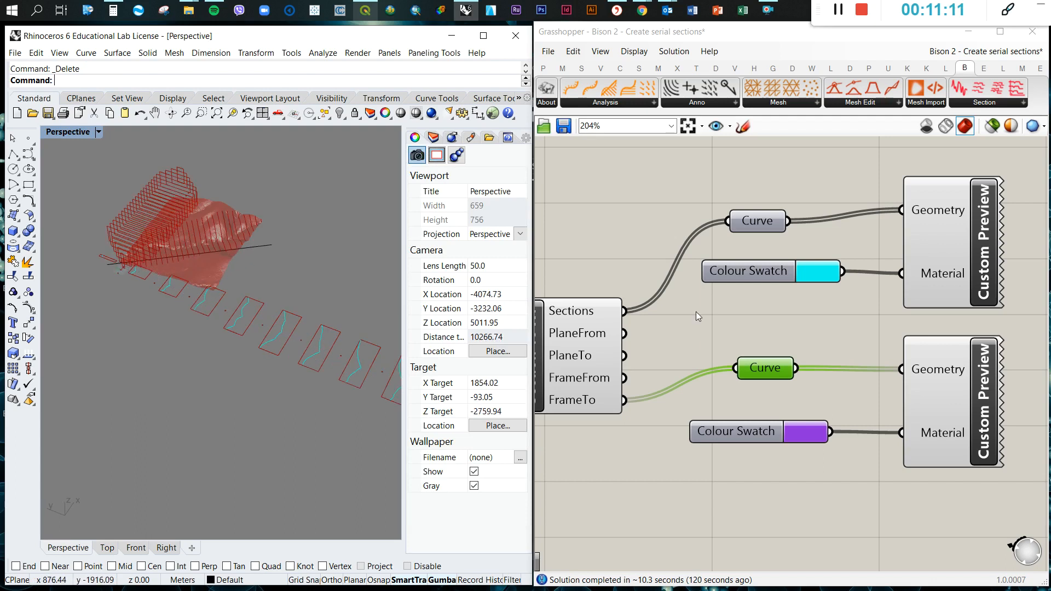
- Place a Bison Section Profile component and wire the rotated terrain Mesh into it
scroll("down", 3)
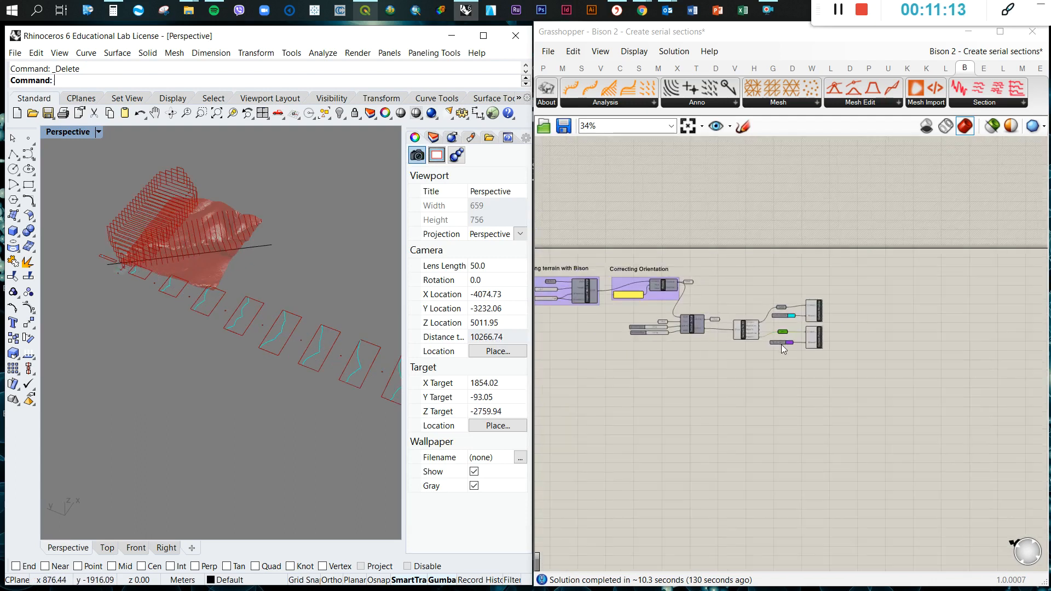
scroll("up", 3)
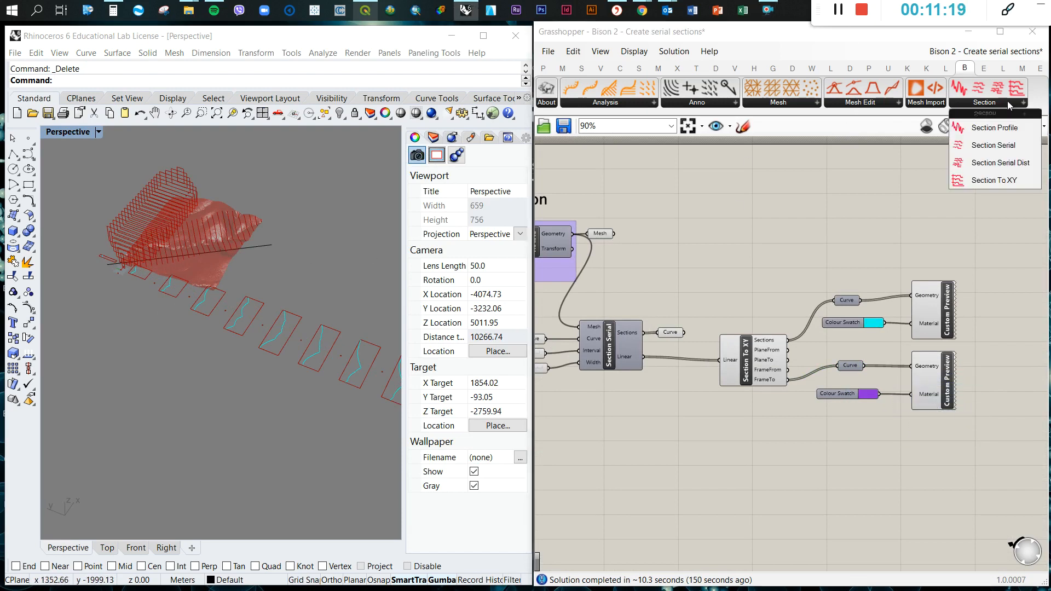
mouse_move(995, 127)
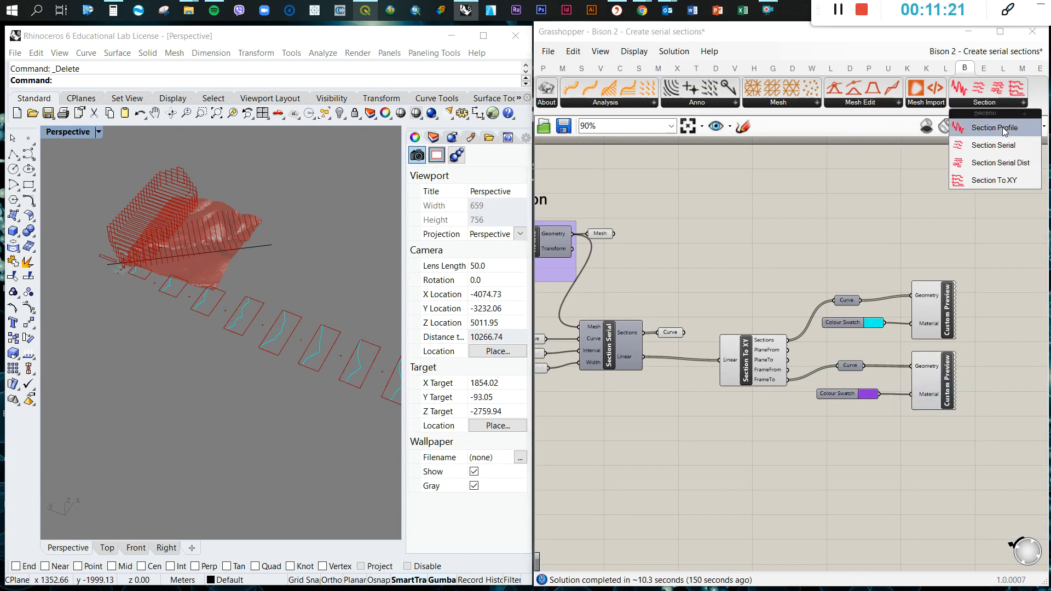
left_click(995, 128)
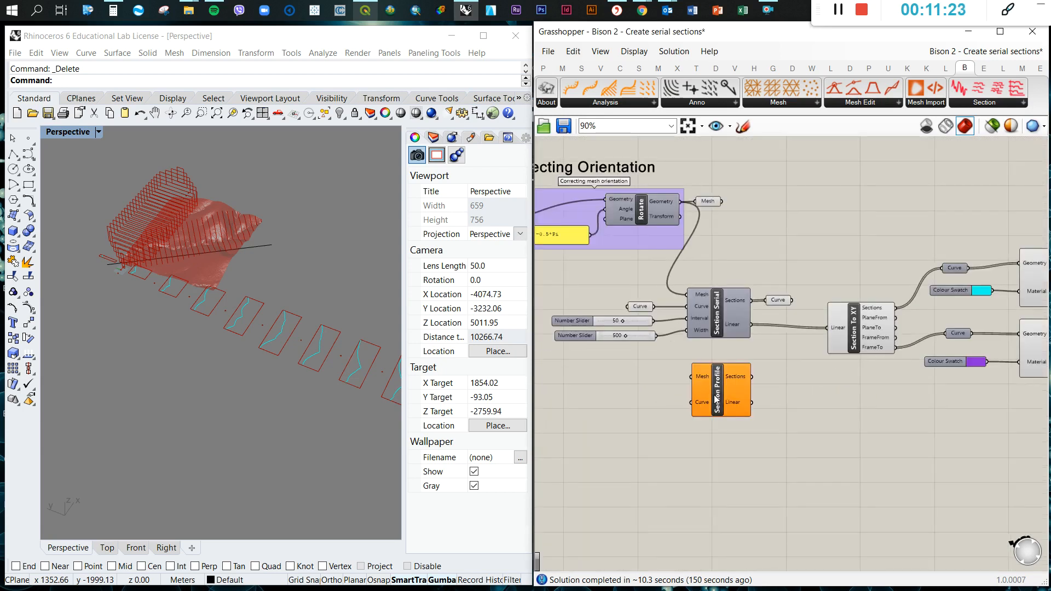
scroll("up", 3)
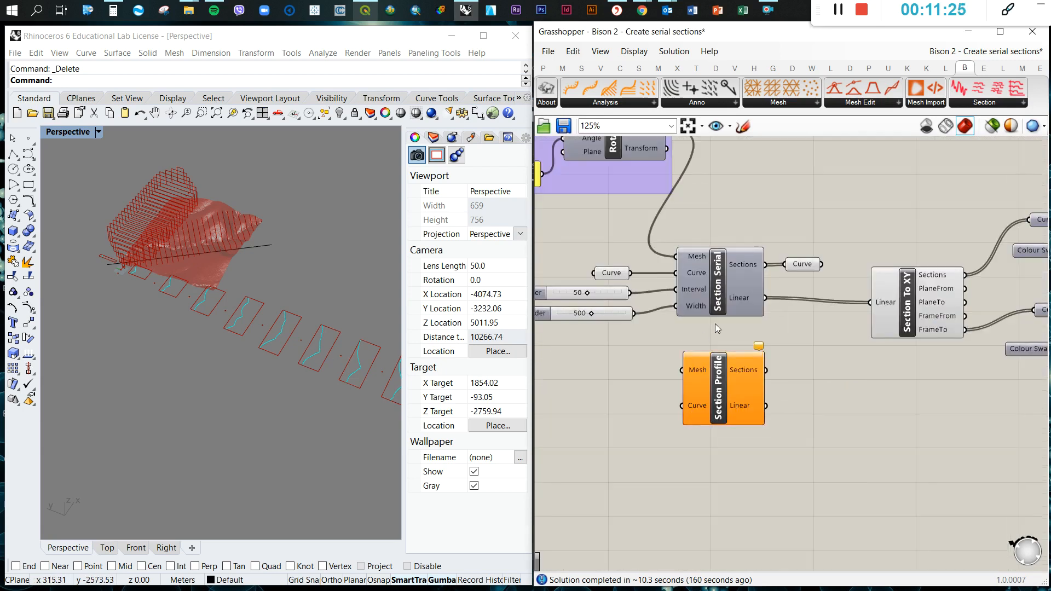
scroll("down", 3)
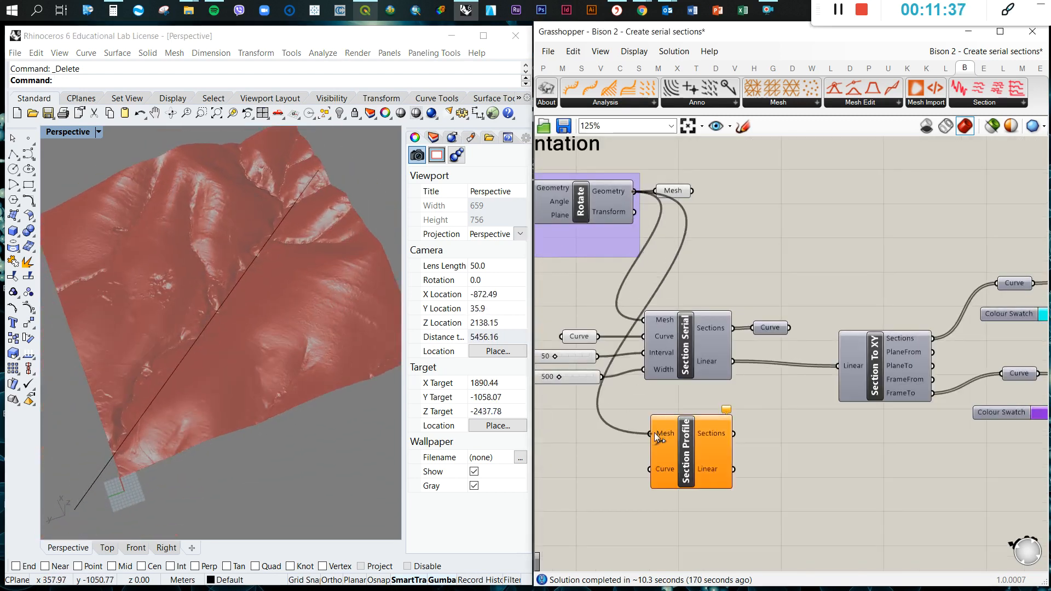
- Wire a new Curve parameter into Section Profile's Curve input and preview it
left_click(579, 336)
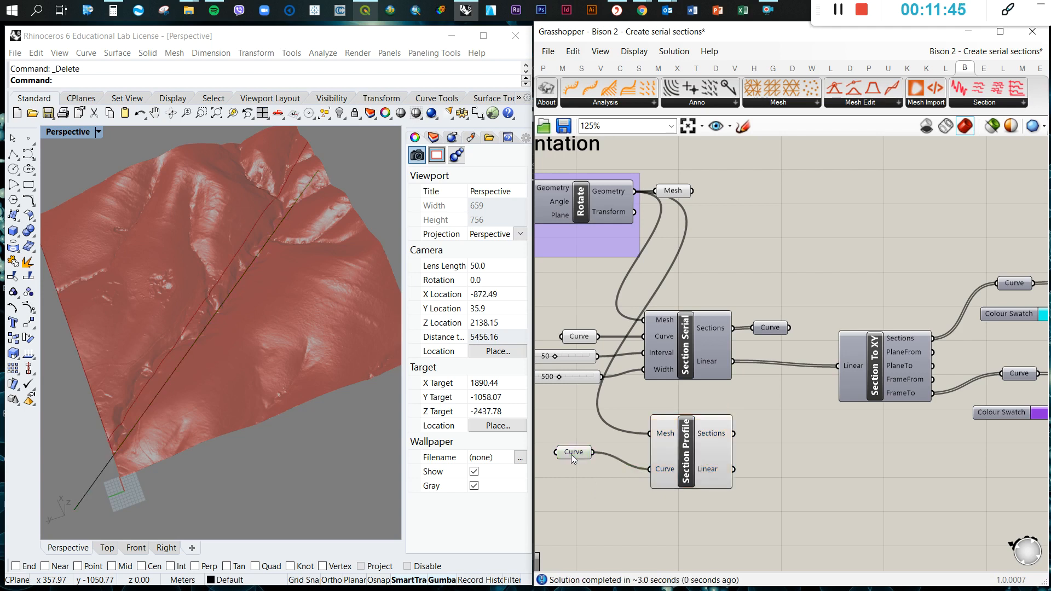
left_click(574, 469)
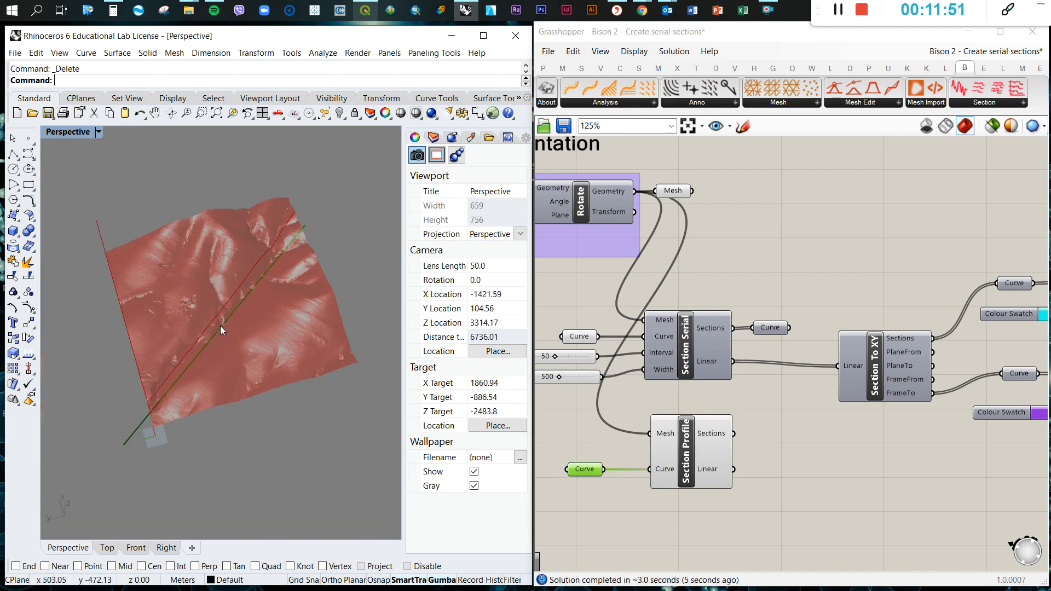
- Rotate the cutting line across the terrain and collect the green Sections profile in a Curve parameter
left_click(221, 315)
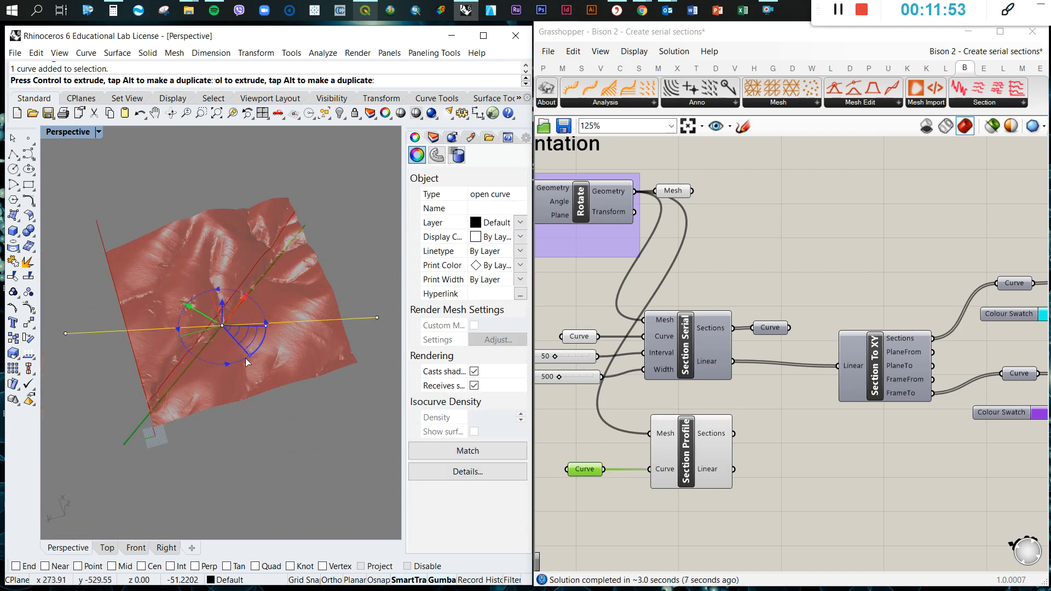
left_click(436, 155)
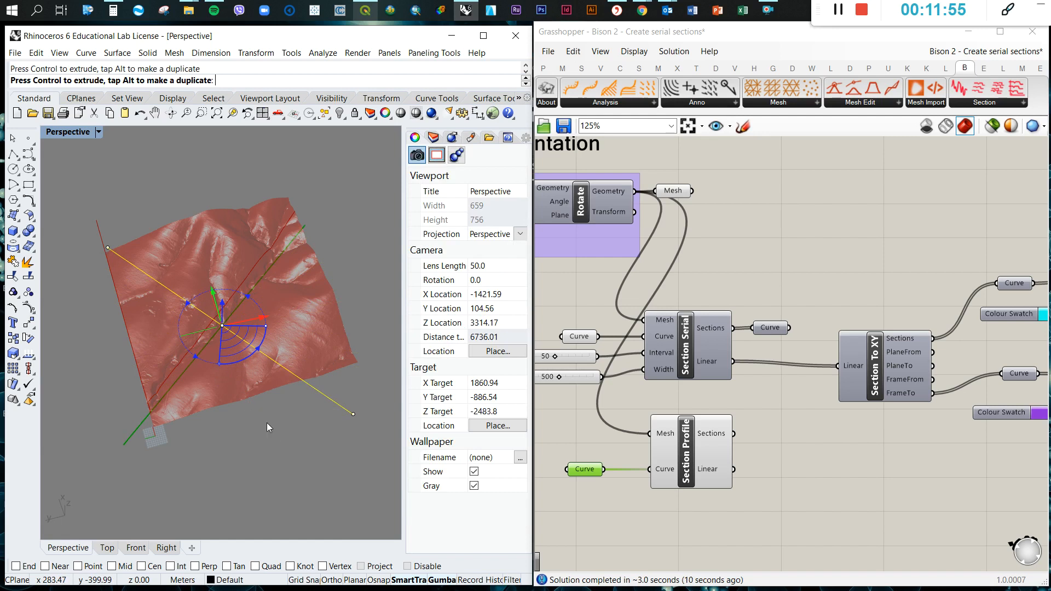
mouse_move(96, 245)
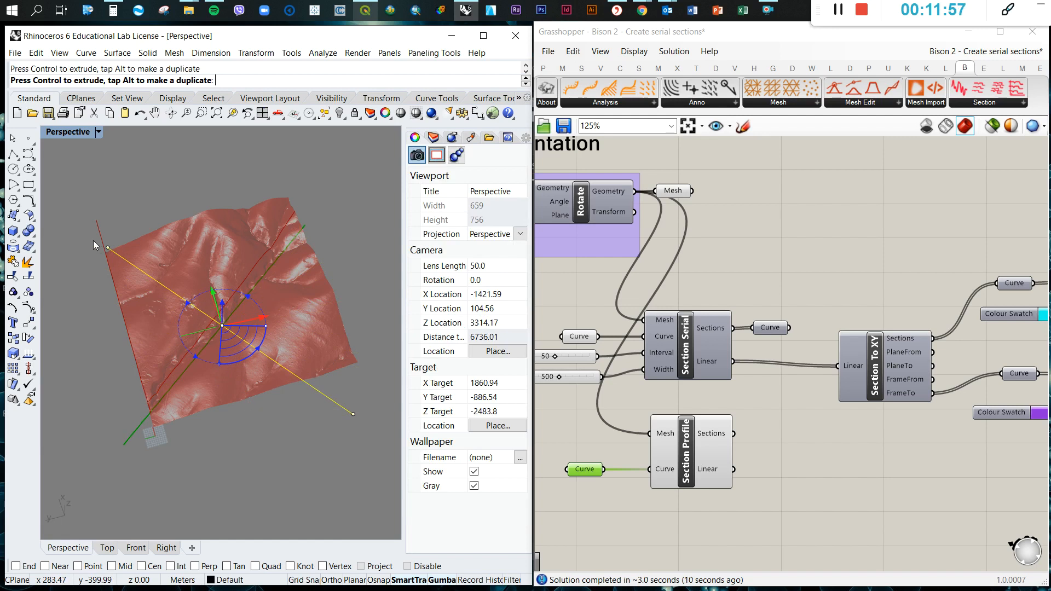
mouse_move(347, 394)
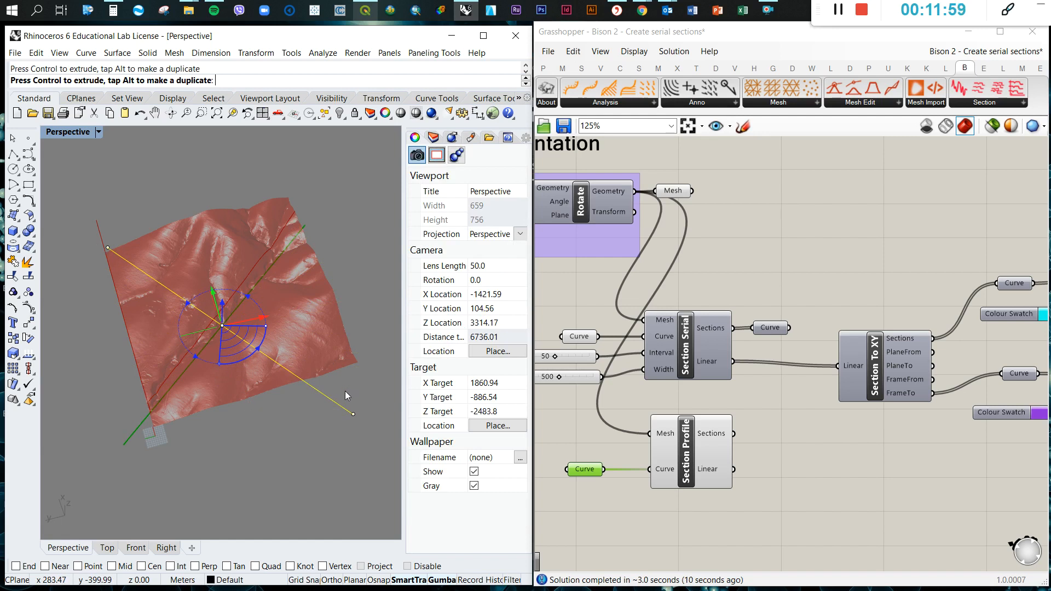
left_click(251, 400)
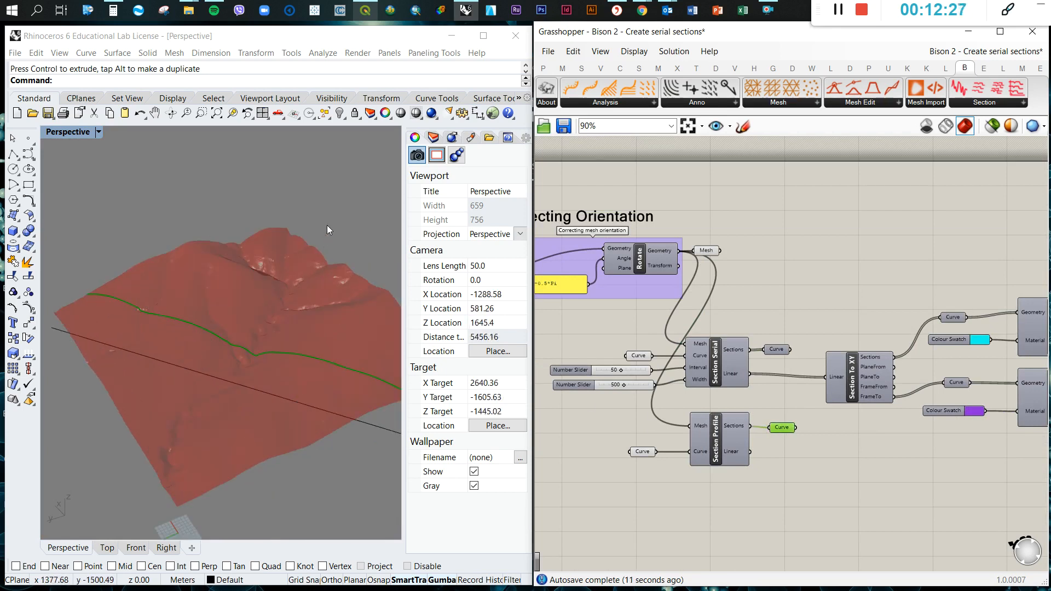
- Set the Section Serial mesh wires to Faint and drop in a Section Serial Dist component
left_click(781, 428)
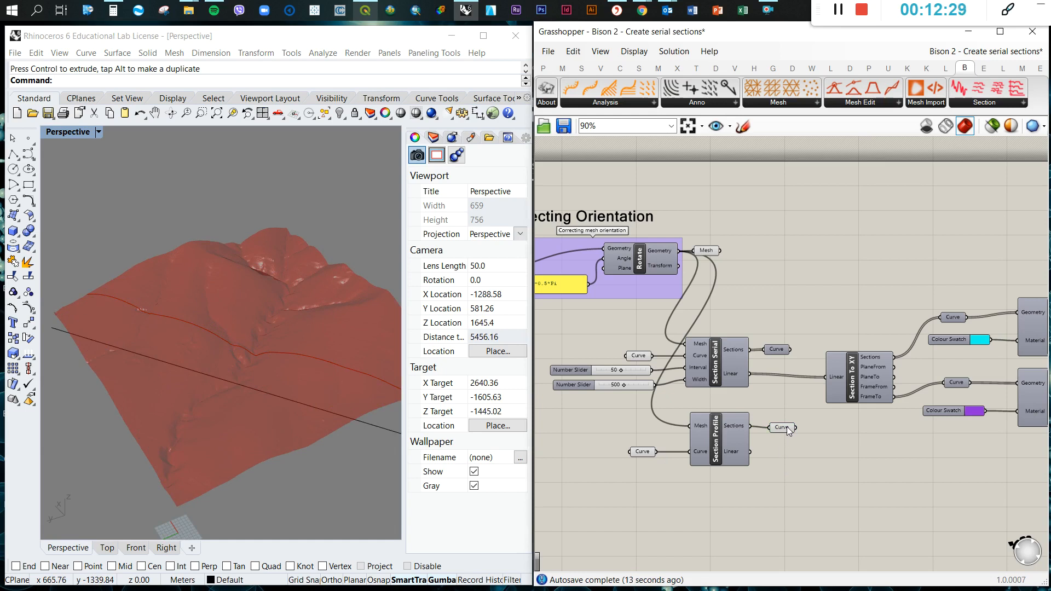
right_click(780, 428)
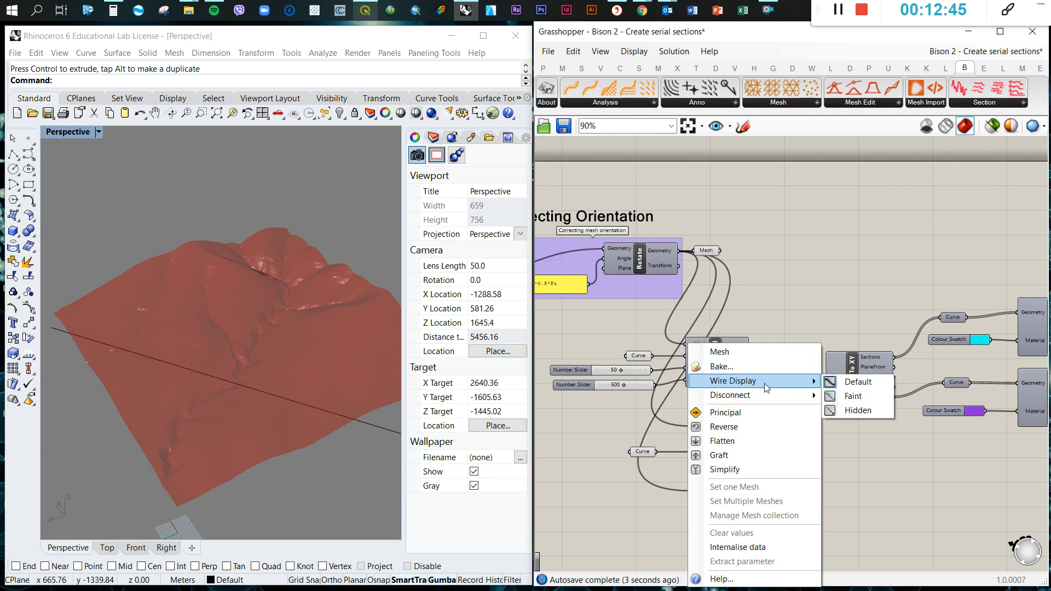
mouse_move(730, 430)
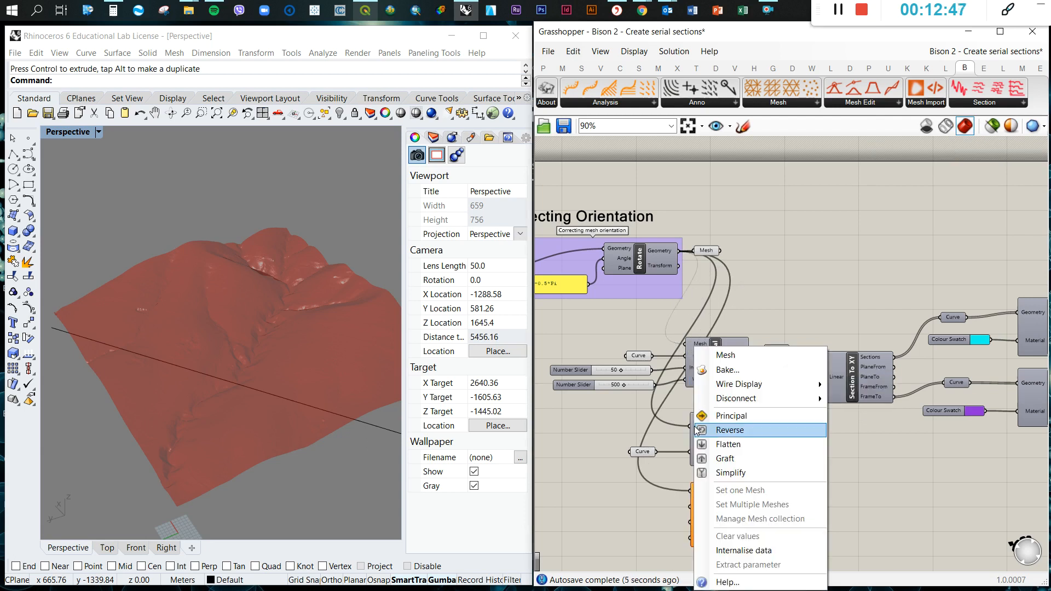
mouse_move(740, 384)
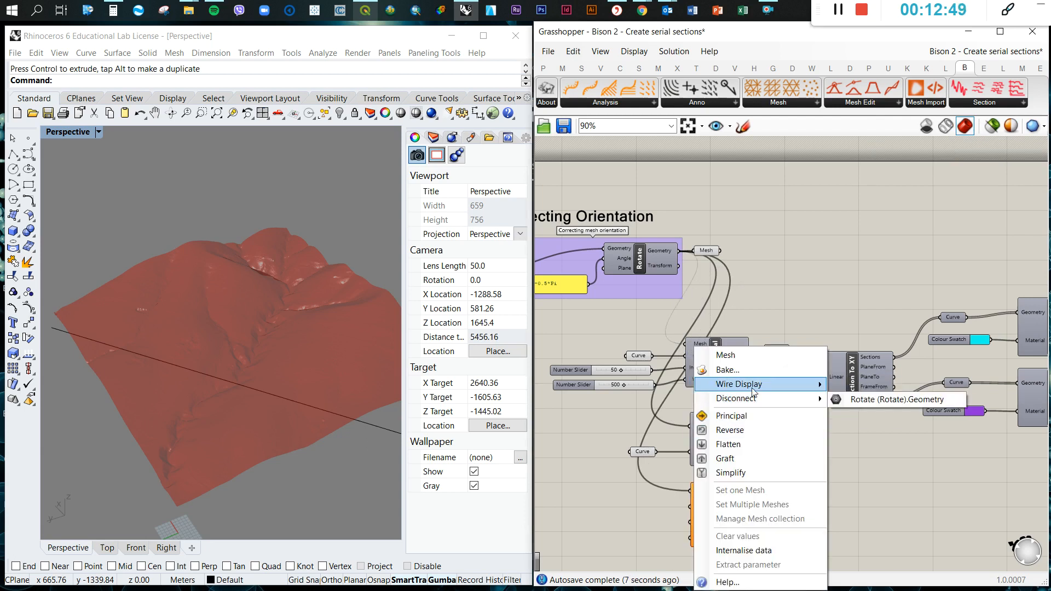
mouse_move(740, 490)
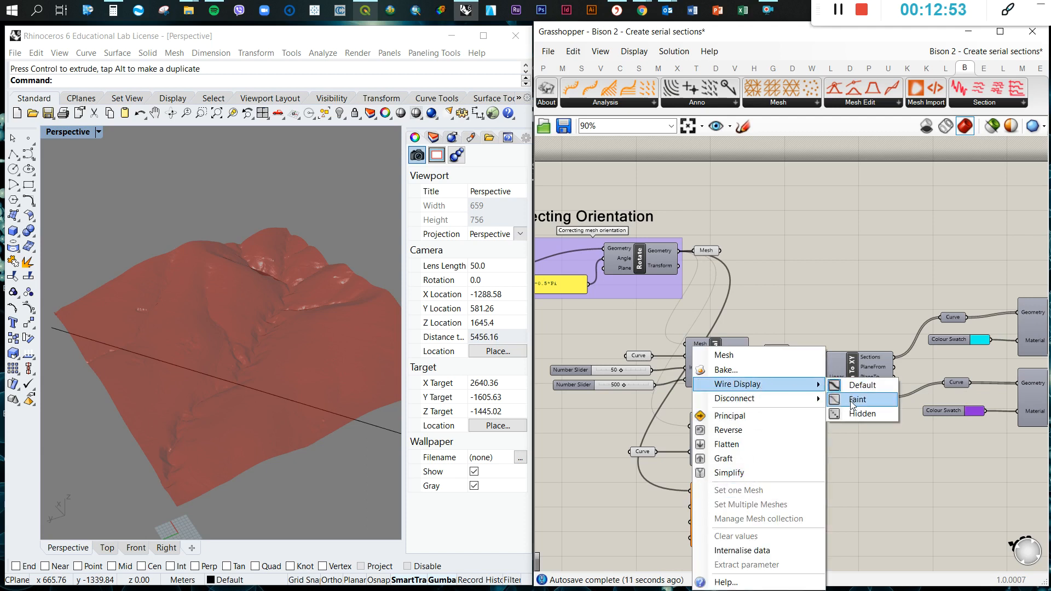
left_click(857, 399)
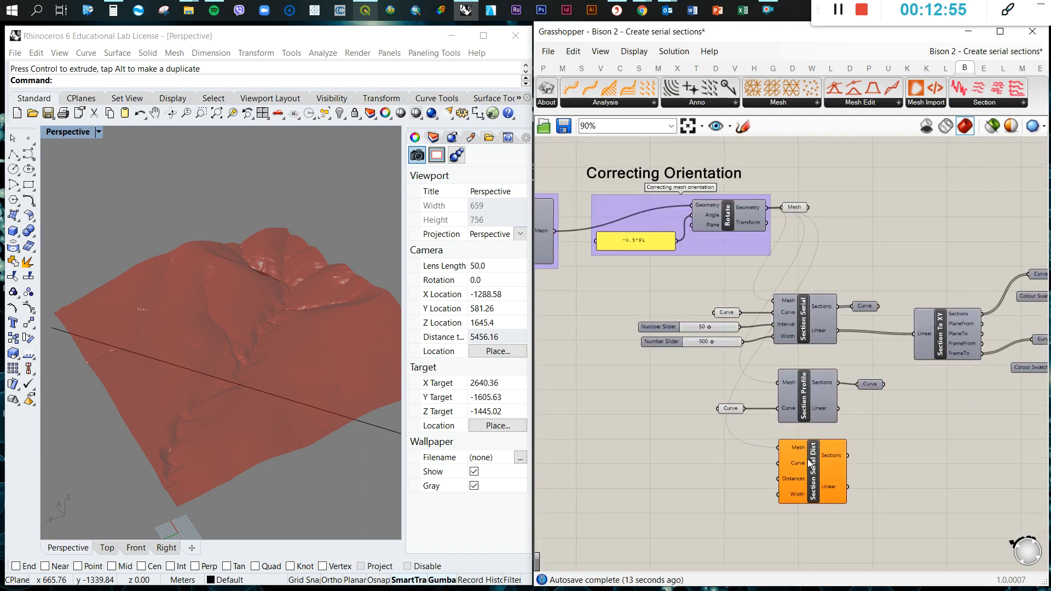
- Place a Curve parameter beside Section Serial Dist's Curve input
left_click(730, 409)
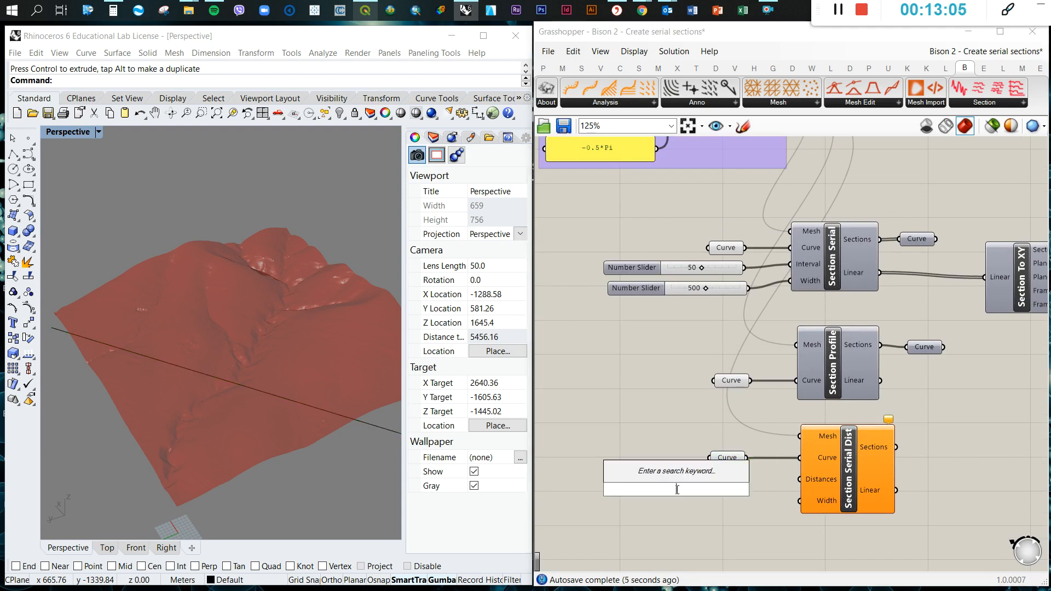
mouse_move(729, 516)
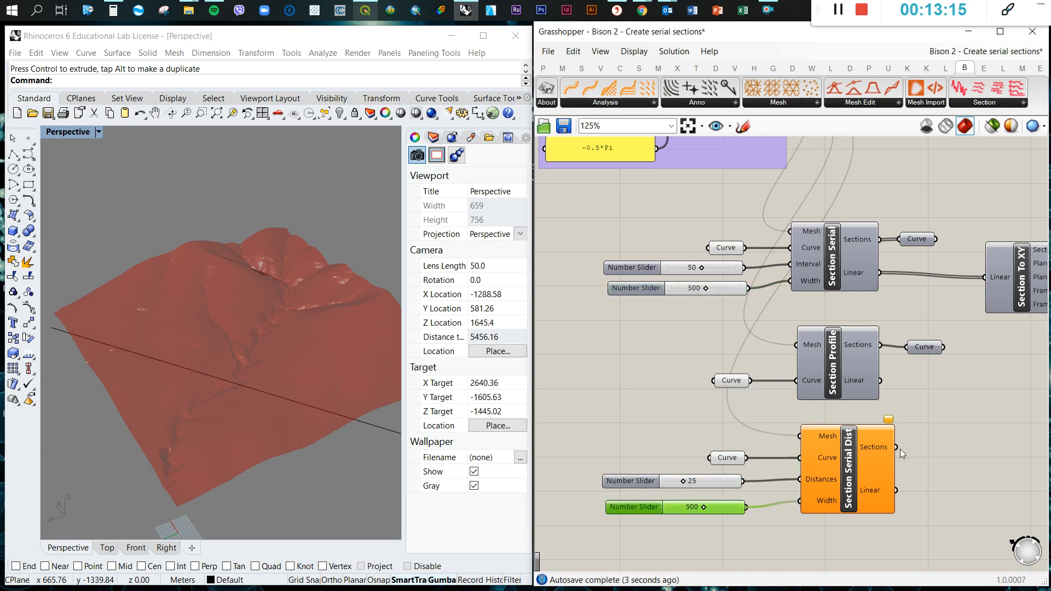
mouse_move(943, 436)
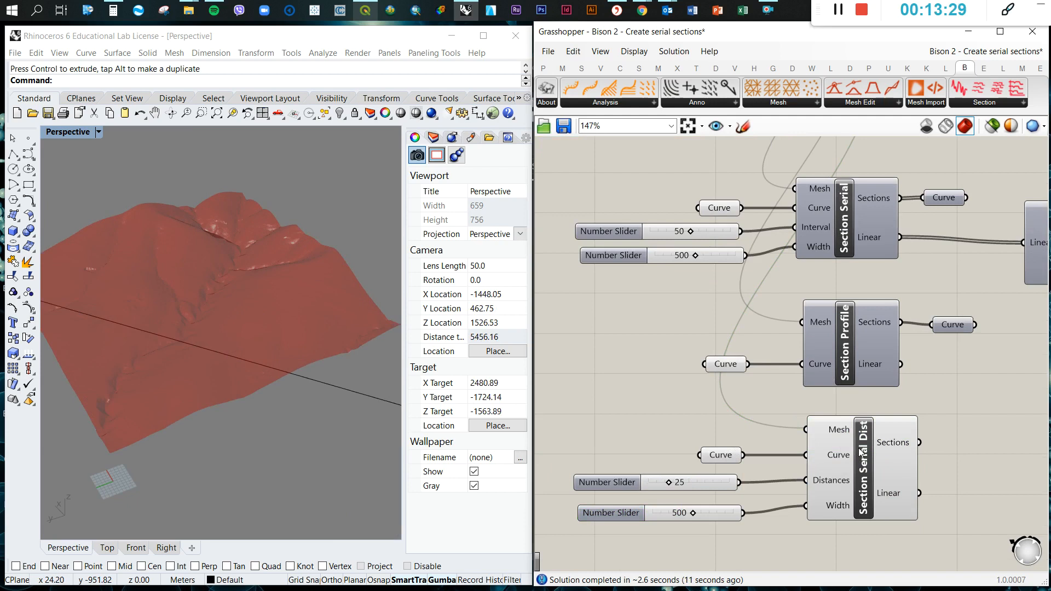
mouse_move(863, 470)
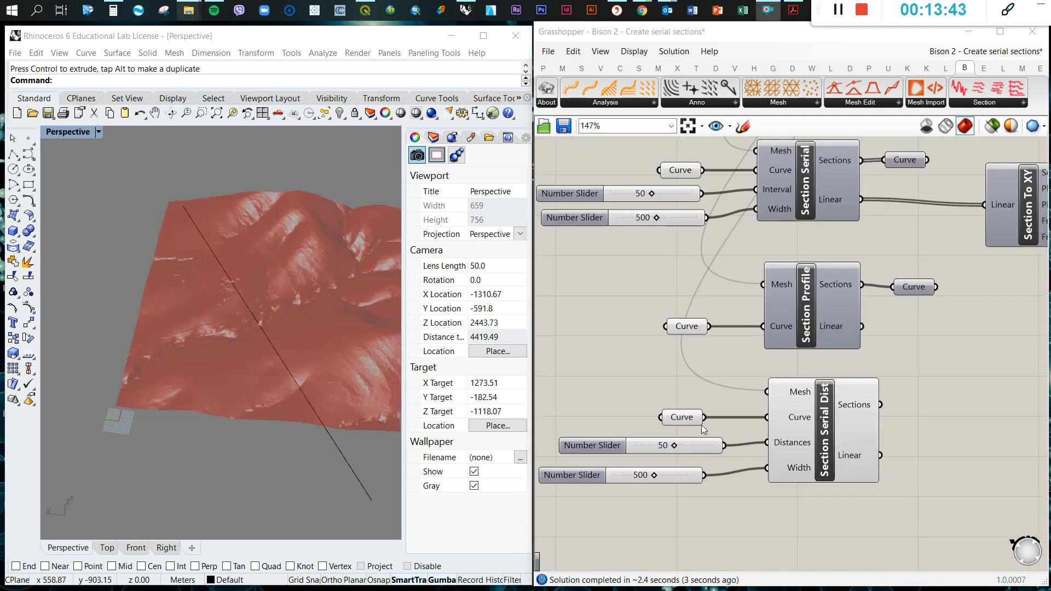
- Set the Section Serial Dist Distances slider to 500
scroll("up", 3)
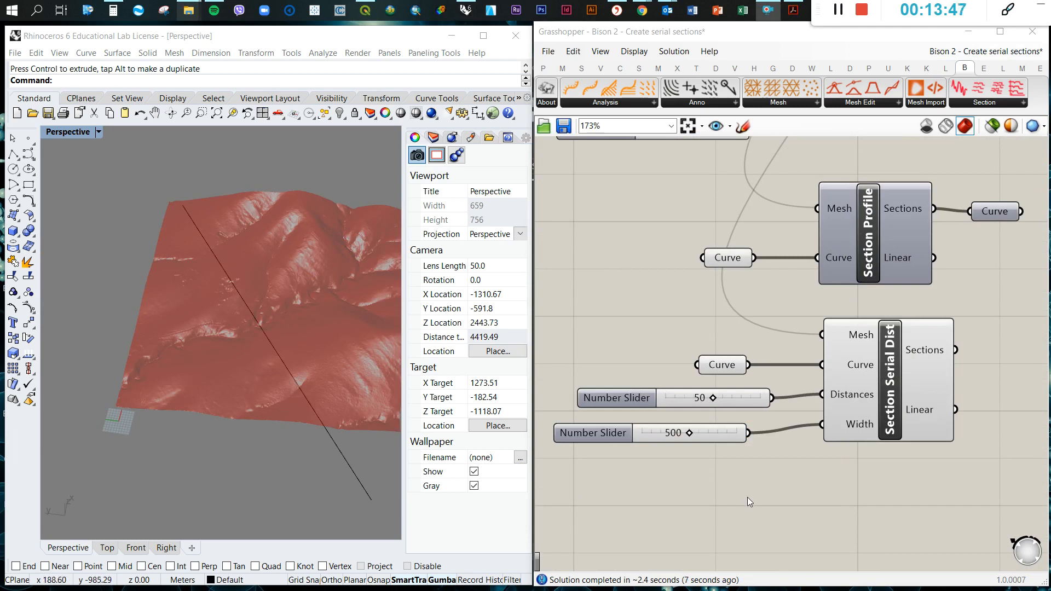
mouse_move(762, 394)
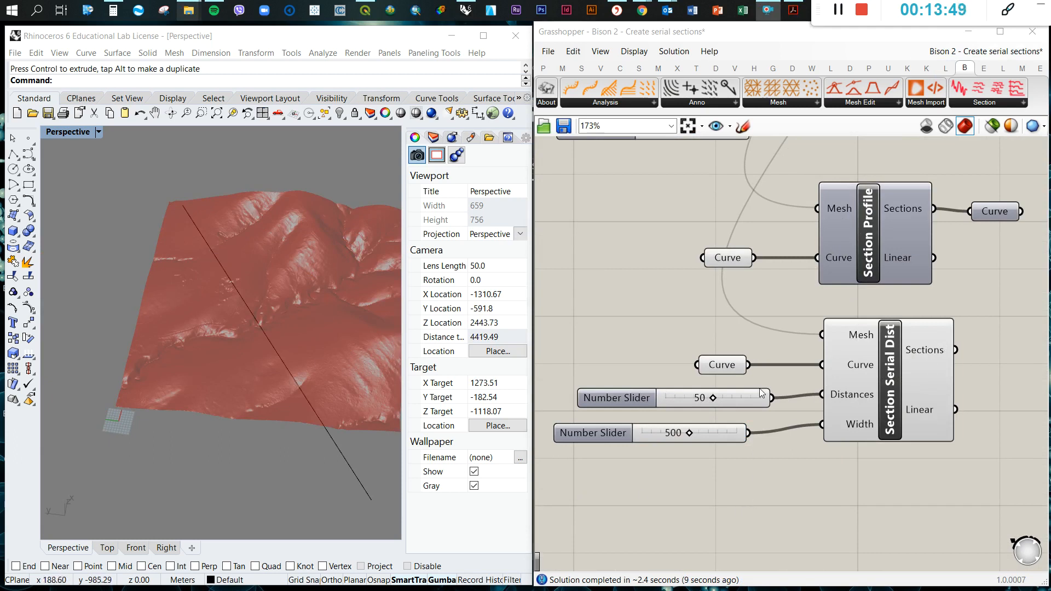
left_click(670, 398)
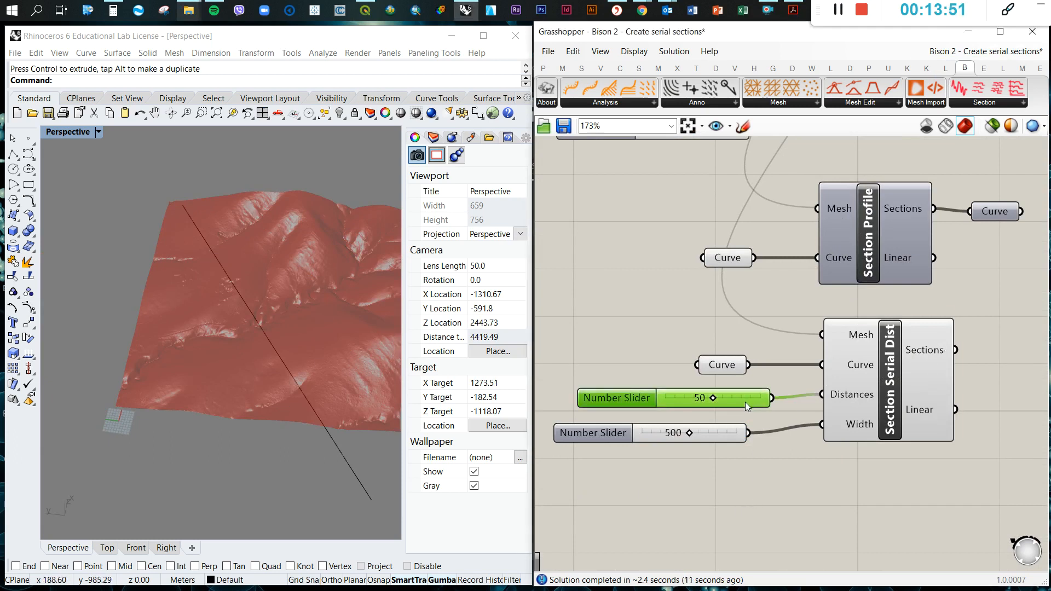
double_click(697, 397)
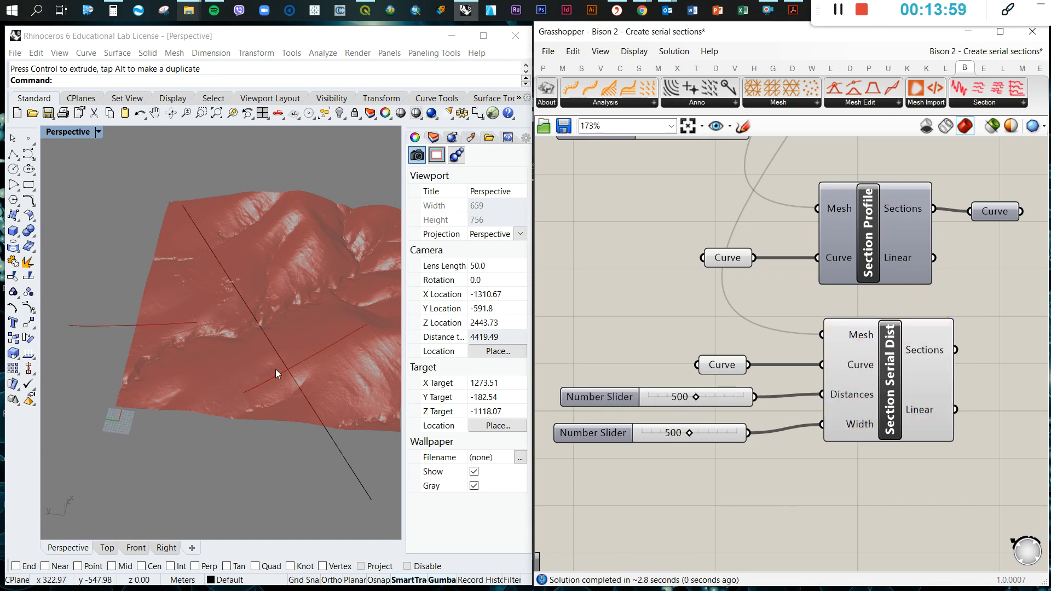
mouse_move(475, 370)
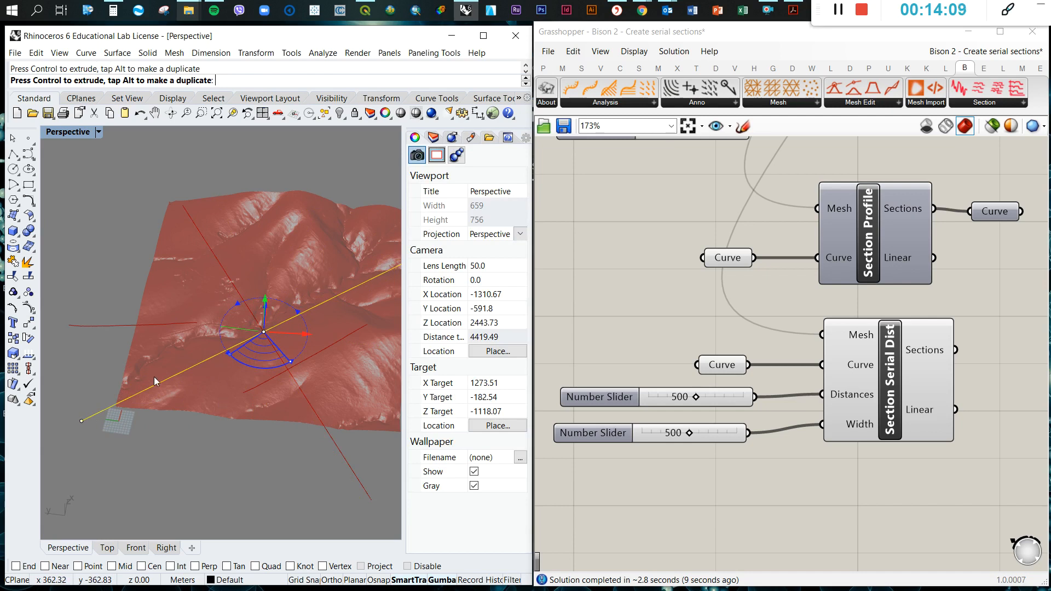
mouse_move(120, 396)
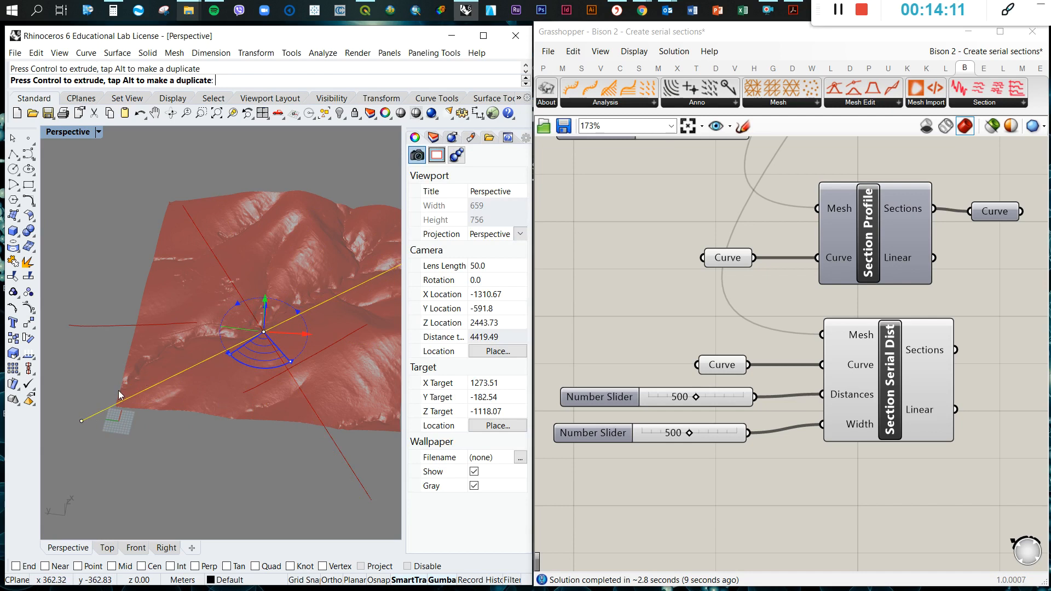
mouse_move(292, 309)
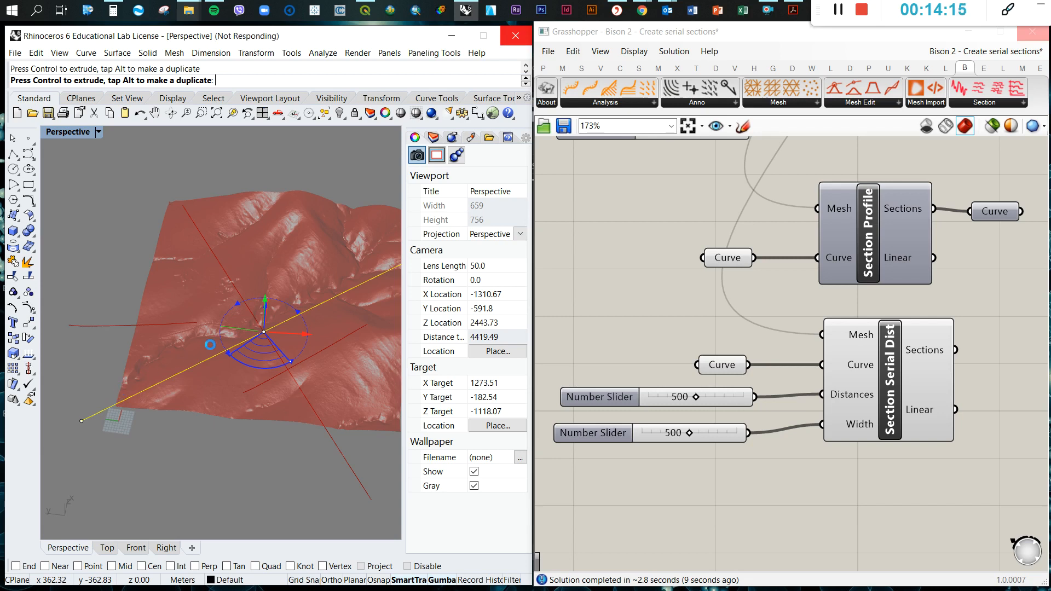
mouse_move(293, 308)
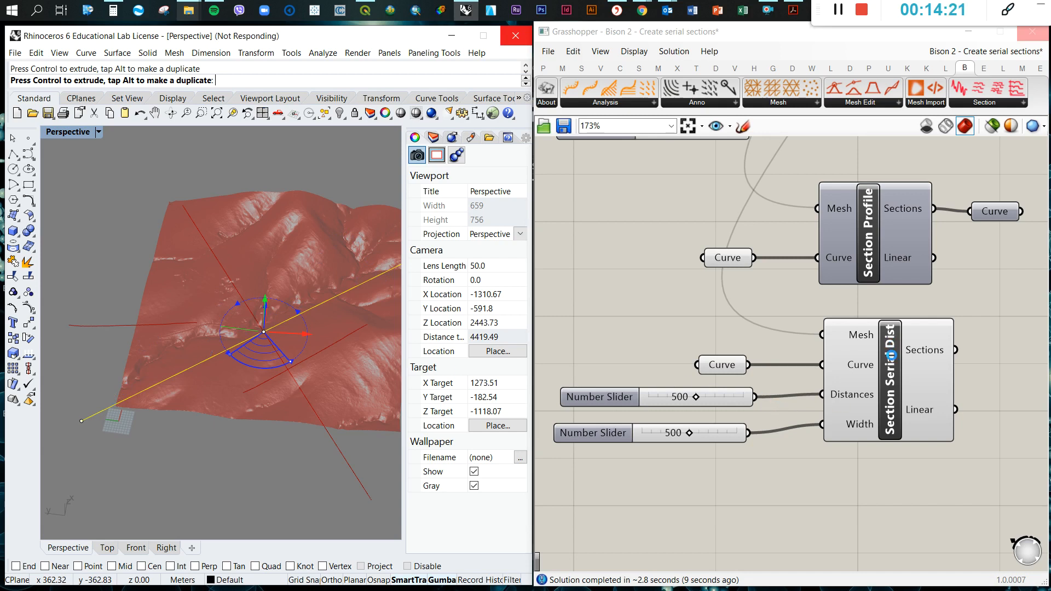
mouse_move(573, 407)
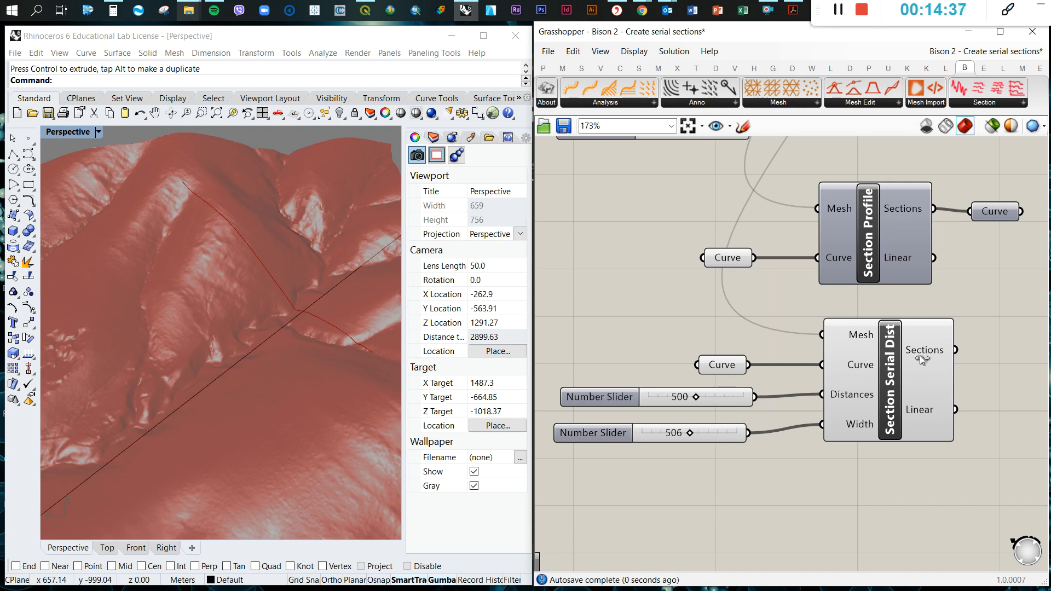
mouse_move(932, 418)
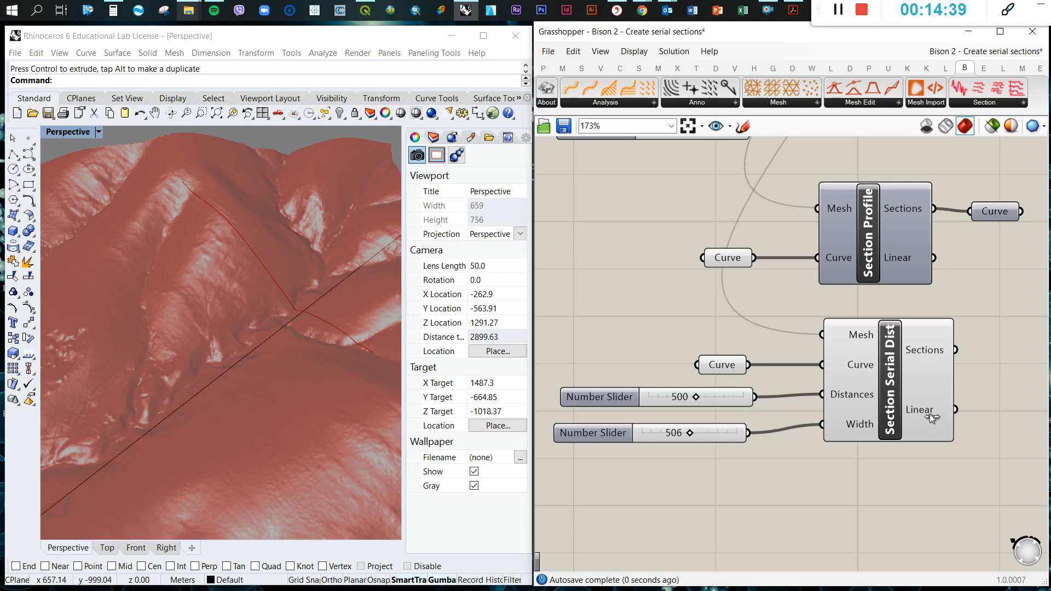
- Set the Width slider to 731 and send Sections into a new Curve parameter
scroll("down", 3)
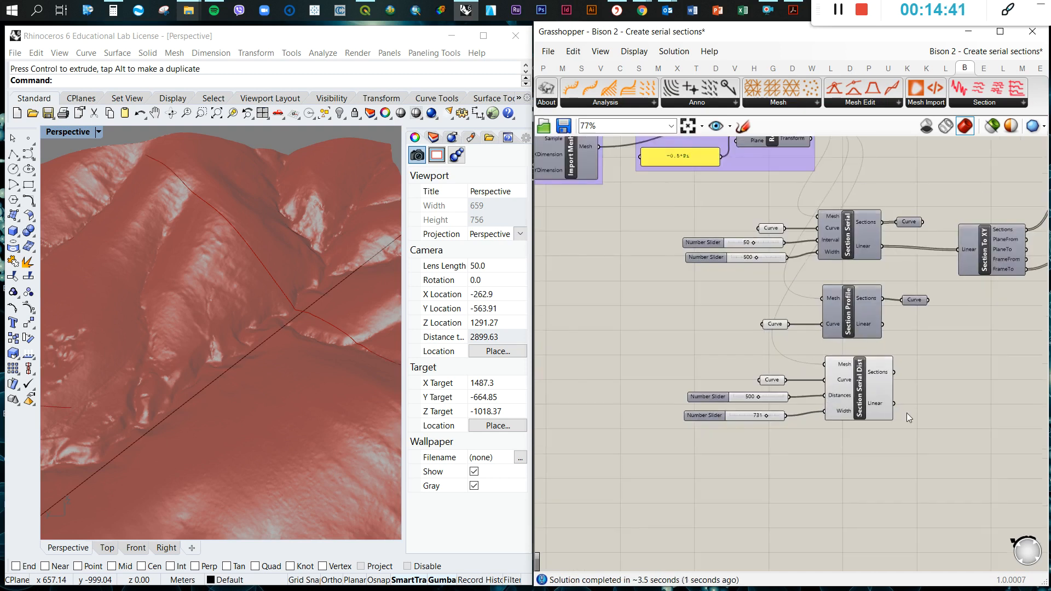
scroll("up", 3)
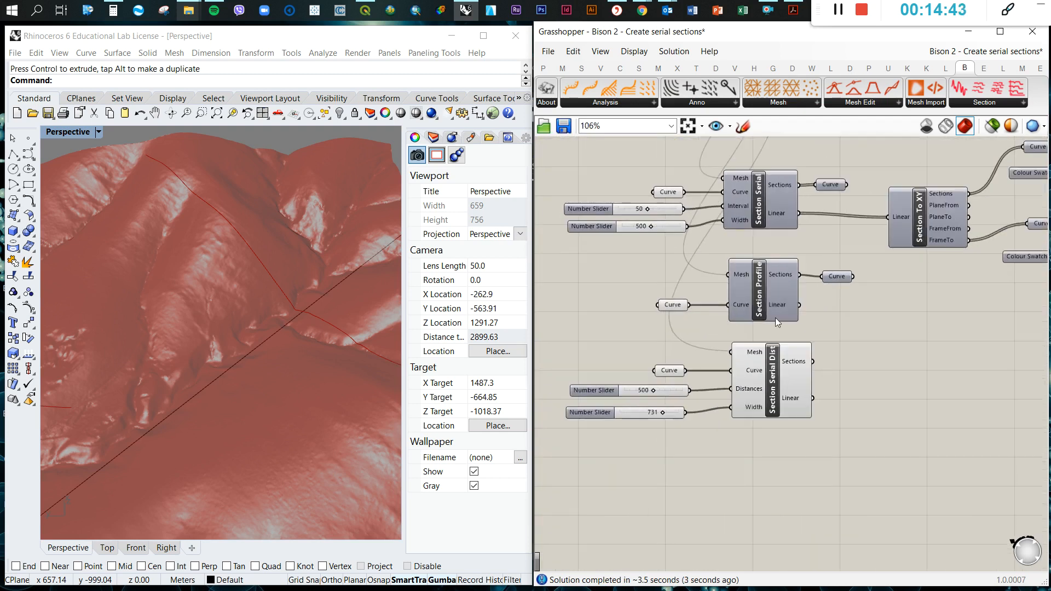
scroll("up", 3)
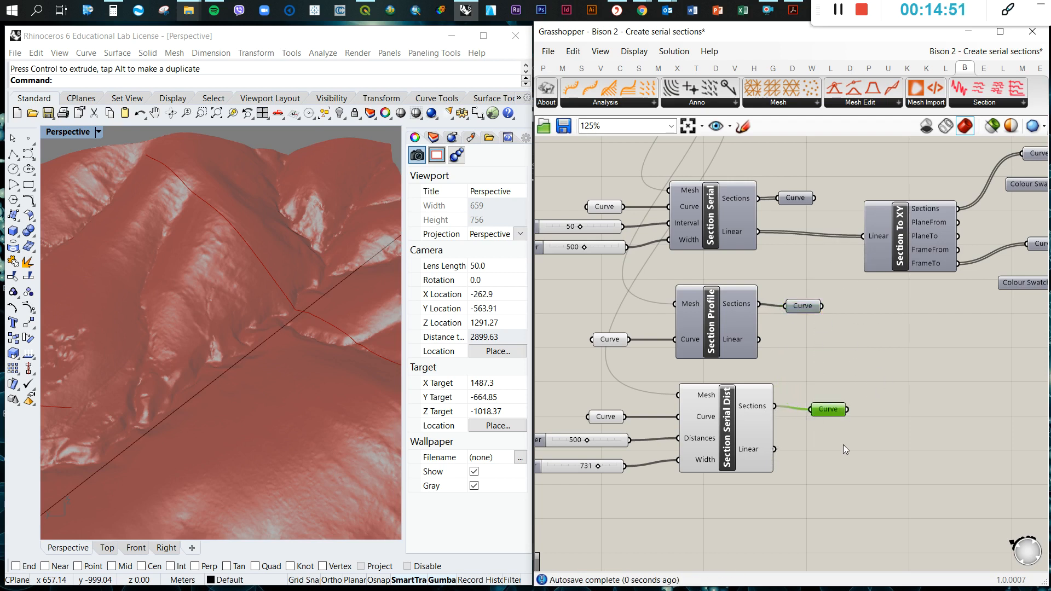
double_click(726, 427)
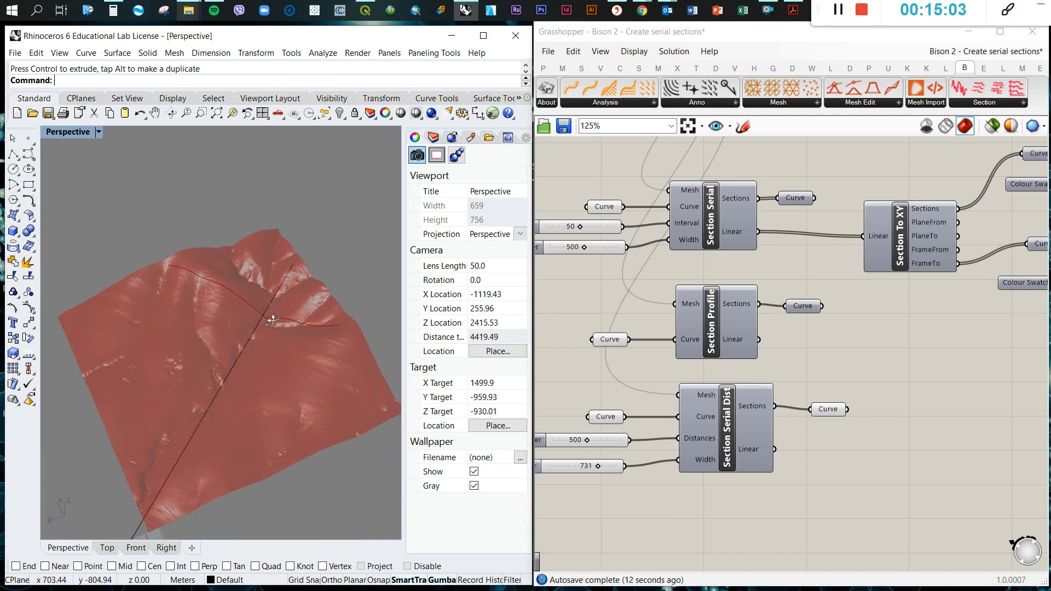
scroll("down", 3)
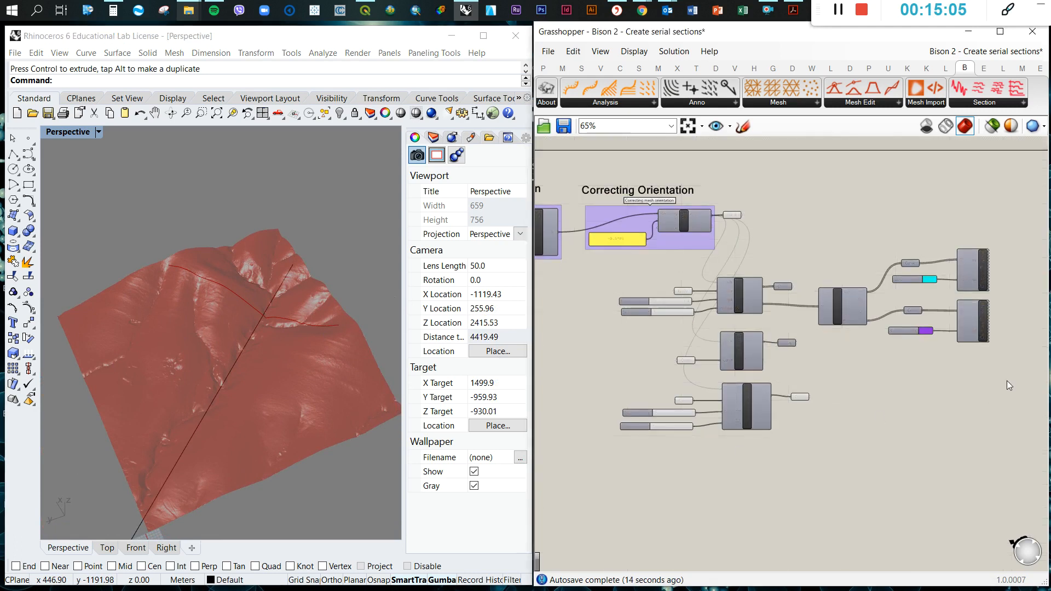
scroll("down", 3)
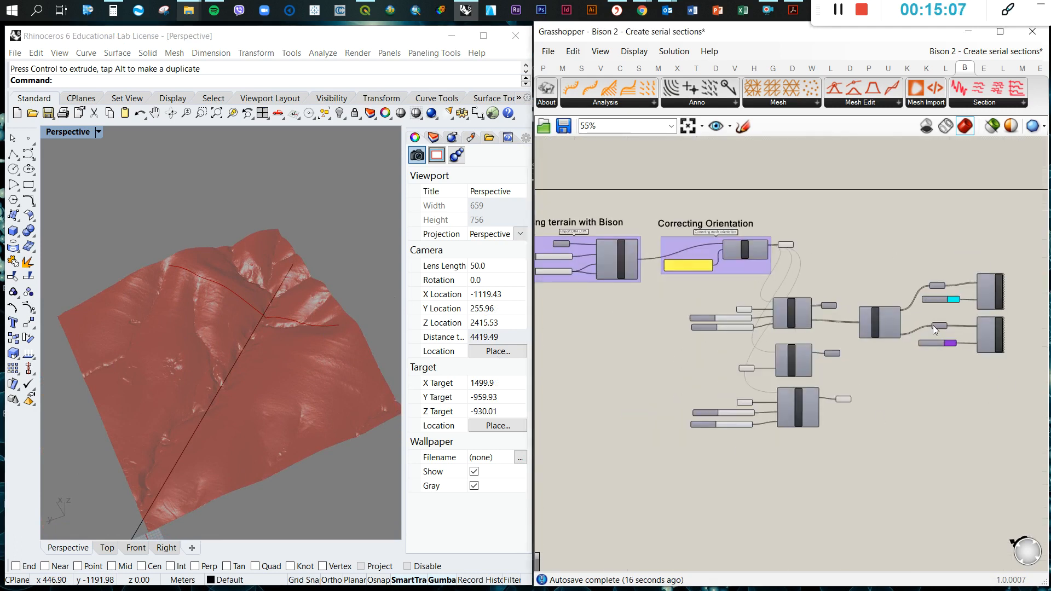
scroll("up", 3)
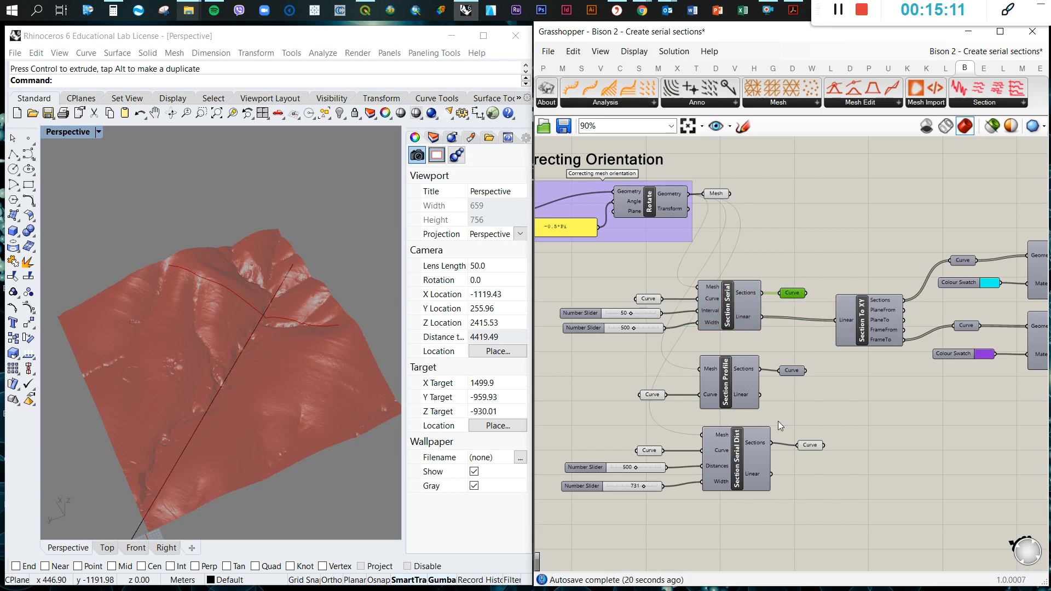
left_click(735, 460)
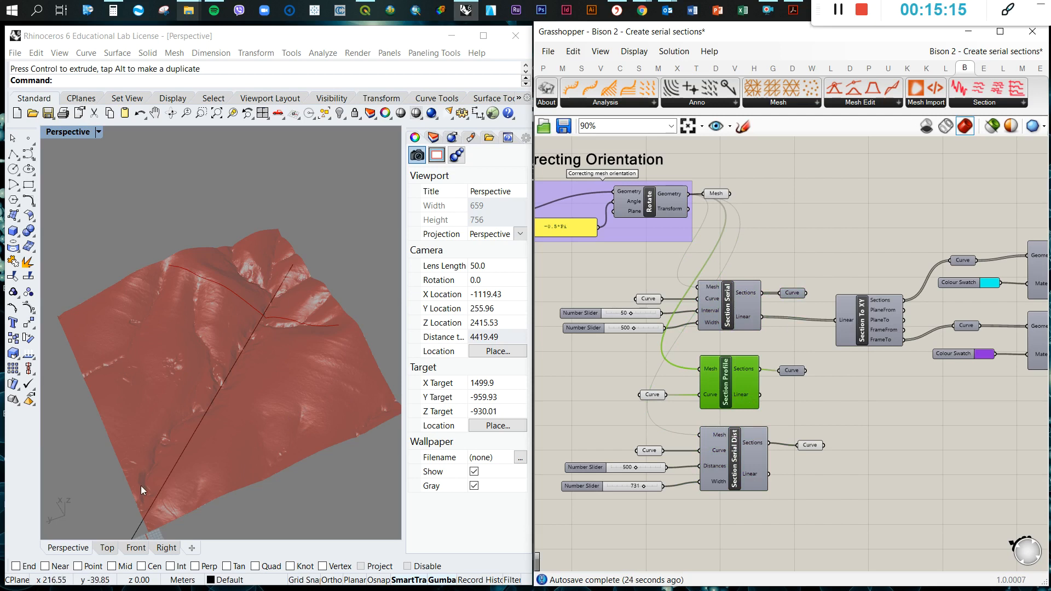
mouse_move(751, 473)
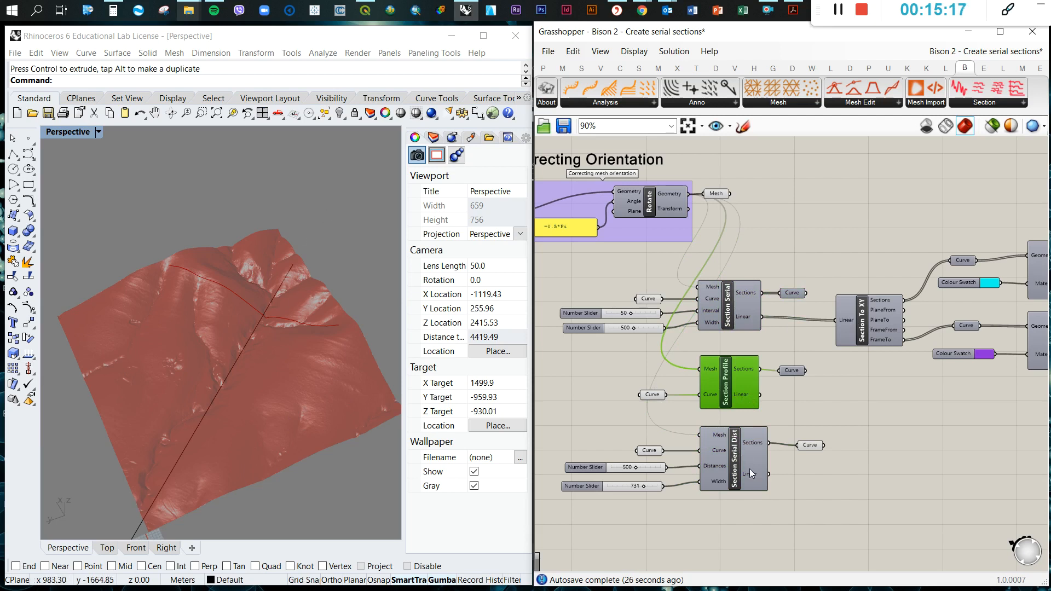
scroll("down", 3)
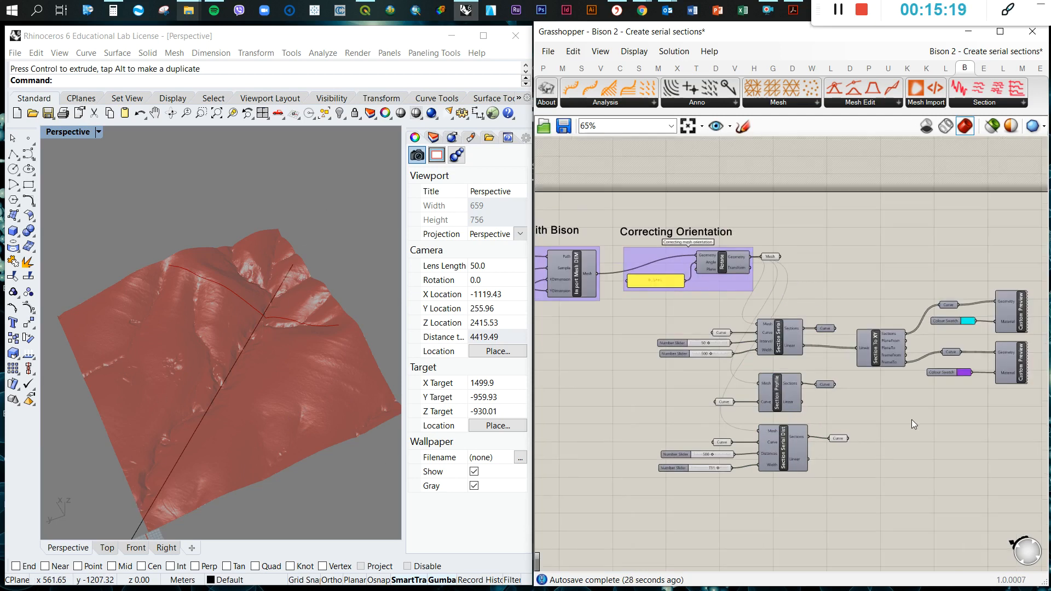
scroll("down", 3)
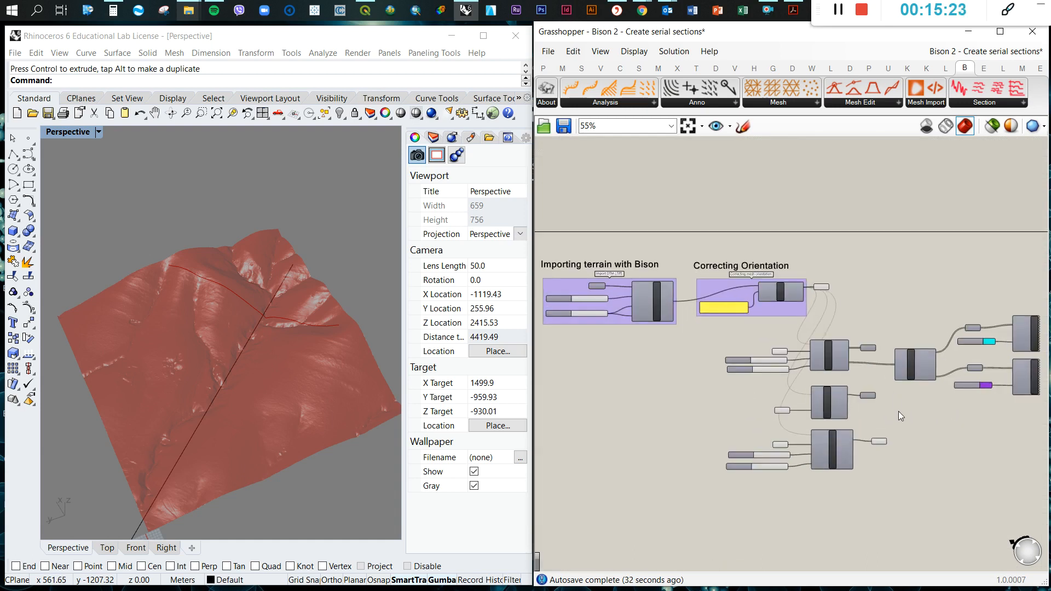
mouse_move(883, 102)
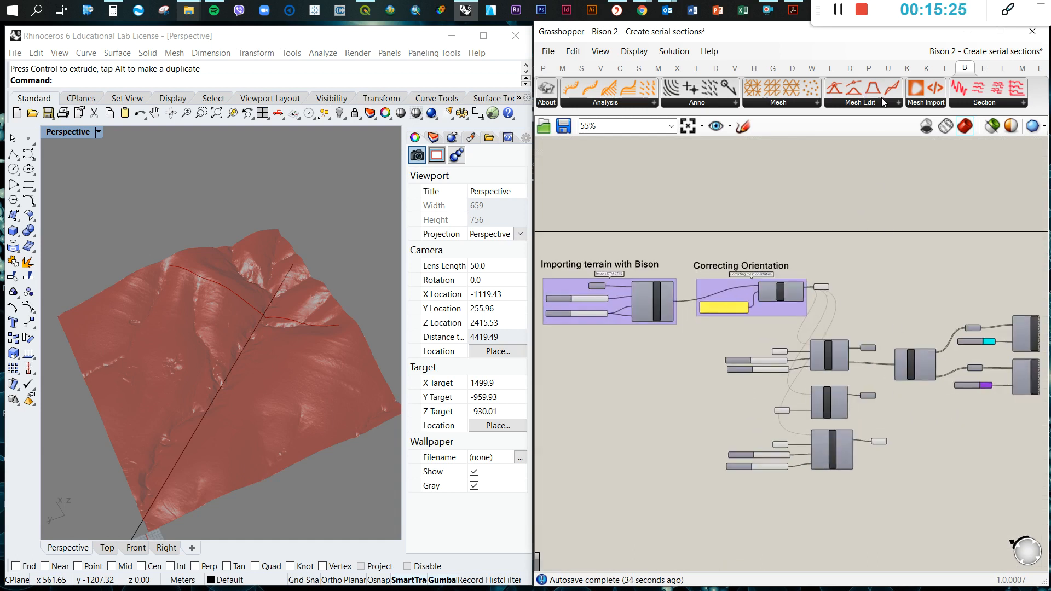